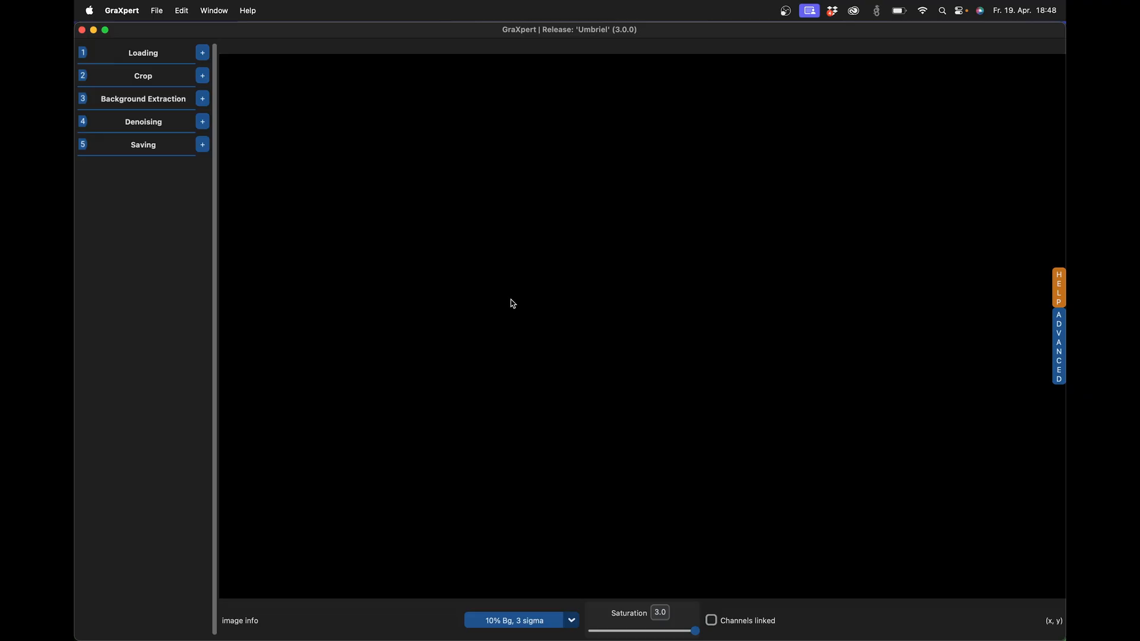
mouse_move(549, 50)
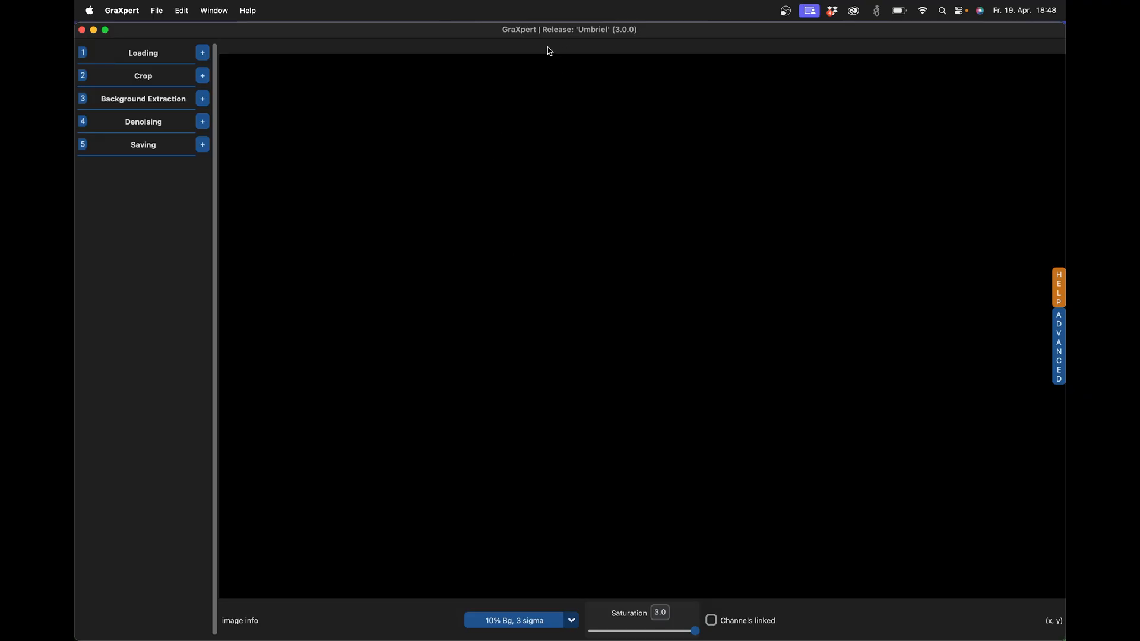
mouse_move(621, 37)
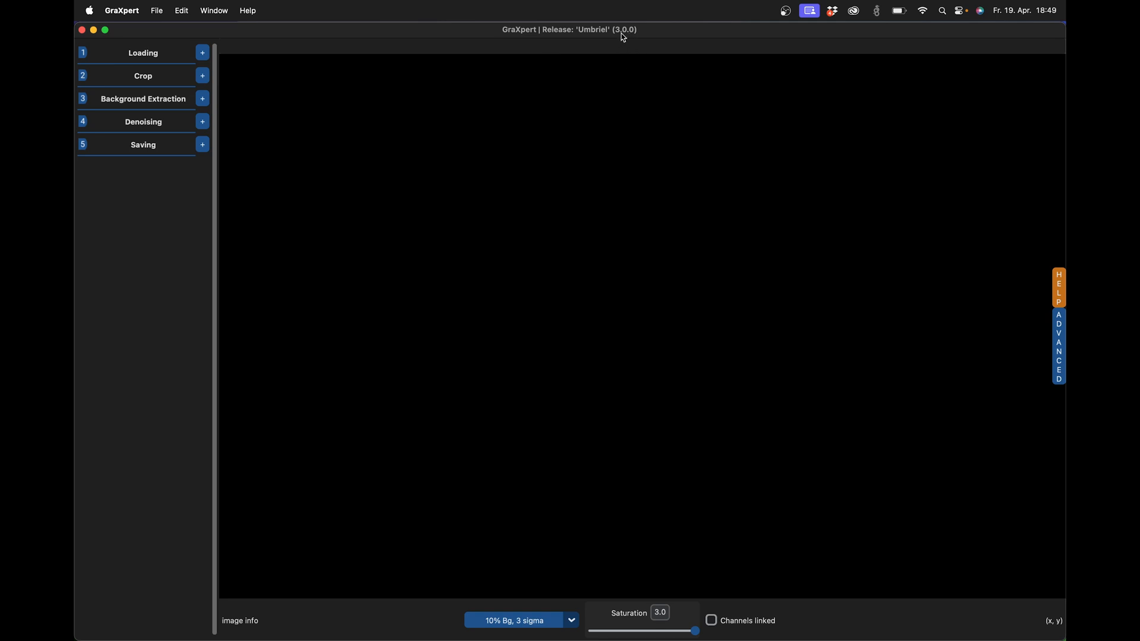
mouse_move(633, 35)
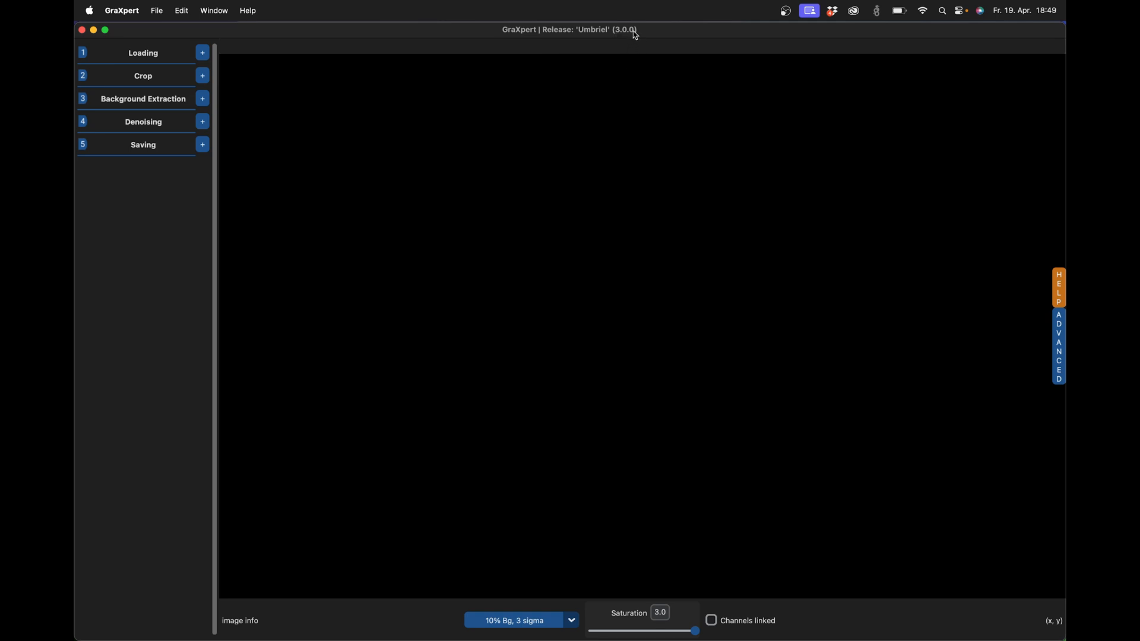
mouse_move(262, 57)
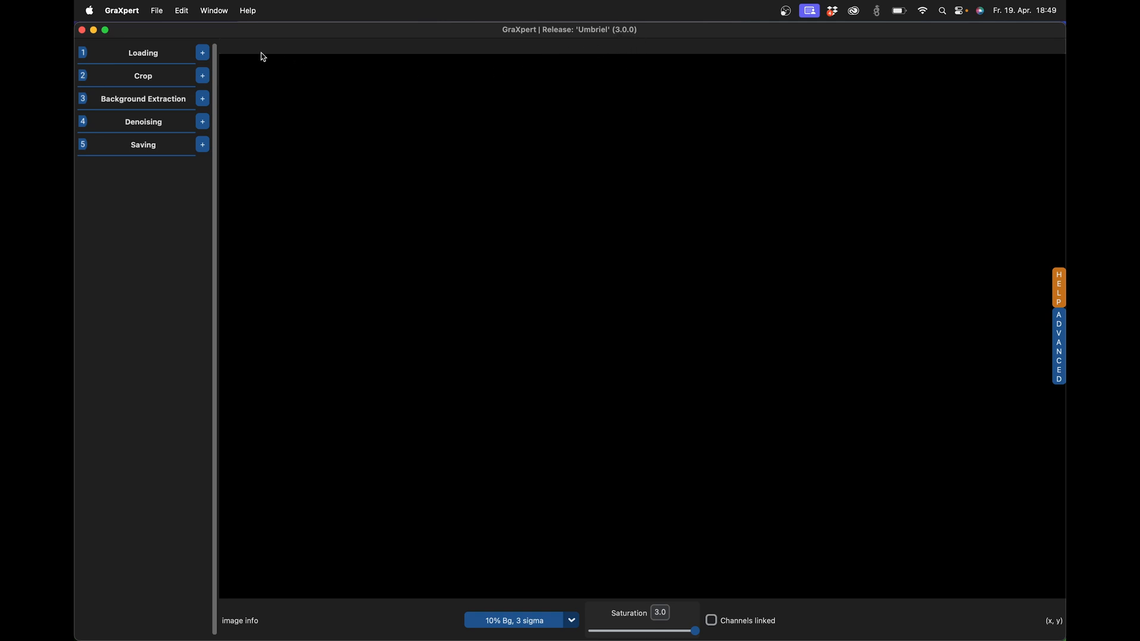
mouse_move(268, 52)
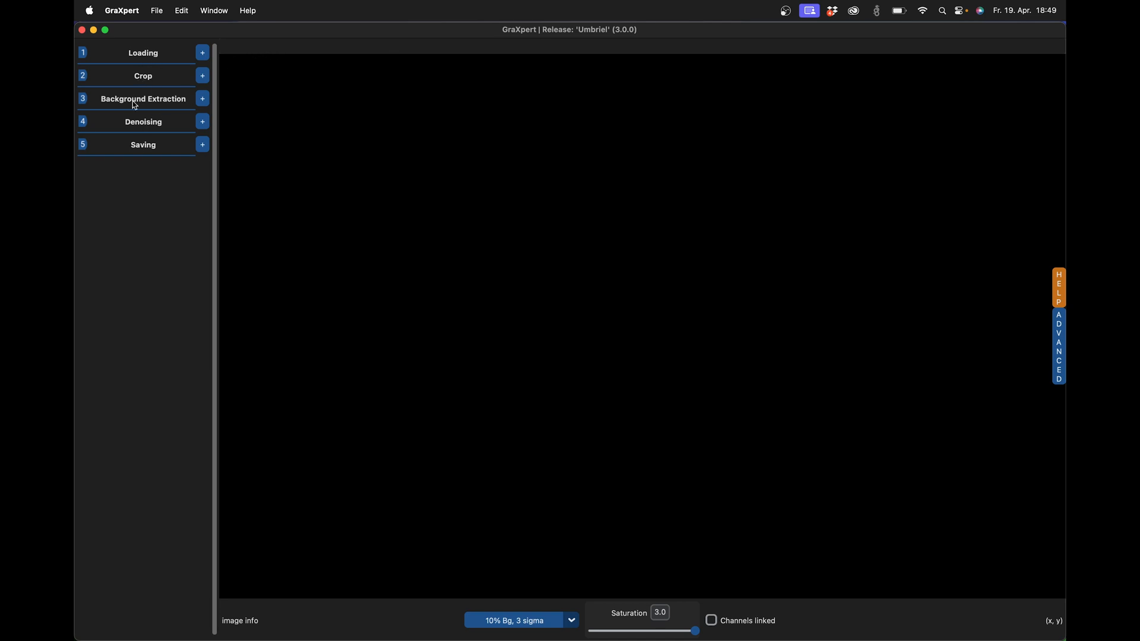
mouse_move(146, 479)
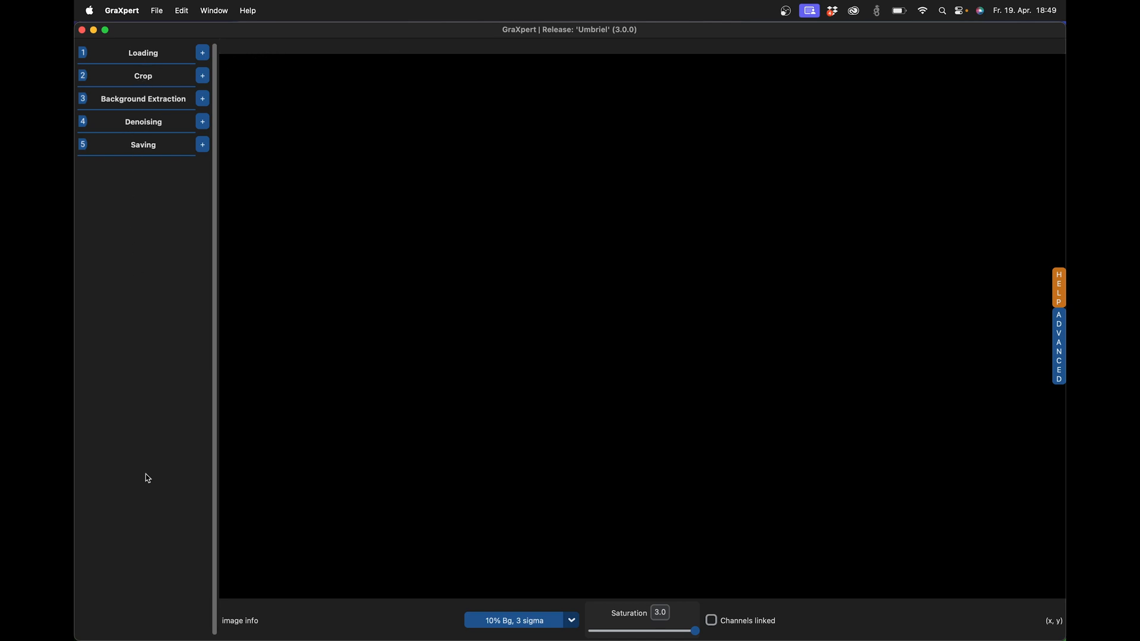
mouse_move(571, 622)
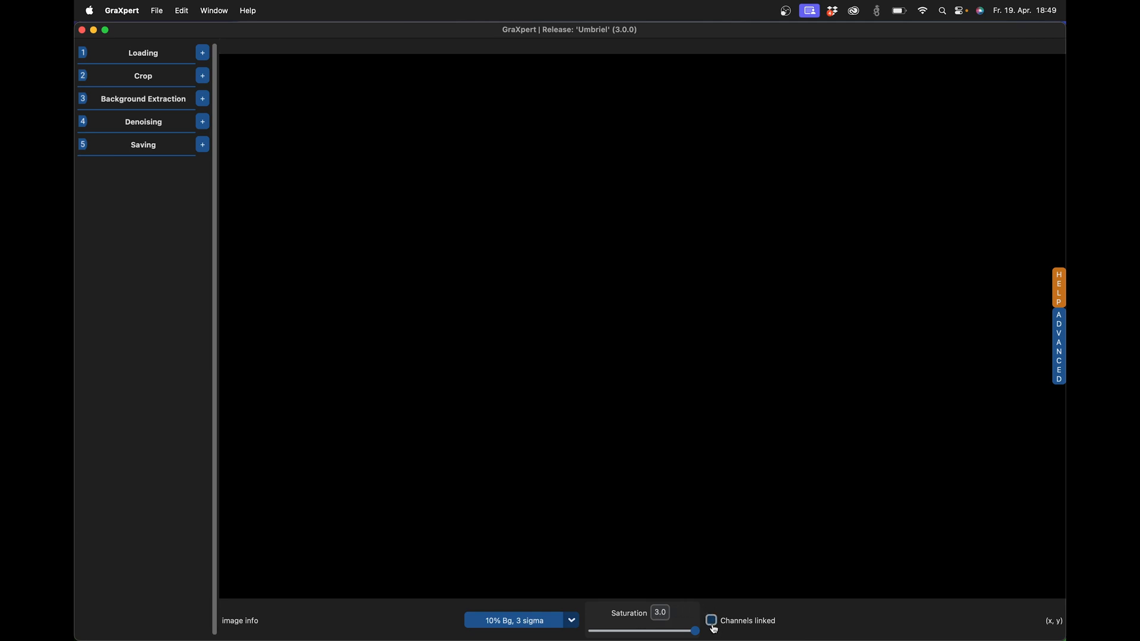
Load LDN683_71x300sL.fit into GraXpert and preview it with the 30% Bg, 2 sigma stretch.
click(711, 620)
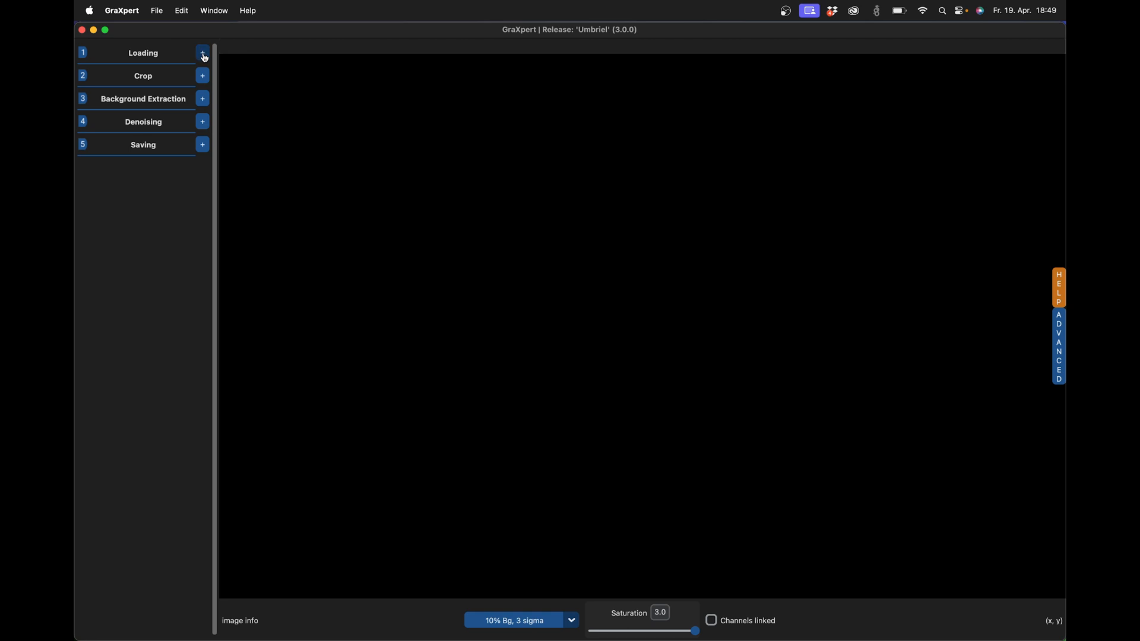
click(202, 54)
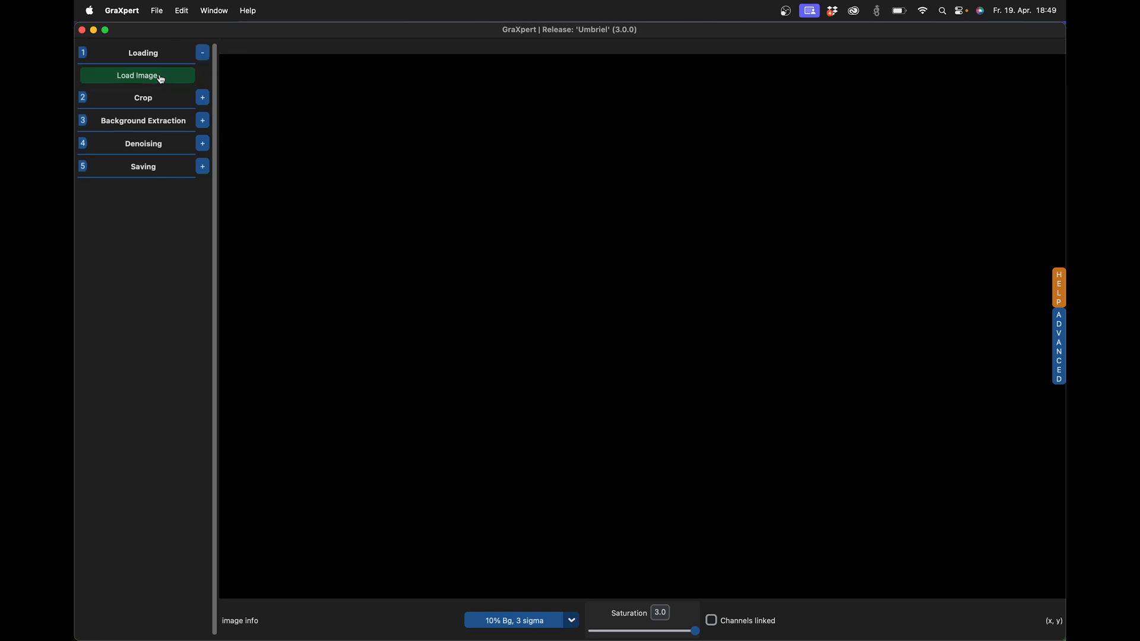
click(137, 75)
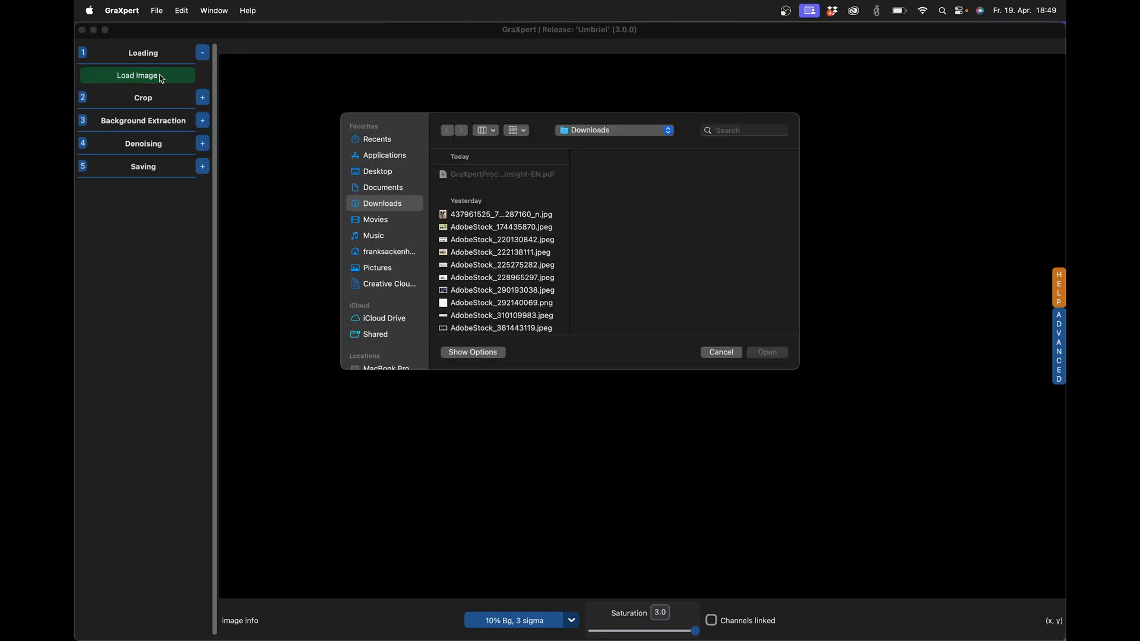
mouse_move(397, 210)
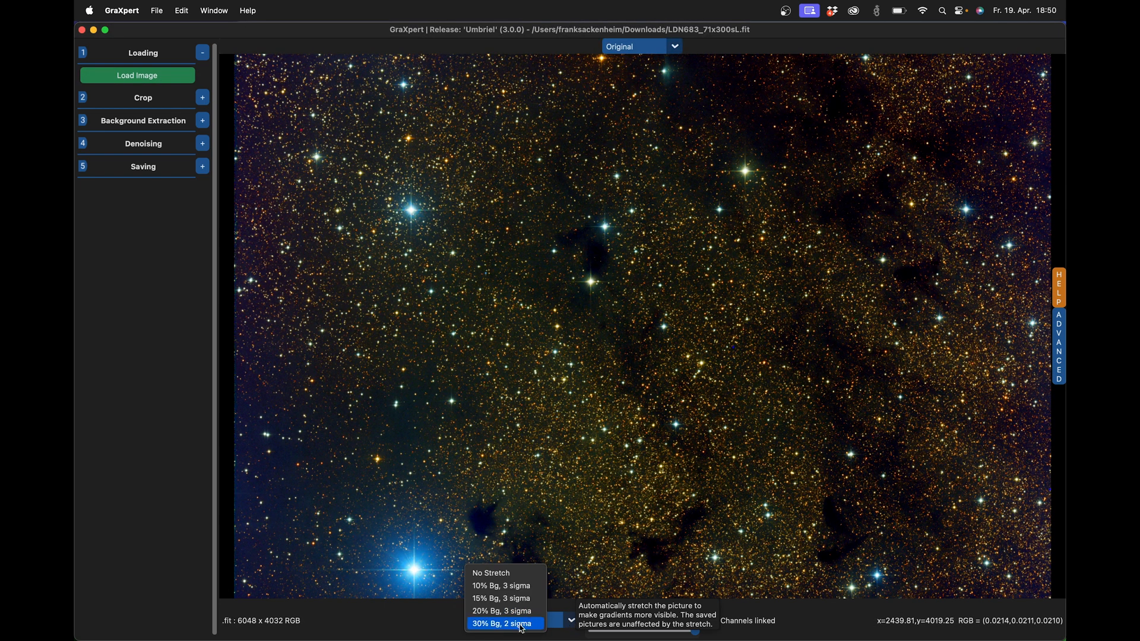
click(502, 624)
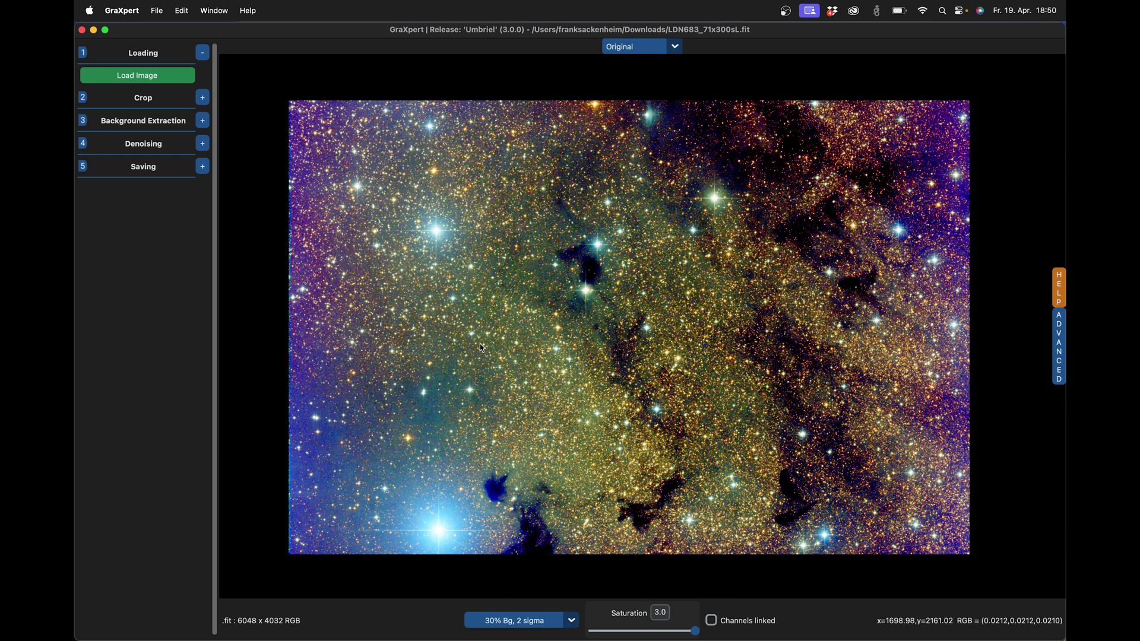
Apply the crop to the LDN683 image, leaving it at 6048 × 4032 pixels.
click(201, 53)
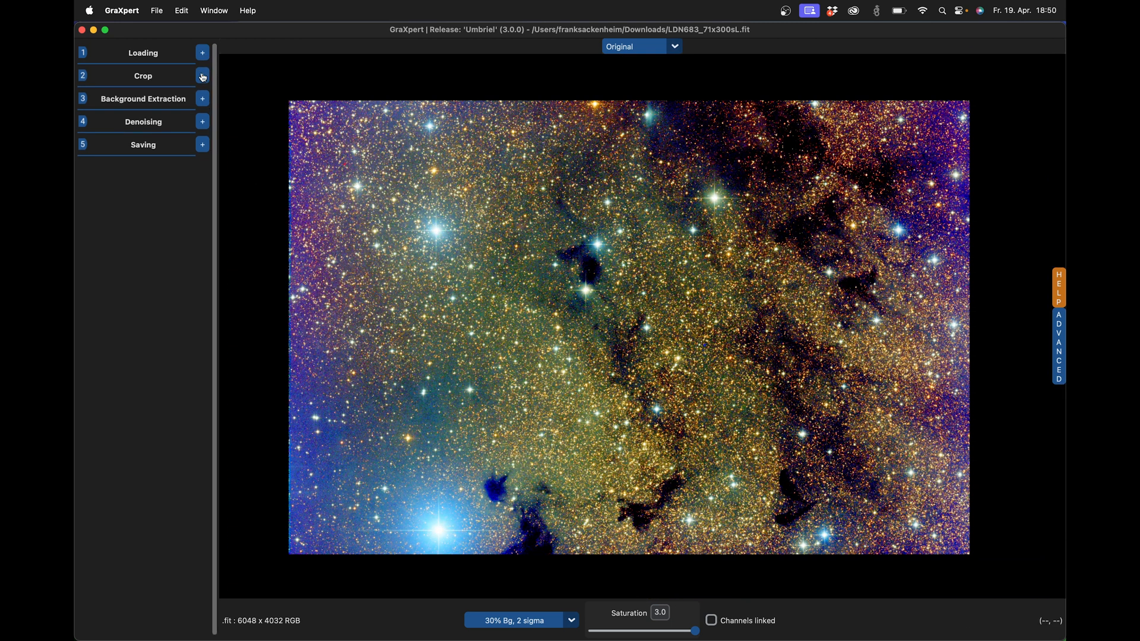
click(202, 75)
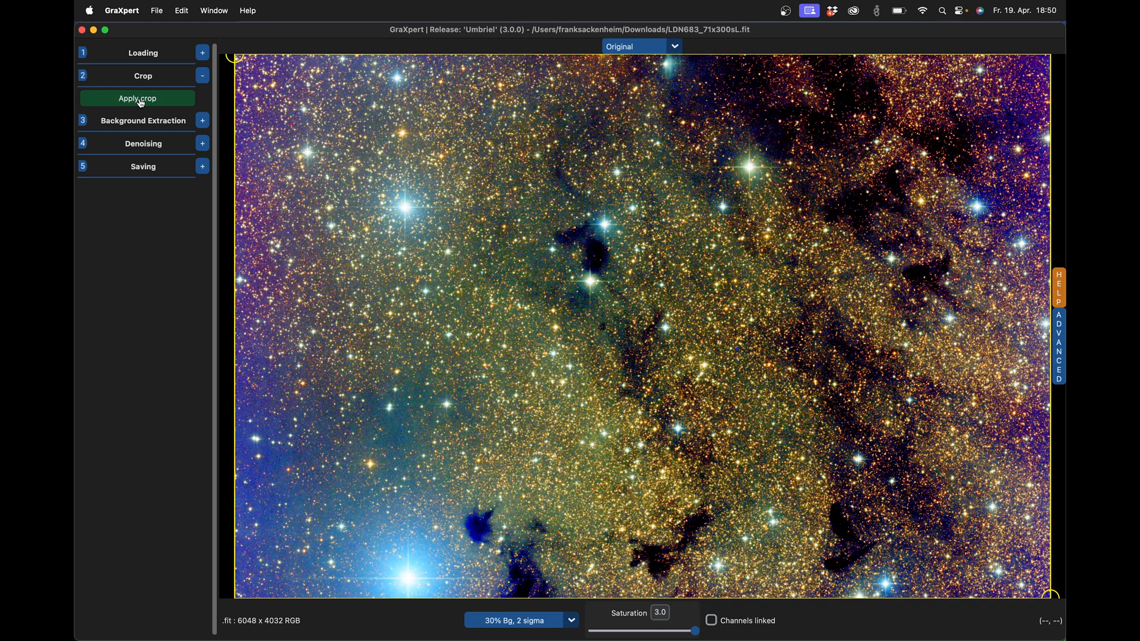
click(136, 98)
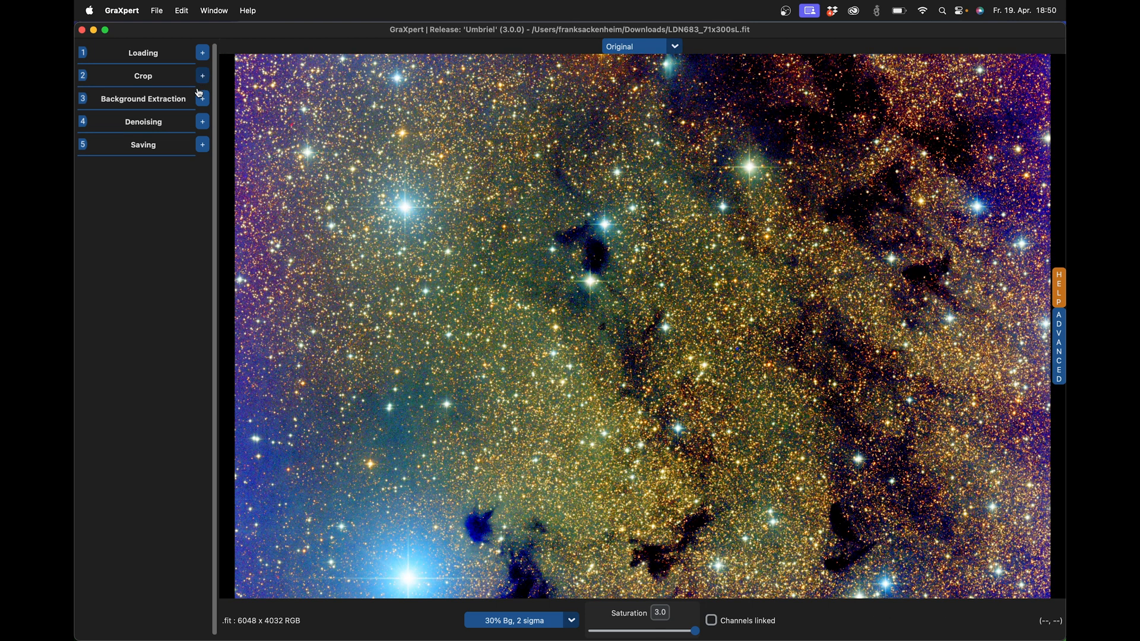
Calculate the background with AI interpolation after briefly trying RBF.
click(201, 98)
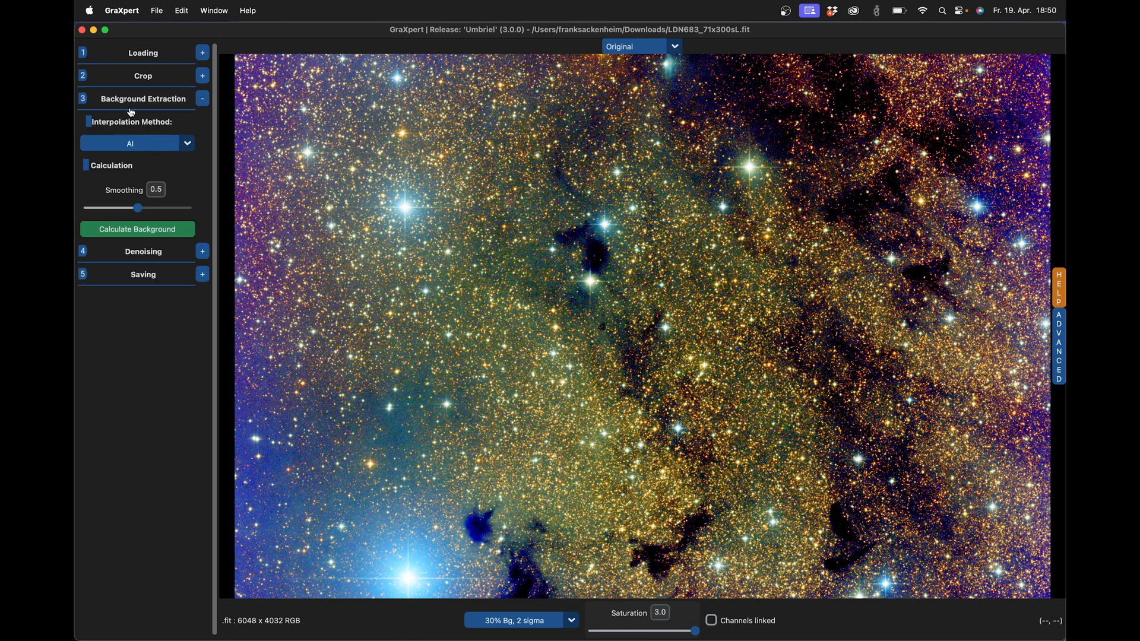
mouse_move(126, 153)
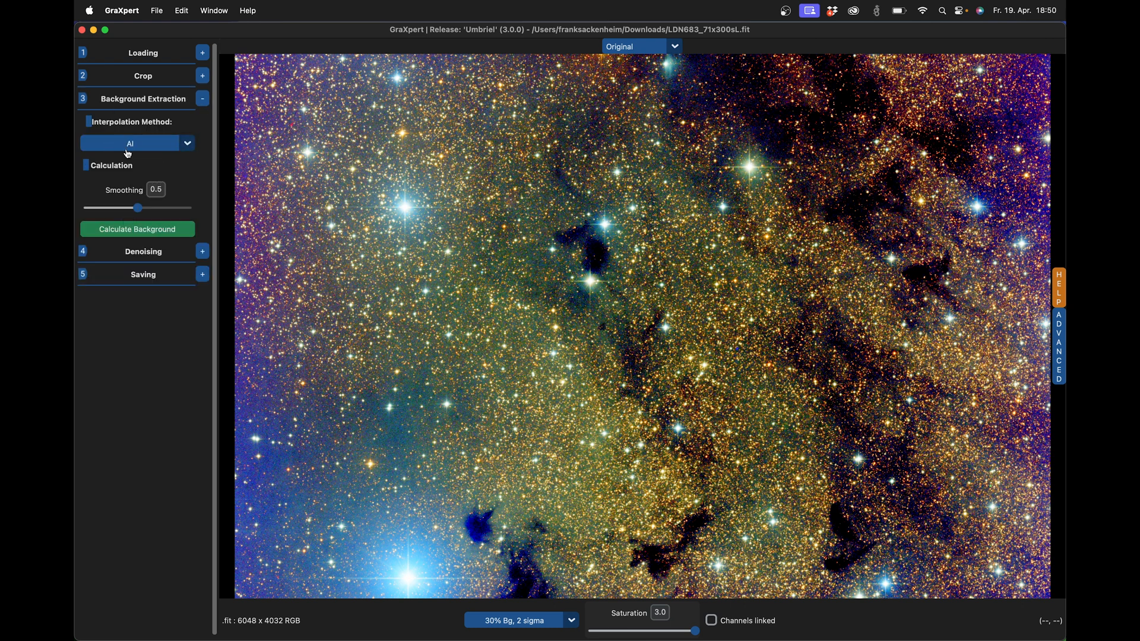
mouse_move(136, 229)
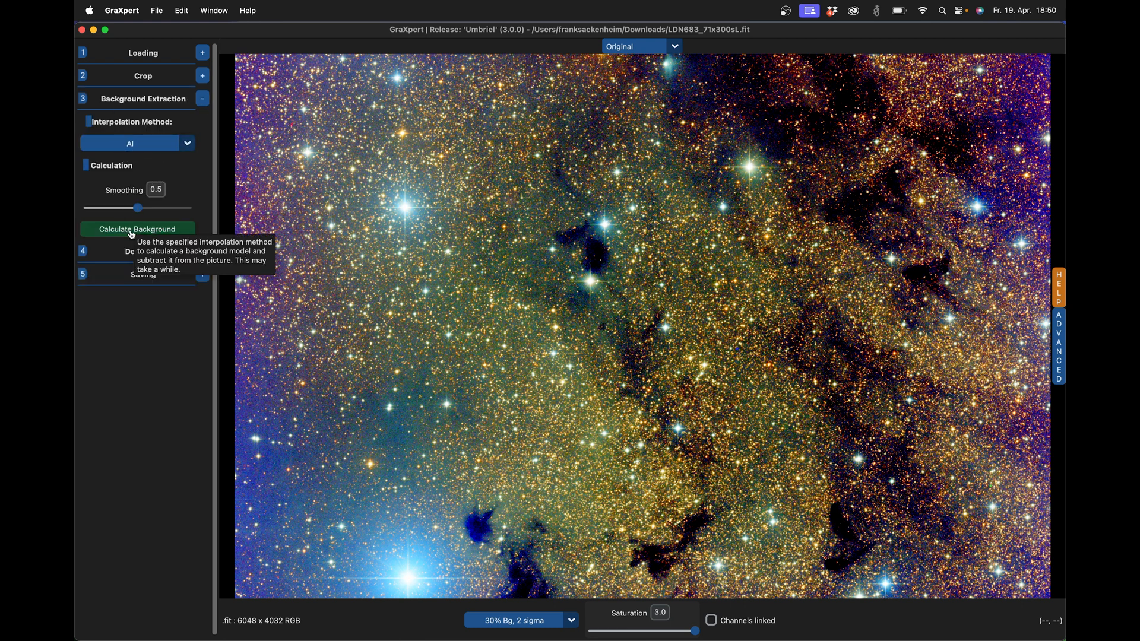
click(186, 143)
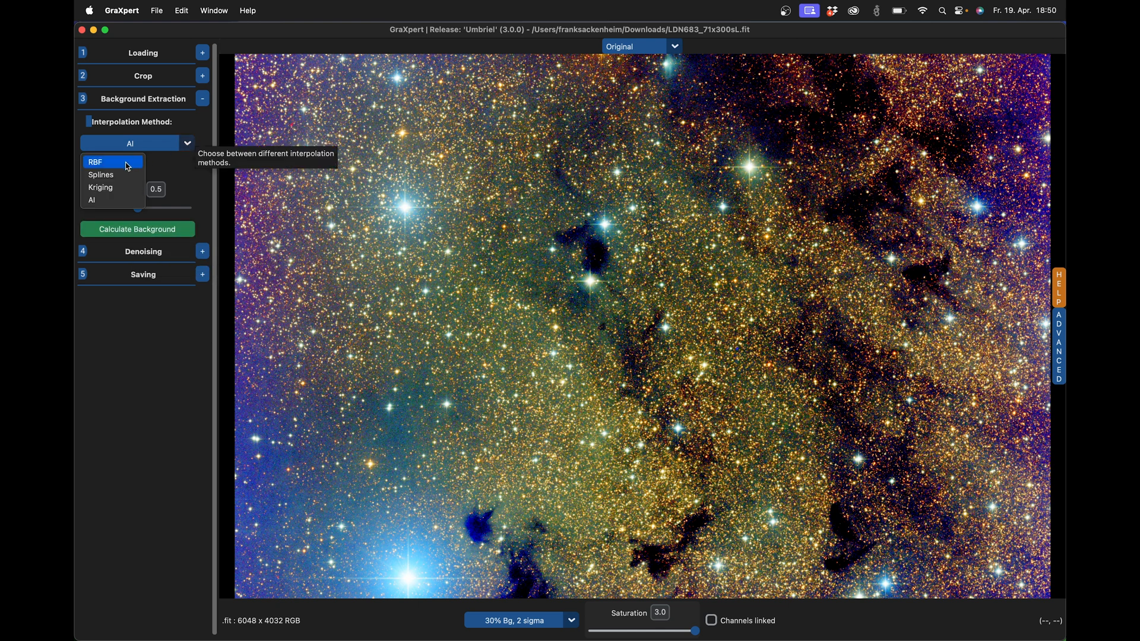
click(95, 162)
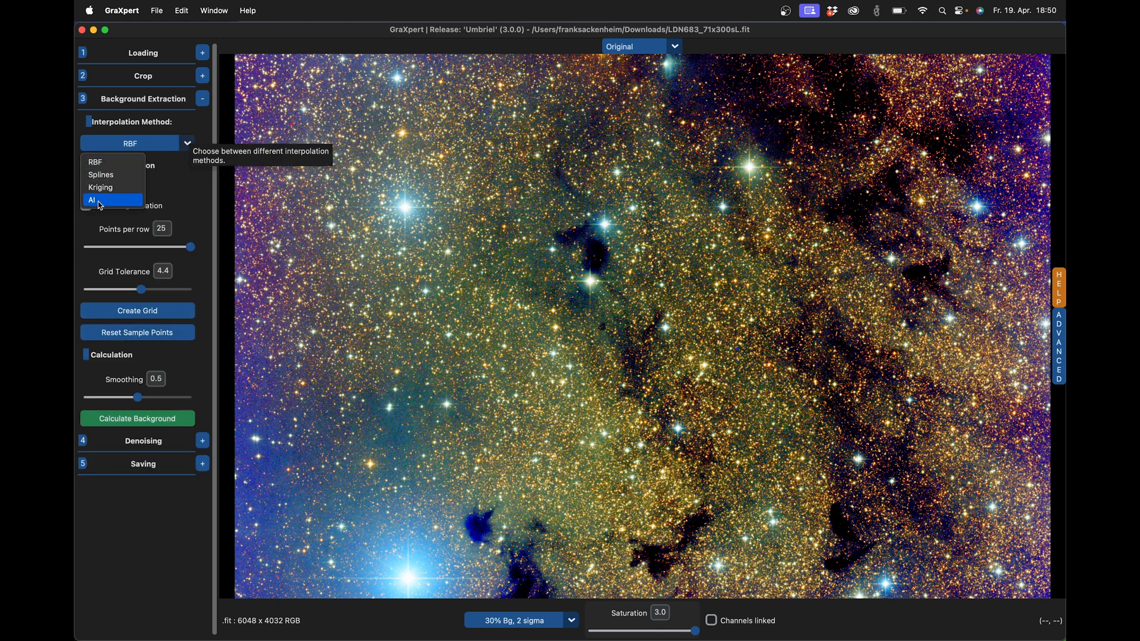
click(92, 200)
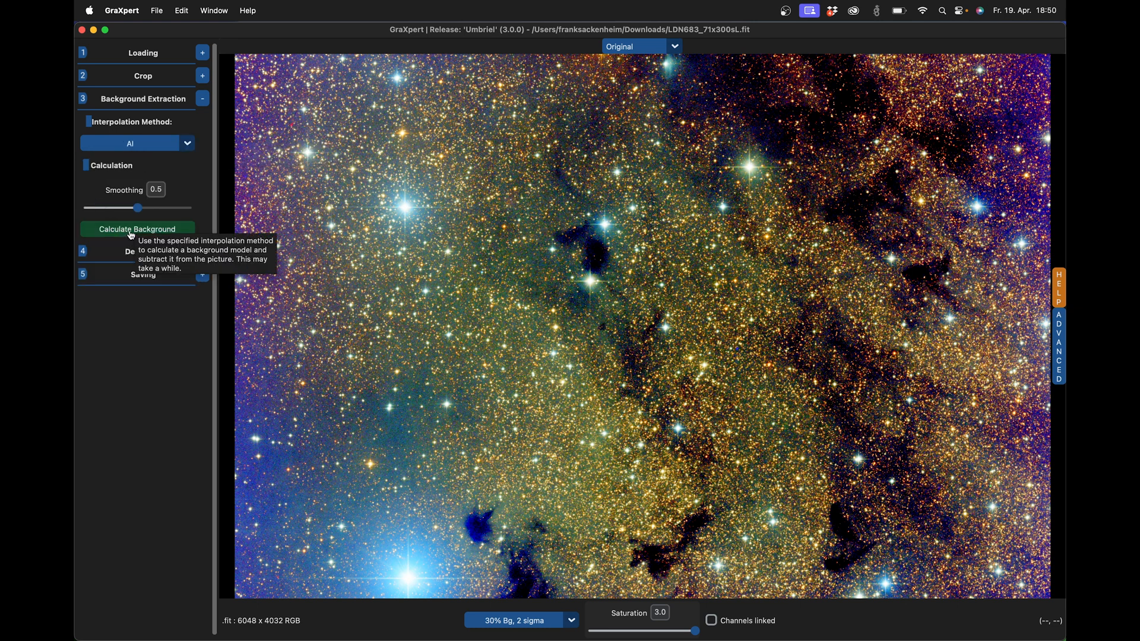
click(137, 229)
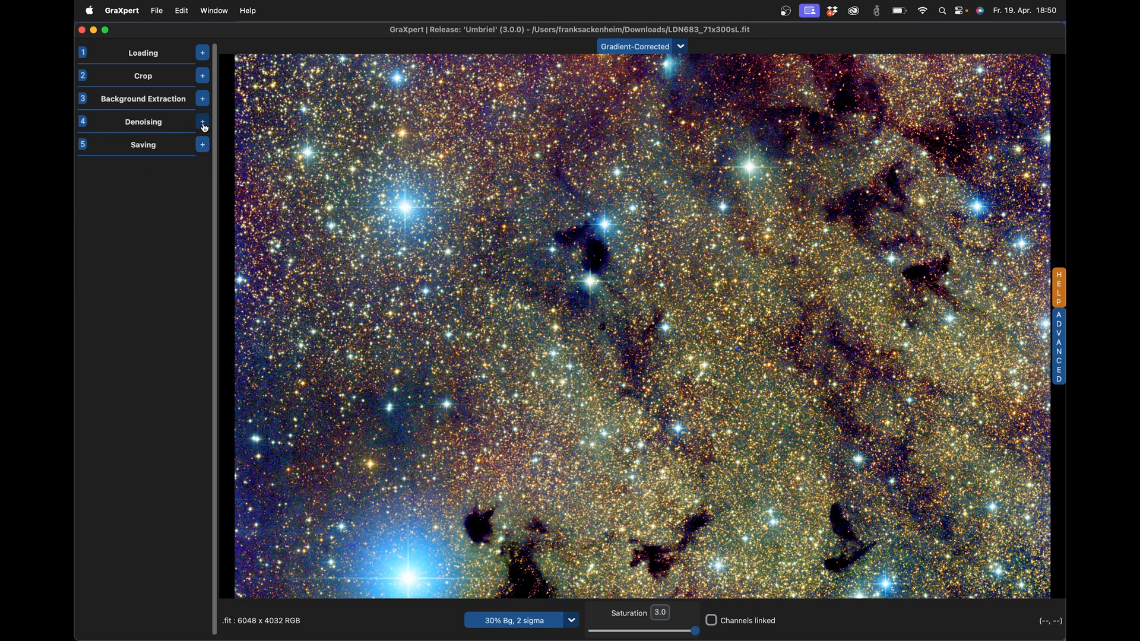
Expand the Denoising settings, keeping Denoise Strength at 0.5.
click(202, 123)
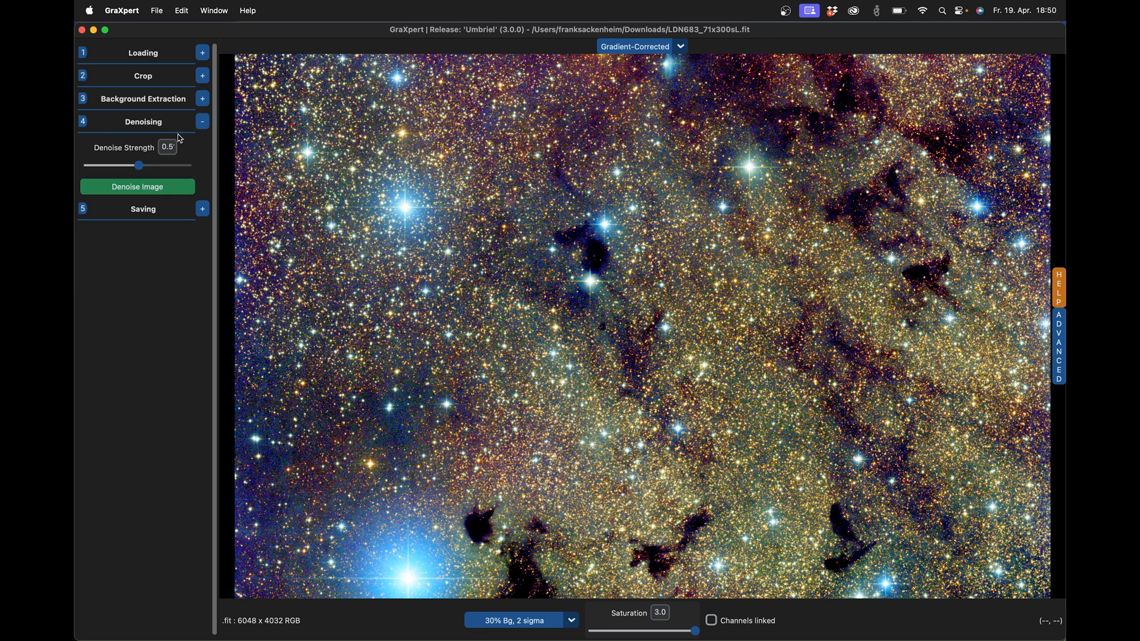
mouse_move(168, 160)
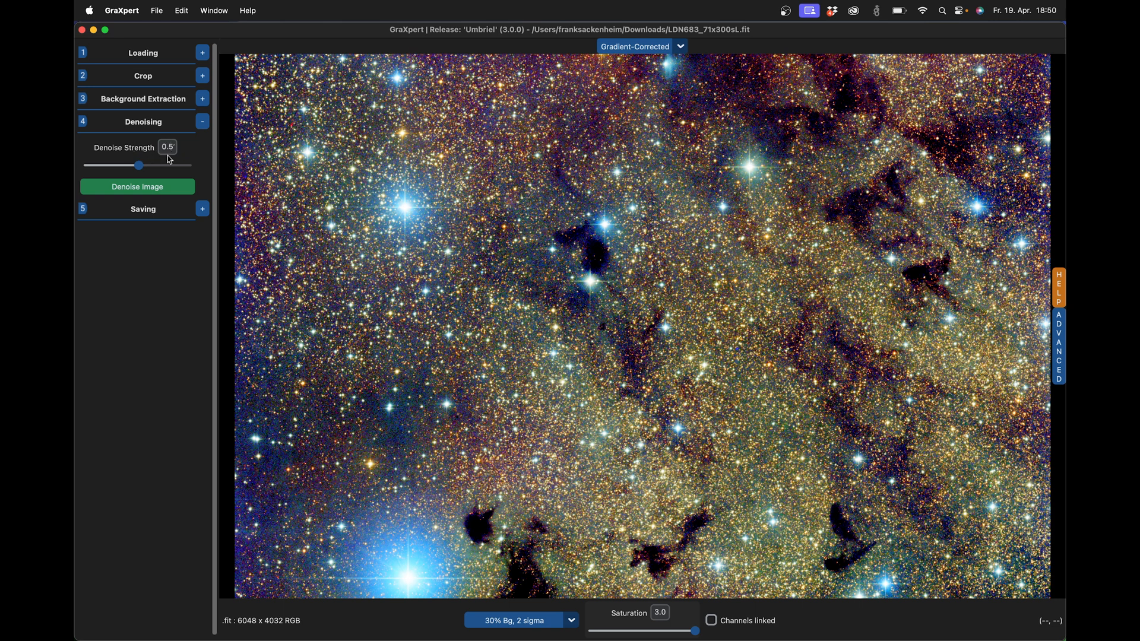
mouse_move(171, 157)
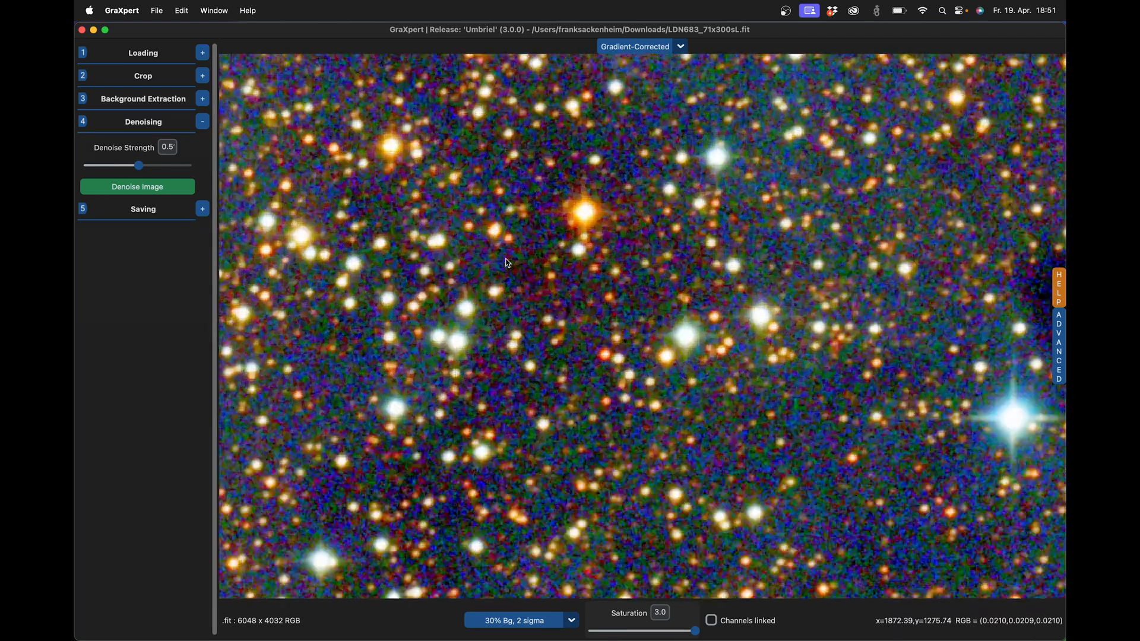
click(137, 186)
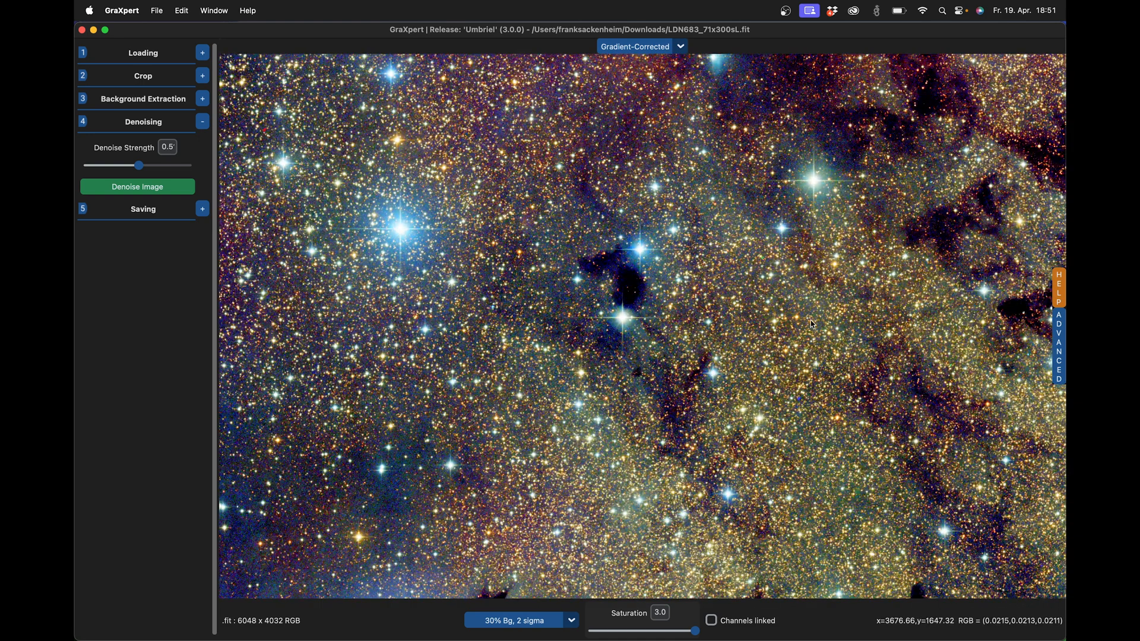
mouse_move(451, 289)
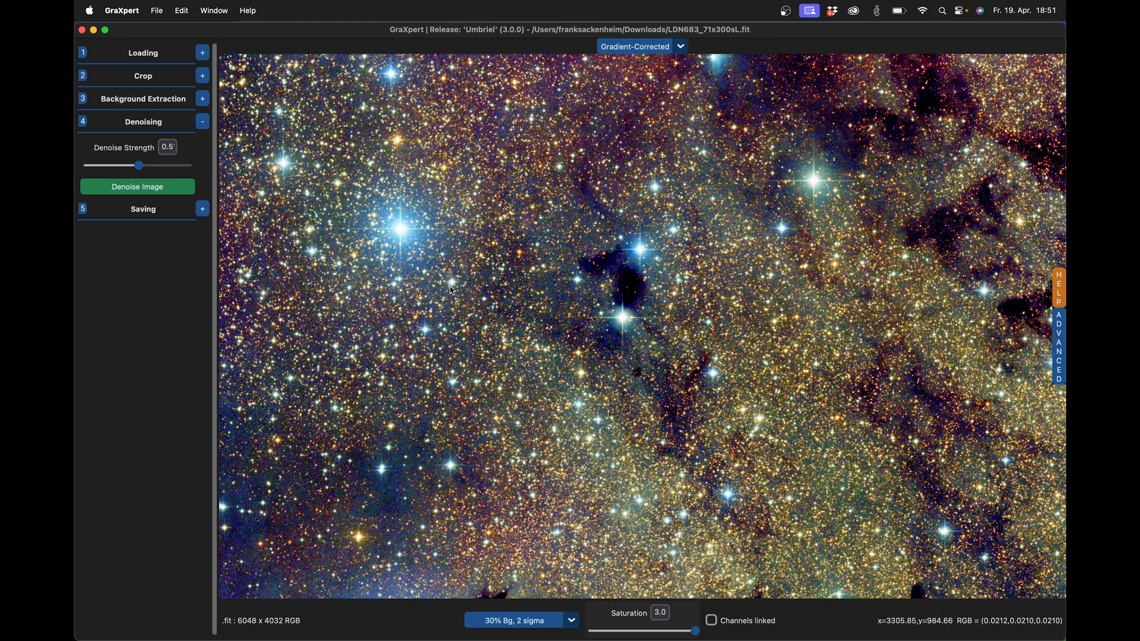
mouse_move(589, 197)
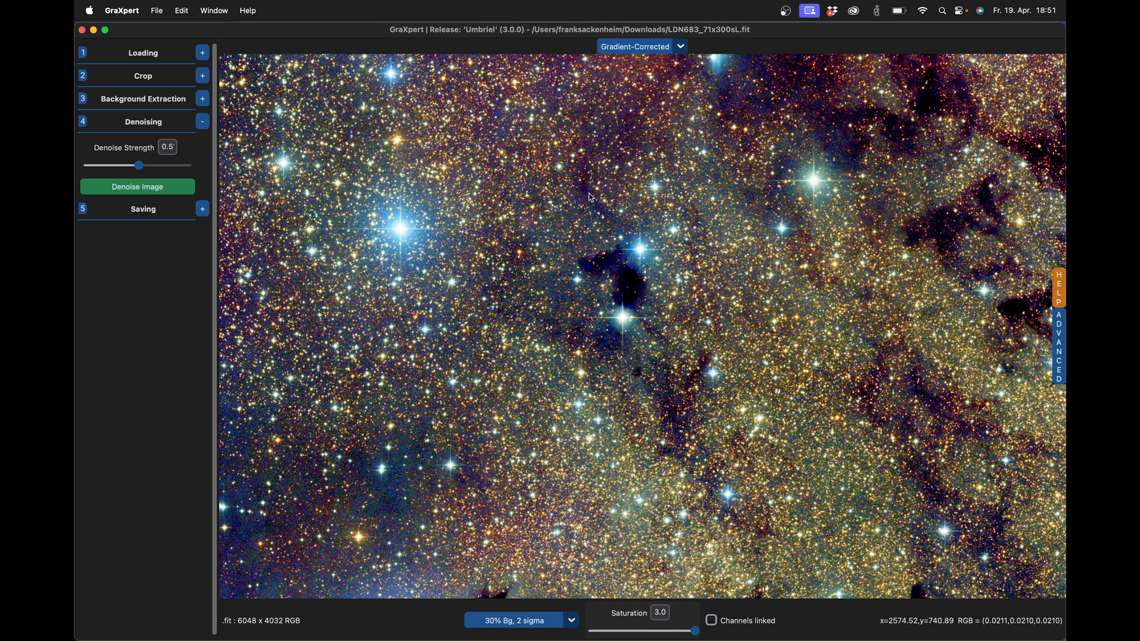
mouse_move(1041, 350)
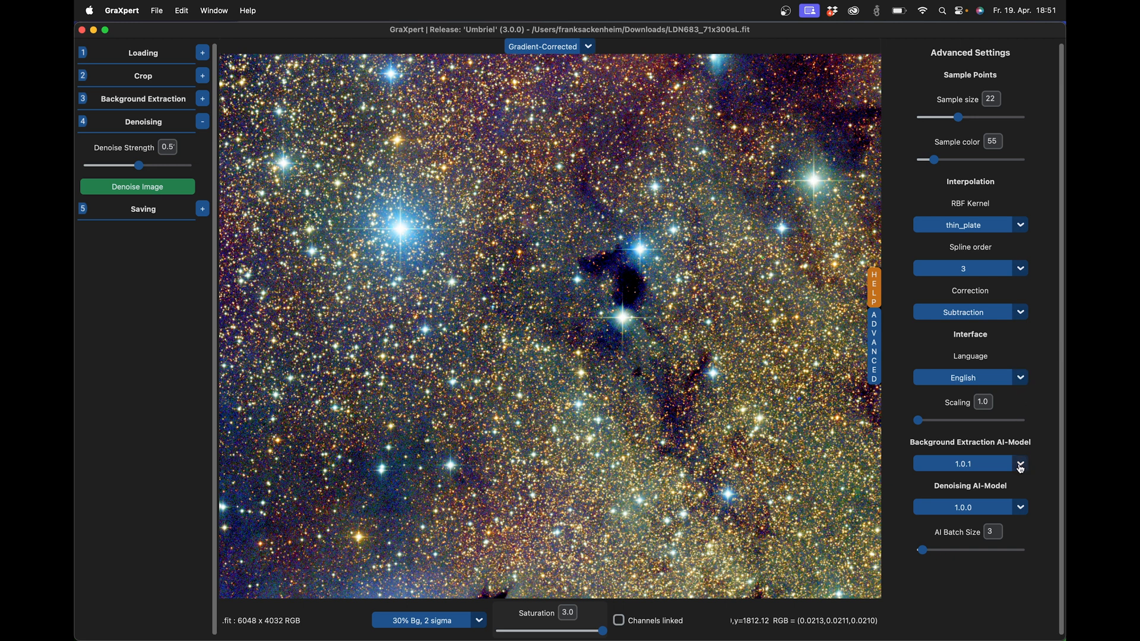
mouse_move(1021, 509)
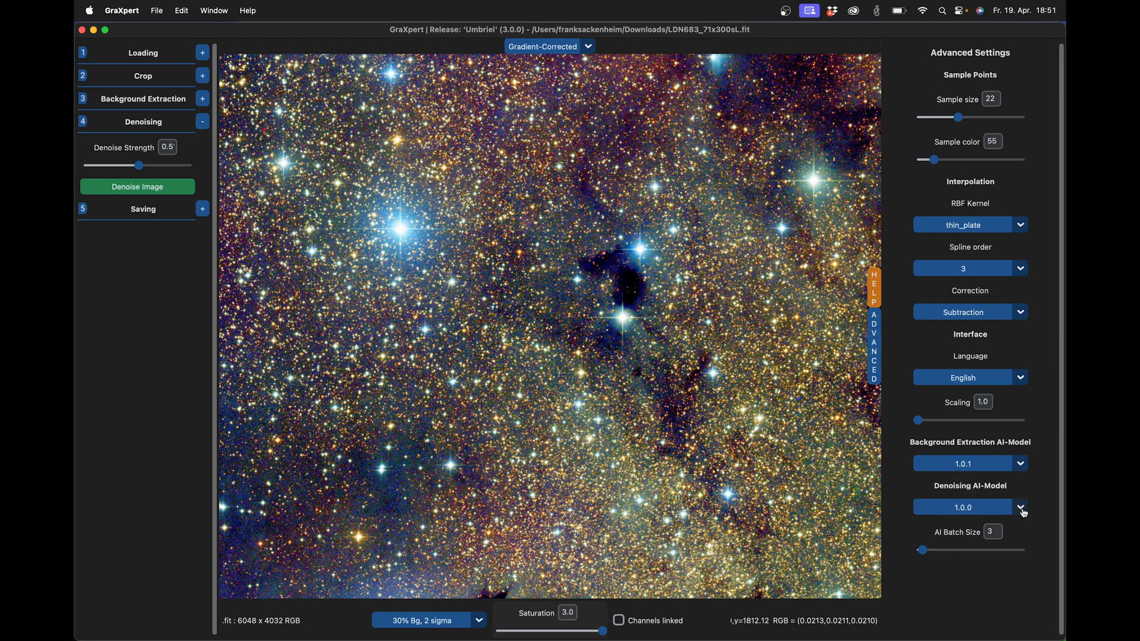
mouse_move(1031, 459)
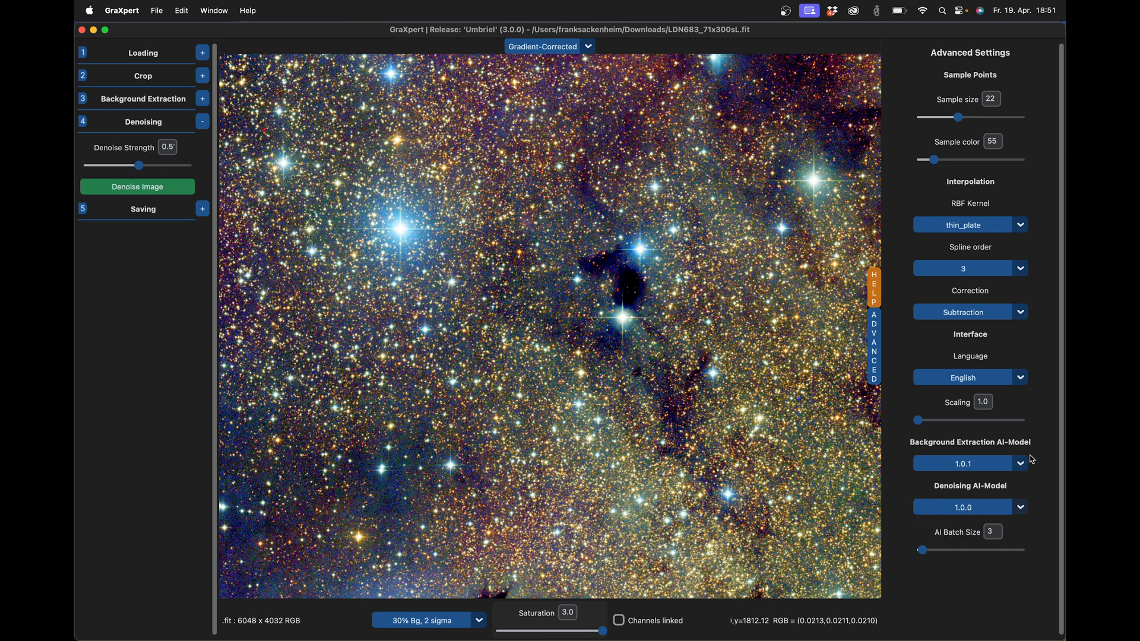
mouse_move(873, 342)
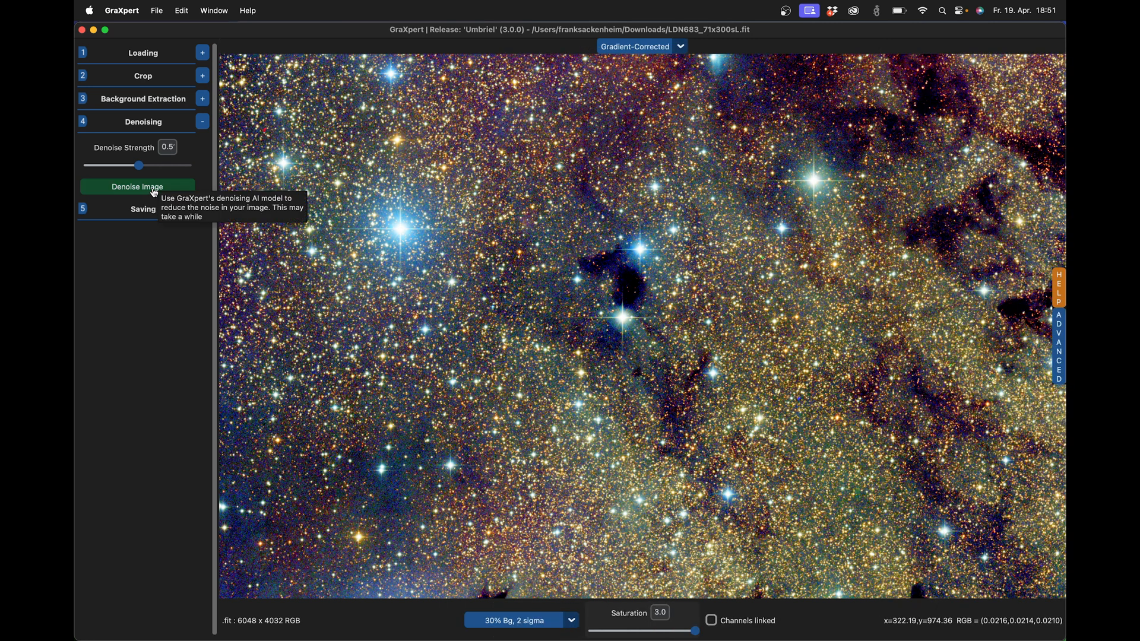
mouse_move(527, 298)
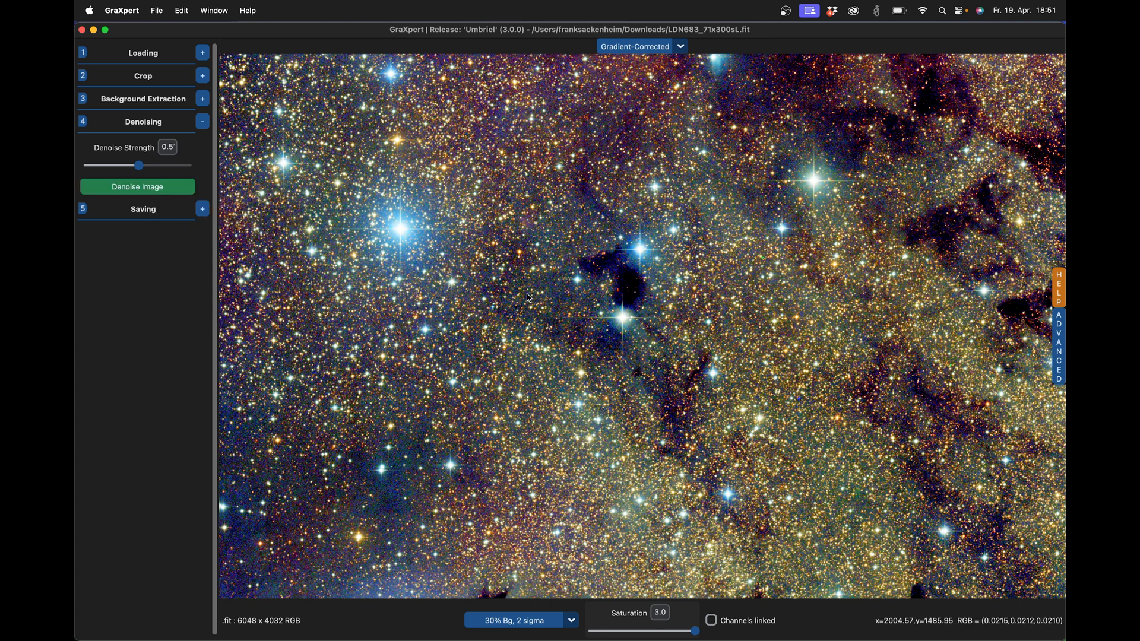
Run Denoise Image on the gradient-corrected LDN683 image at strength 0.5.
click(137, 187)
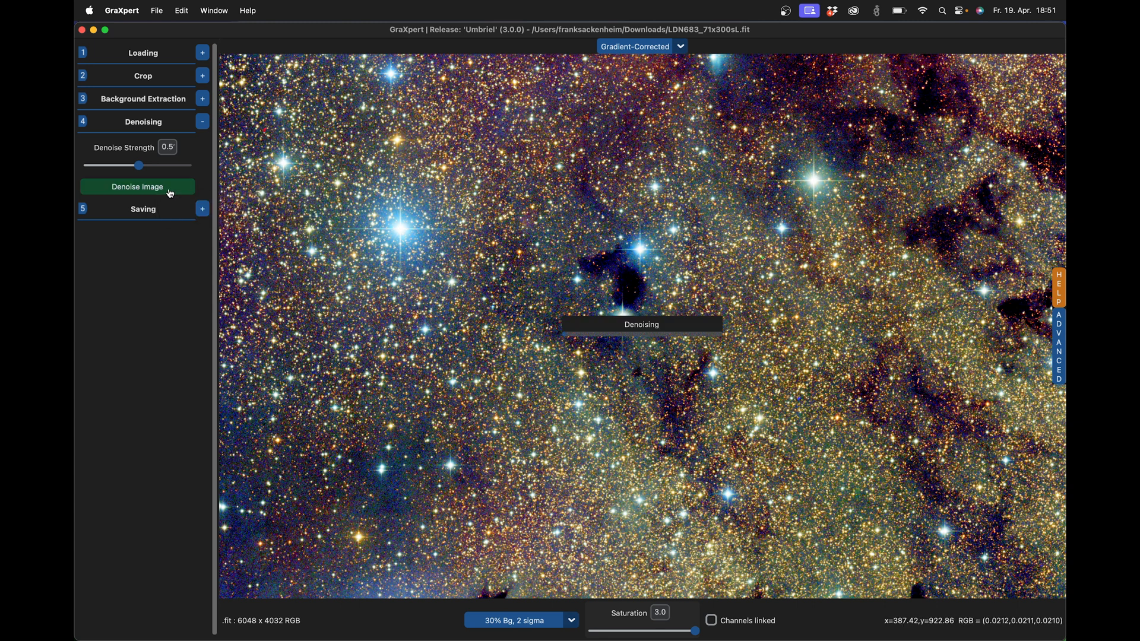
click(137, 187)
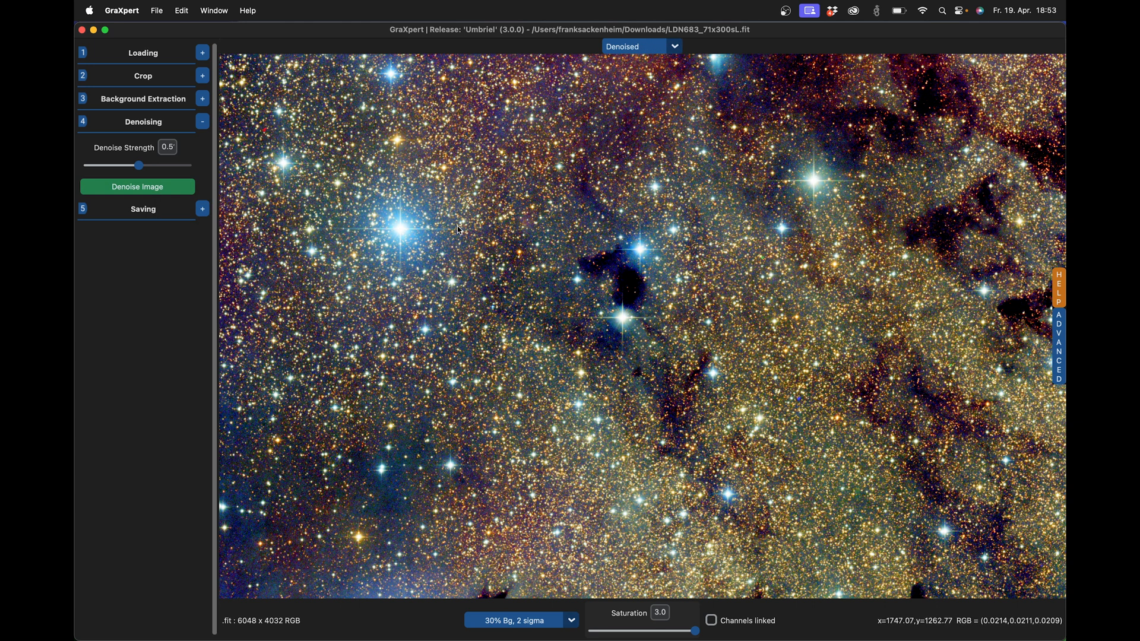
click(672, 47)
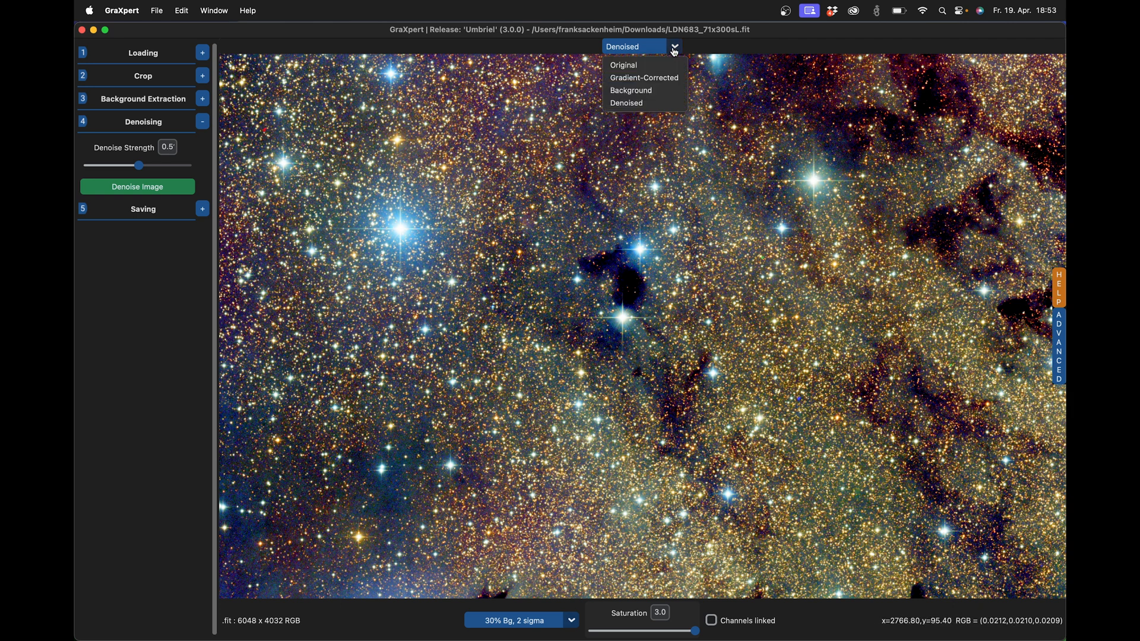
mouse_move(636, 65)
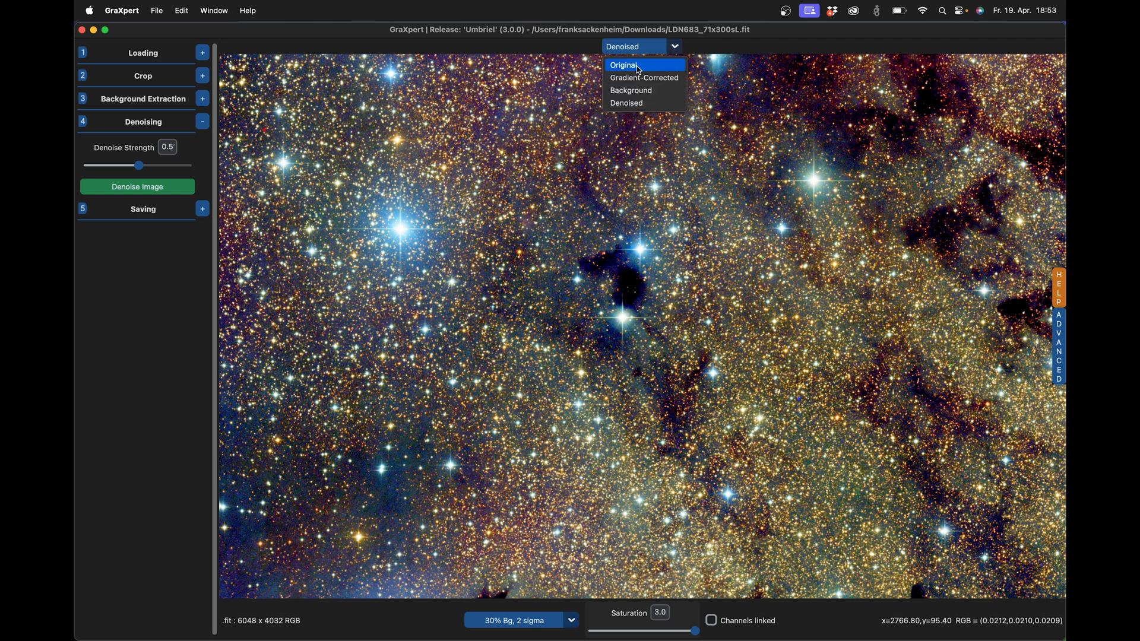
click(623, 65)
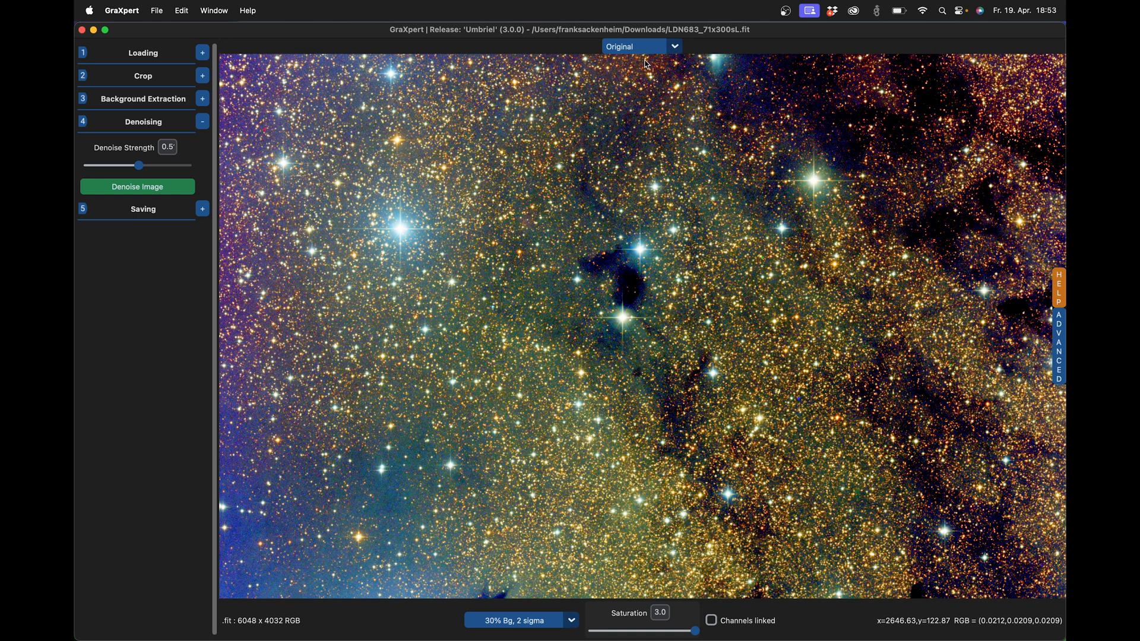
click(640, 46)
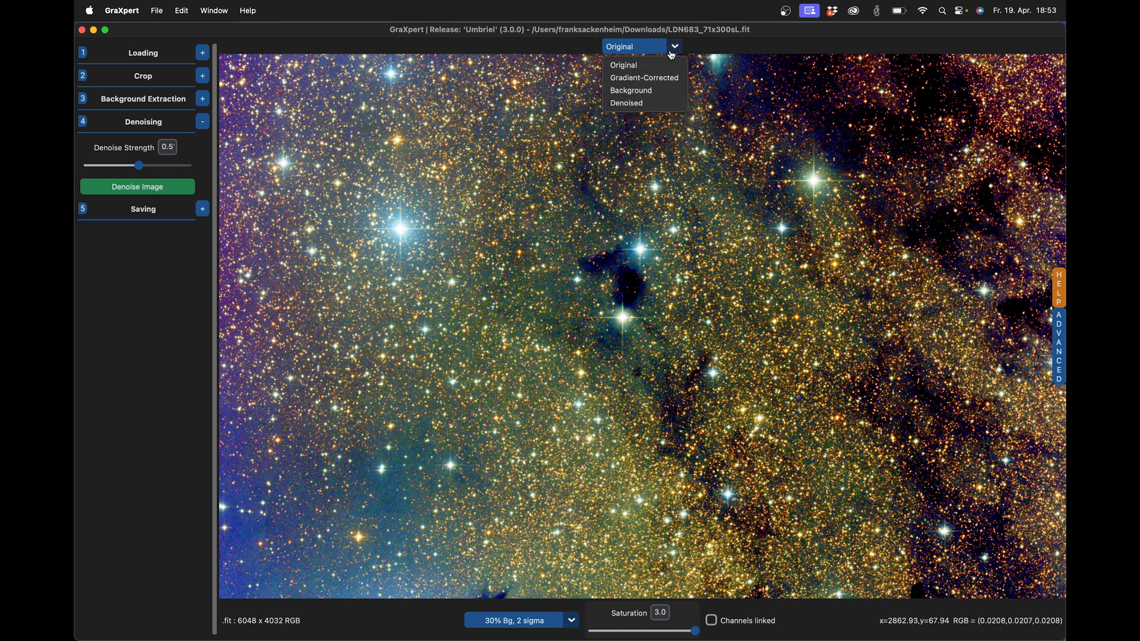
click(644, 78)
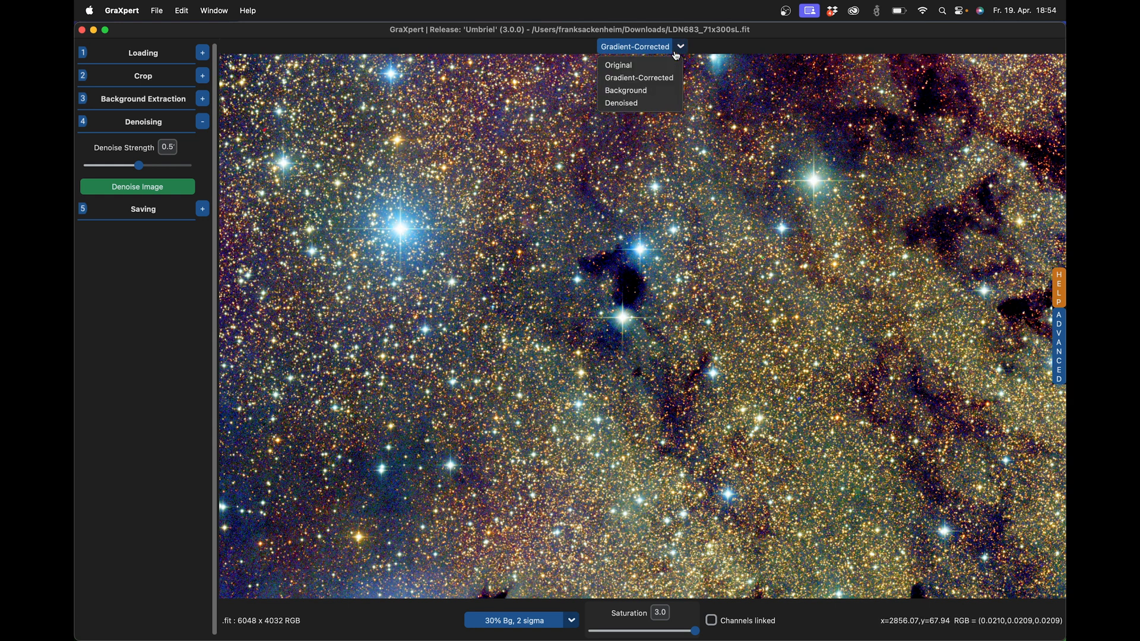
mouse_move(622, 103)
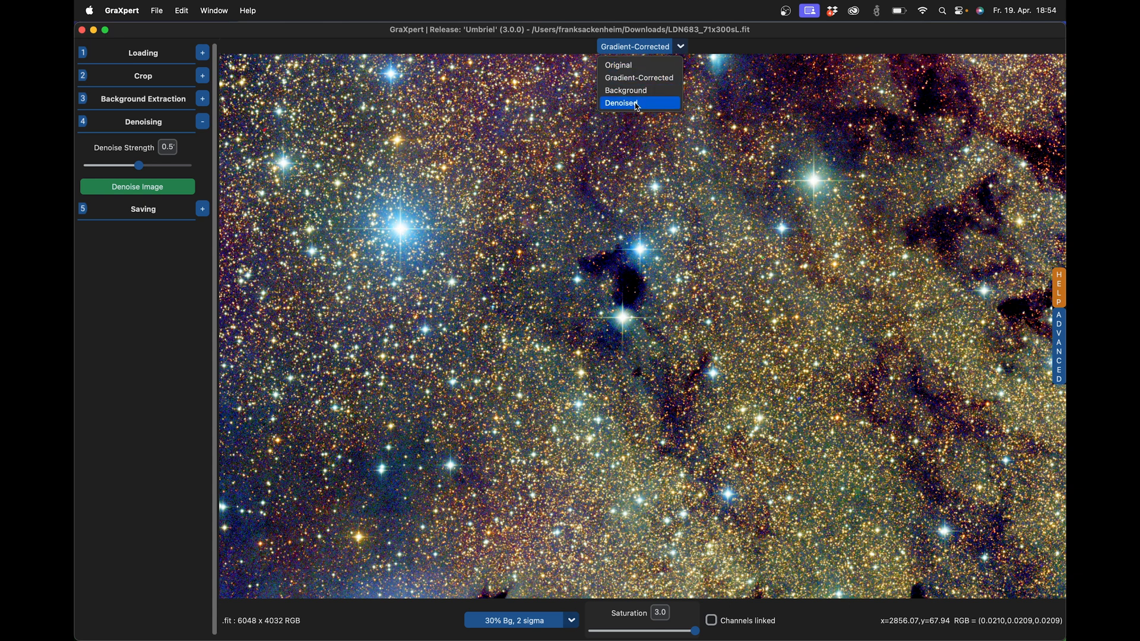
click(621, 102)
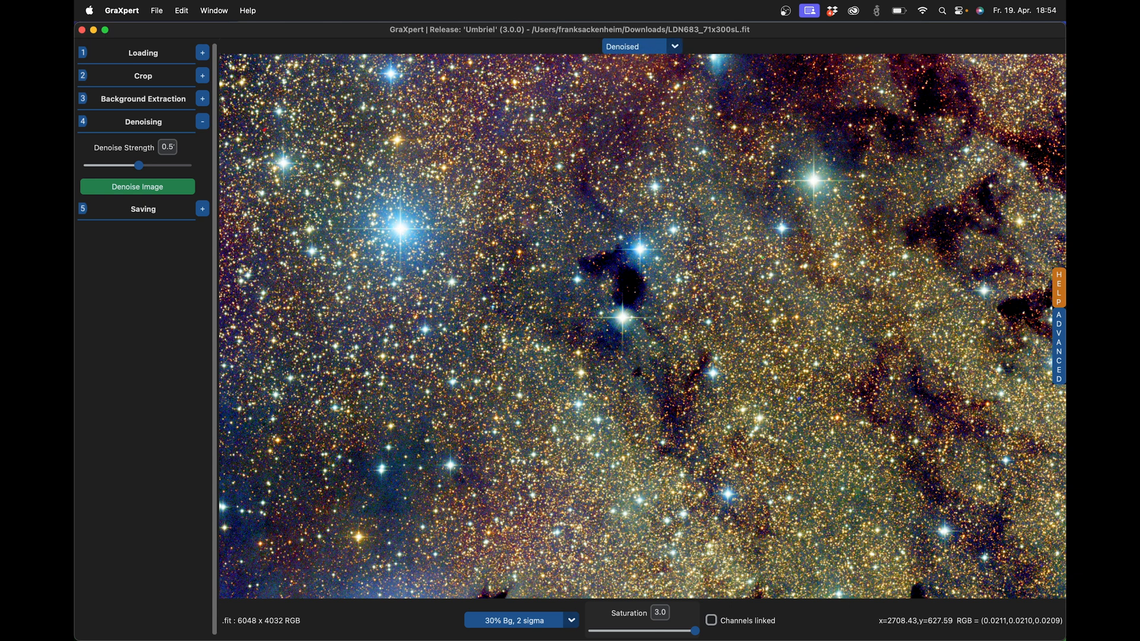
mouse_move(469, 317)
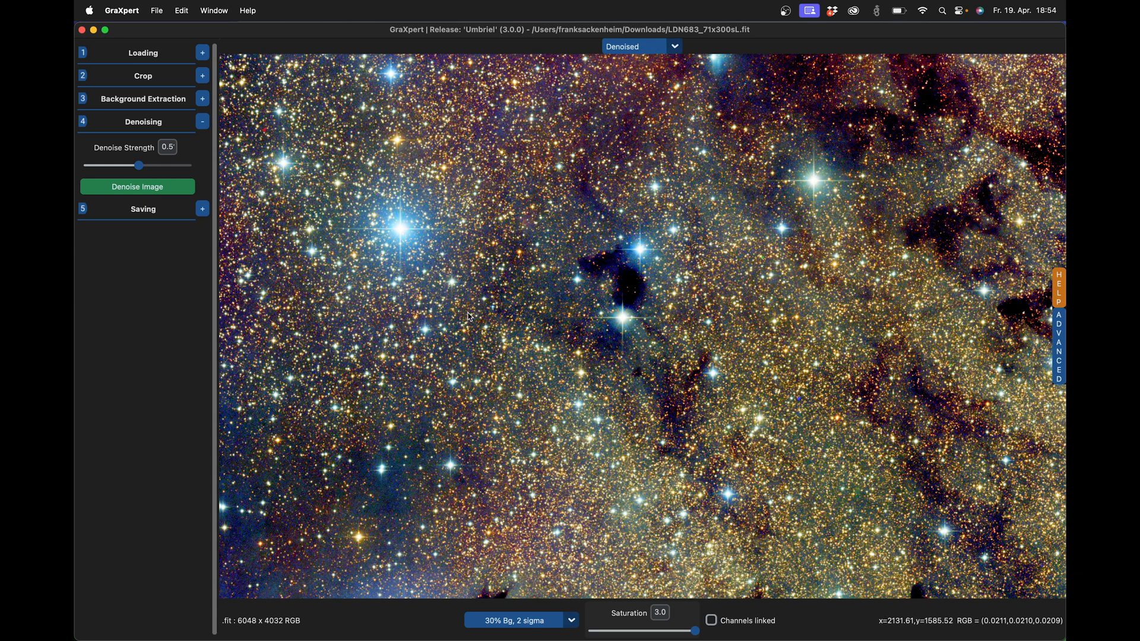
mouse_move(520, 502)
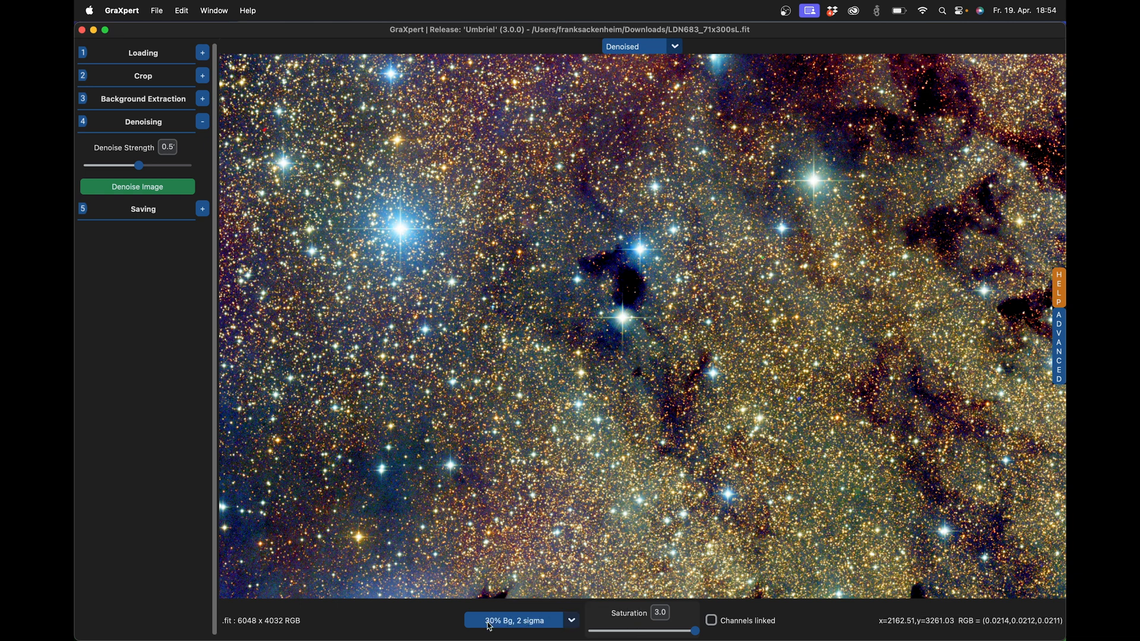
mouse_move(592, 441)
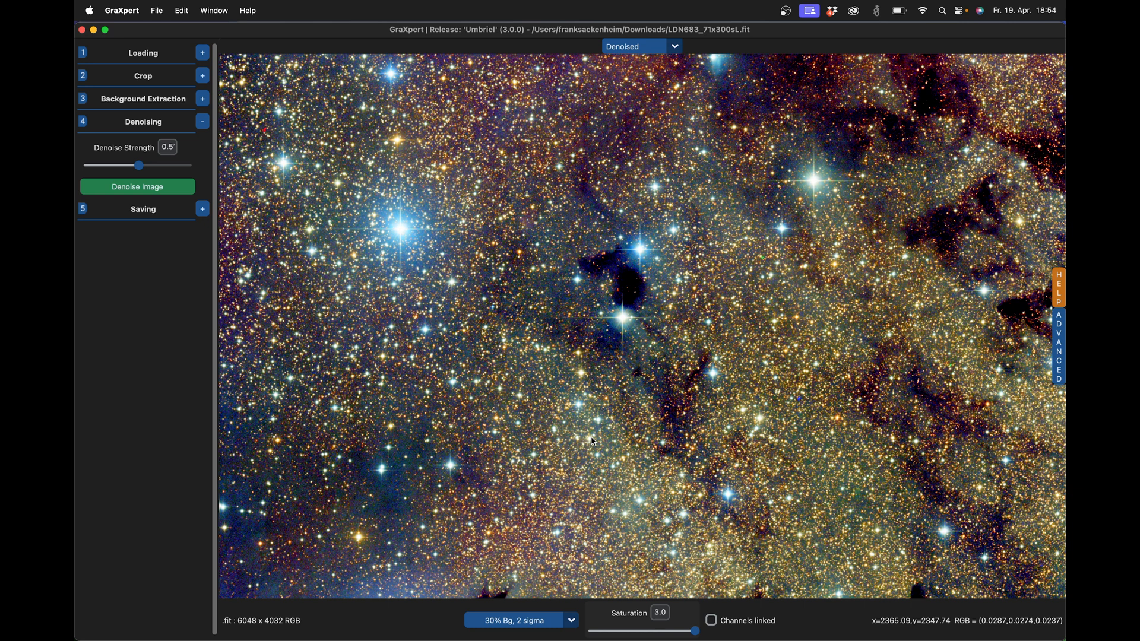
mouse_move(629, 277)
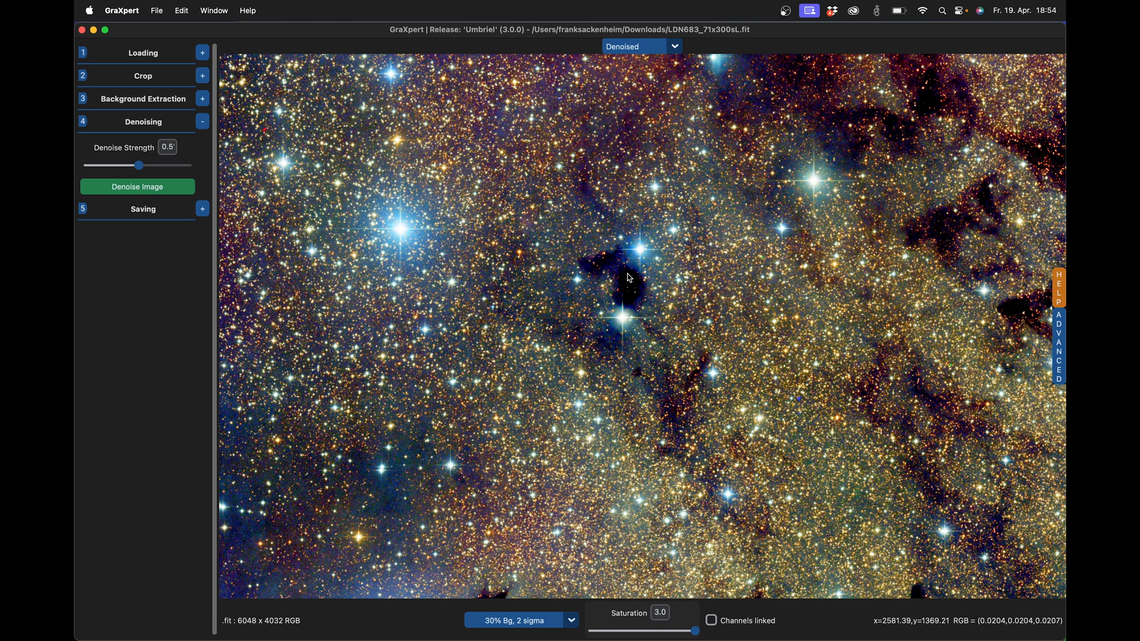
mouse_move(631, 285)
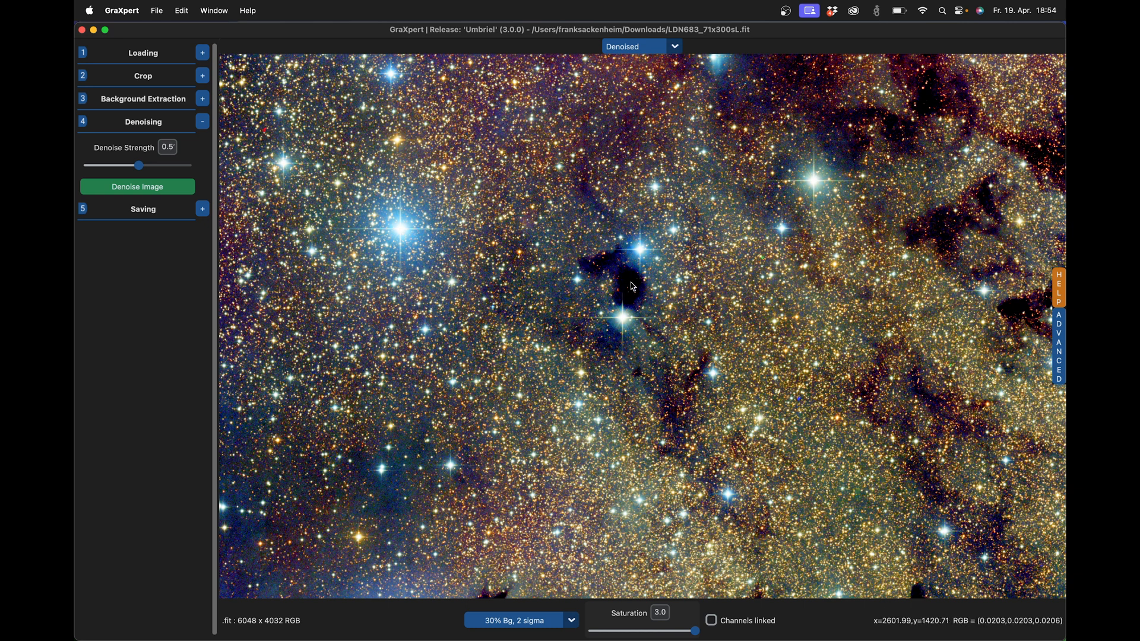
mouse_move(614, 231)
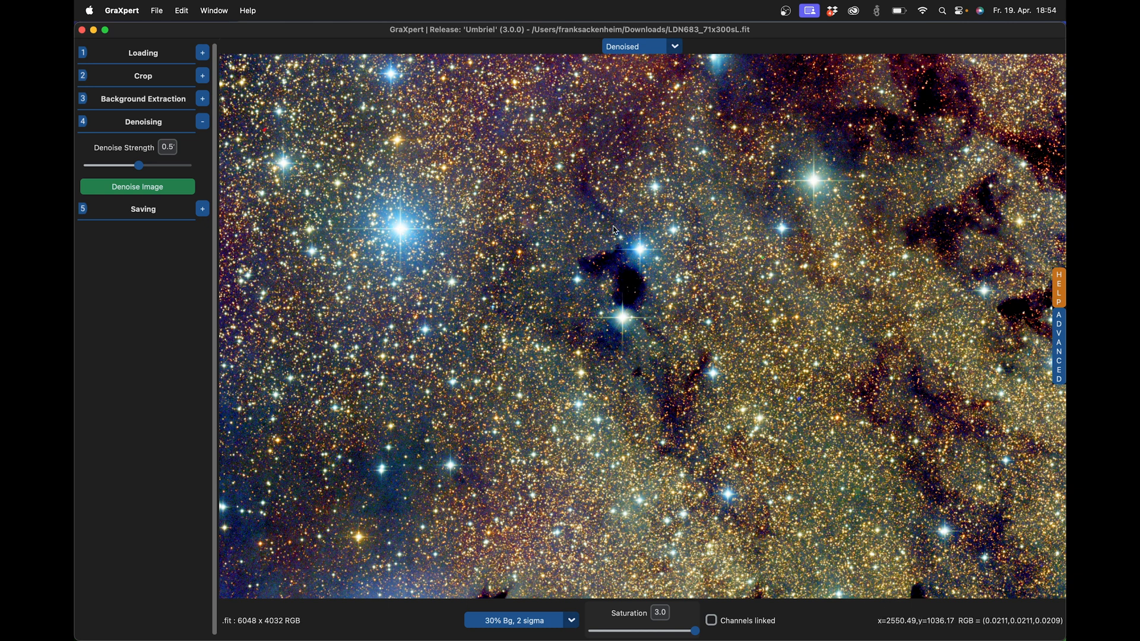
mouse_move(566, 284)
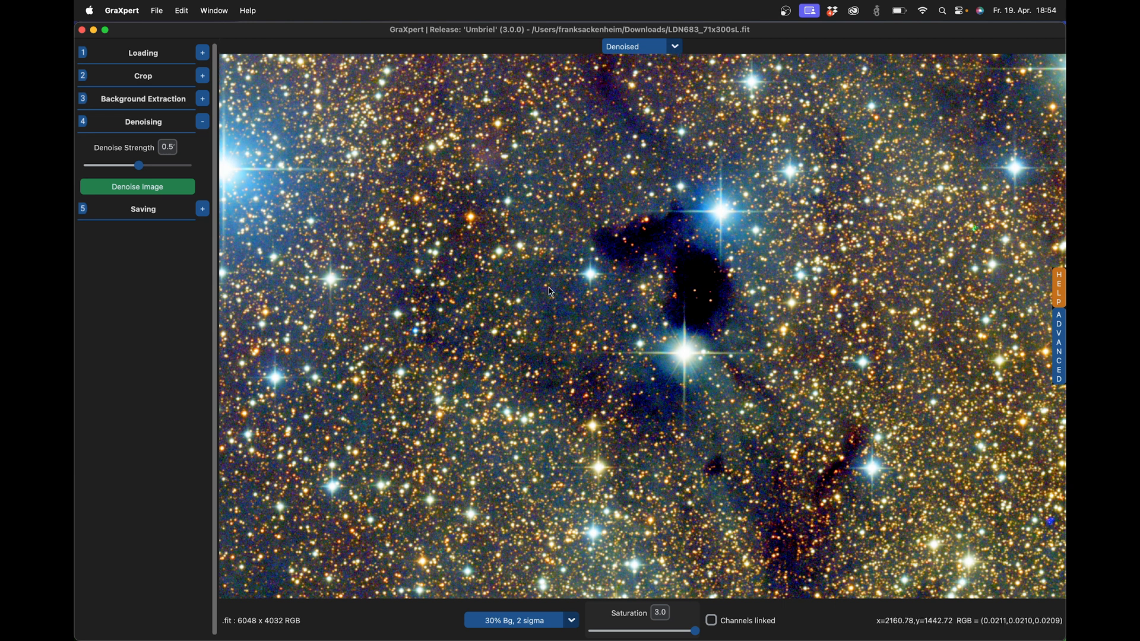
mouse_move(557, 235)
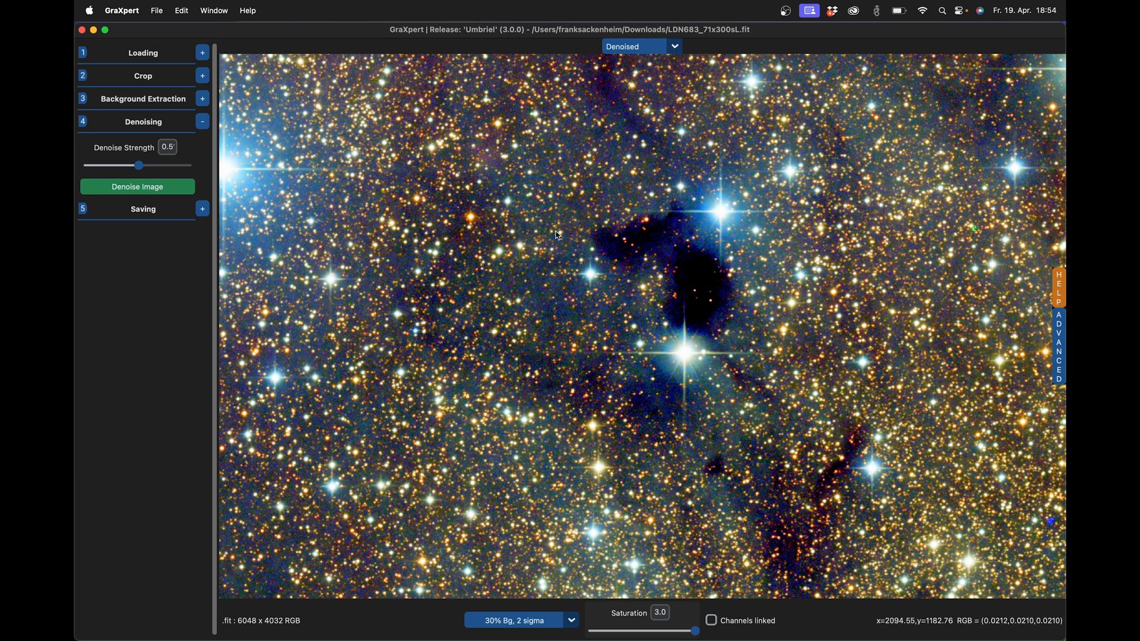
mouse_move(498, 281)
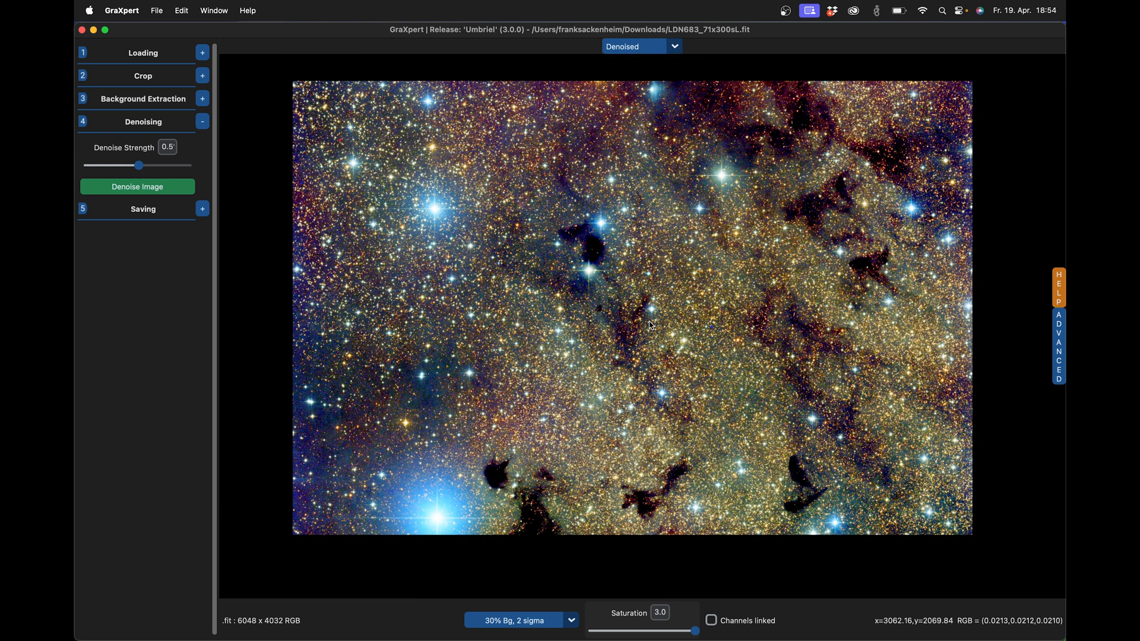
mouse_move(320, 248)
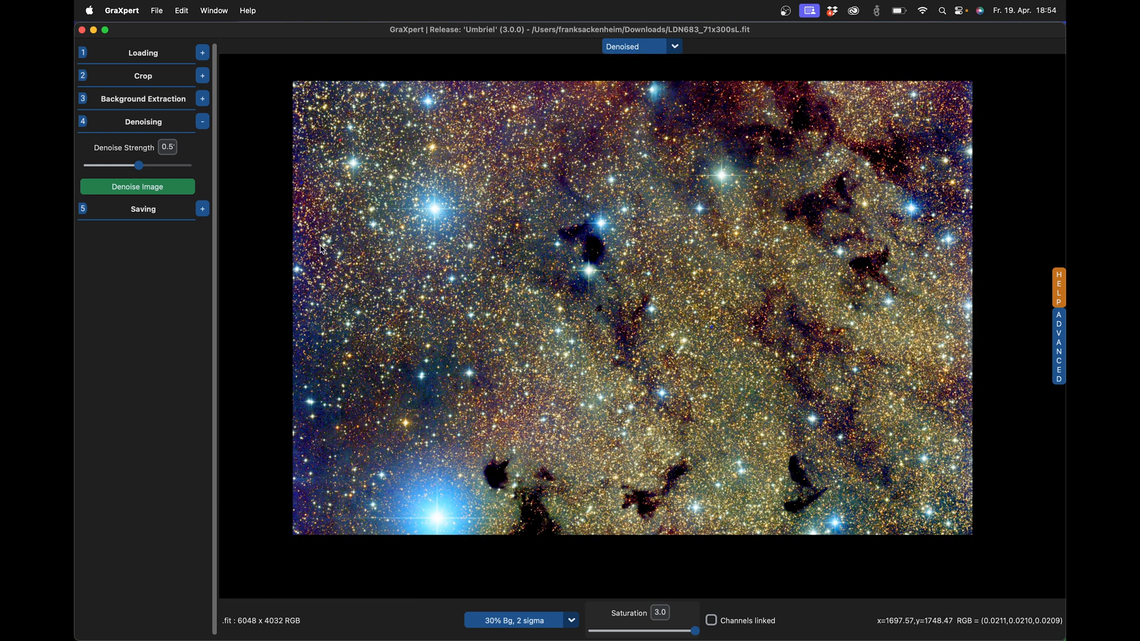
Collapse the Denoising section and expand the Saving options.
click(202, 121)
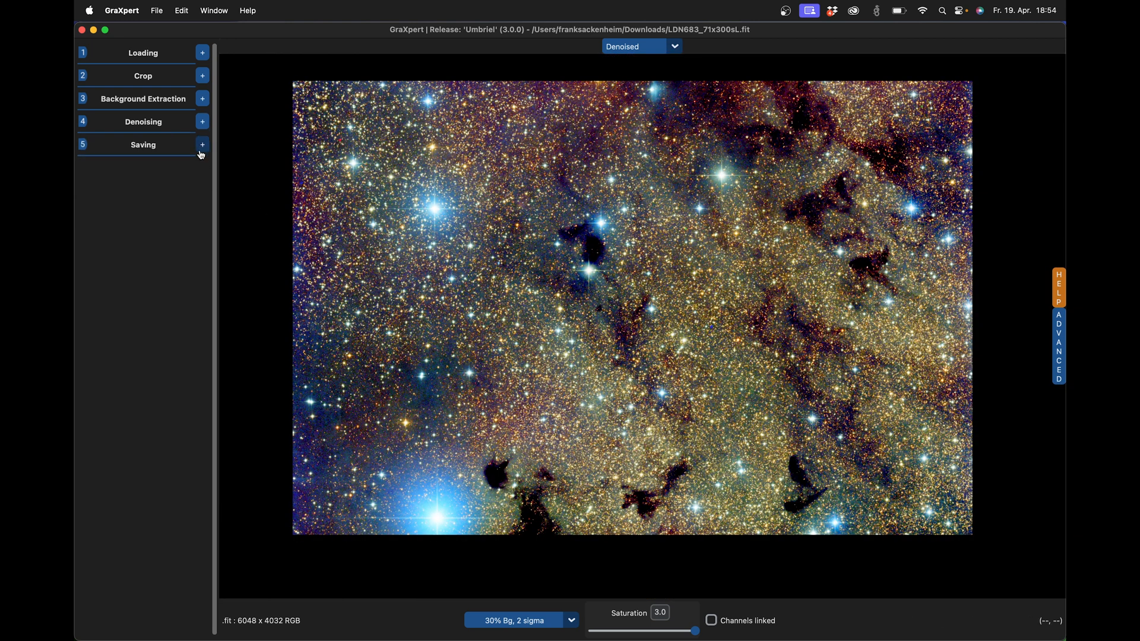
click(202, 145)
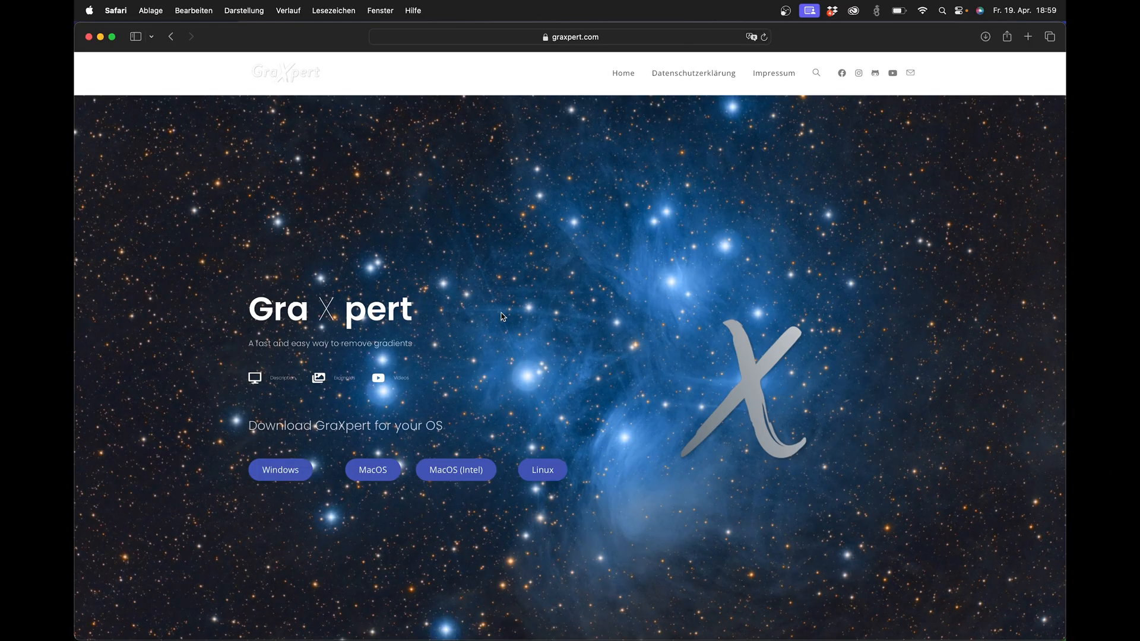
mouse_move(470, 180)
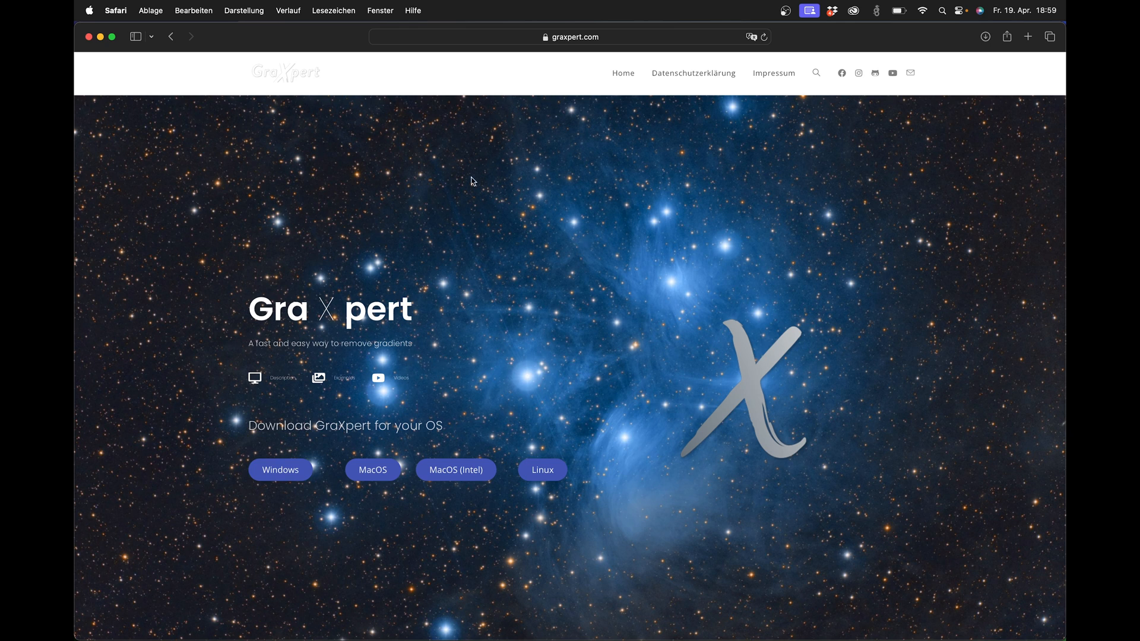
mouse_move(581, 41)
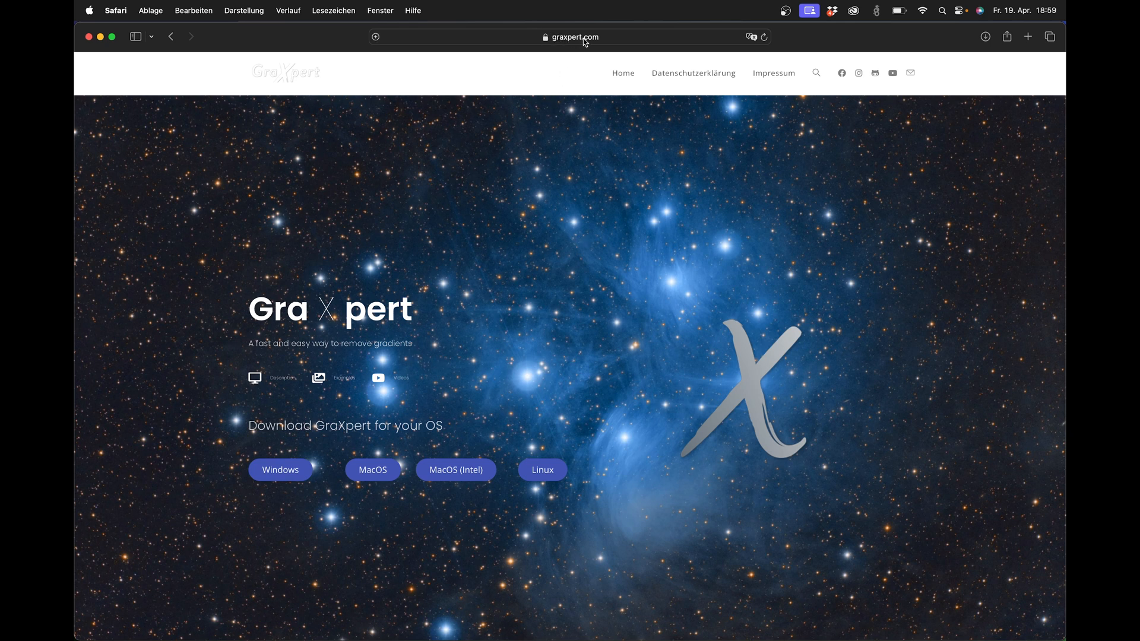
mouse_move(486, 456)
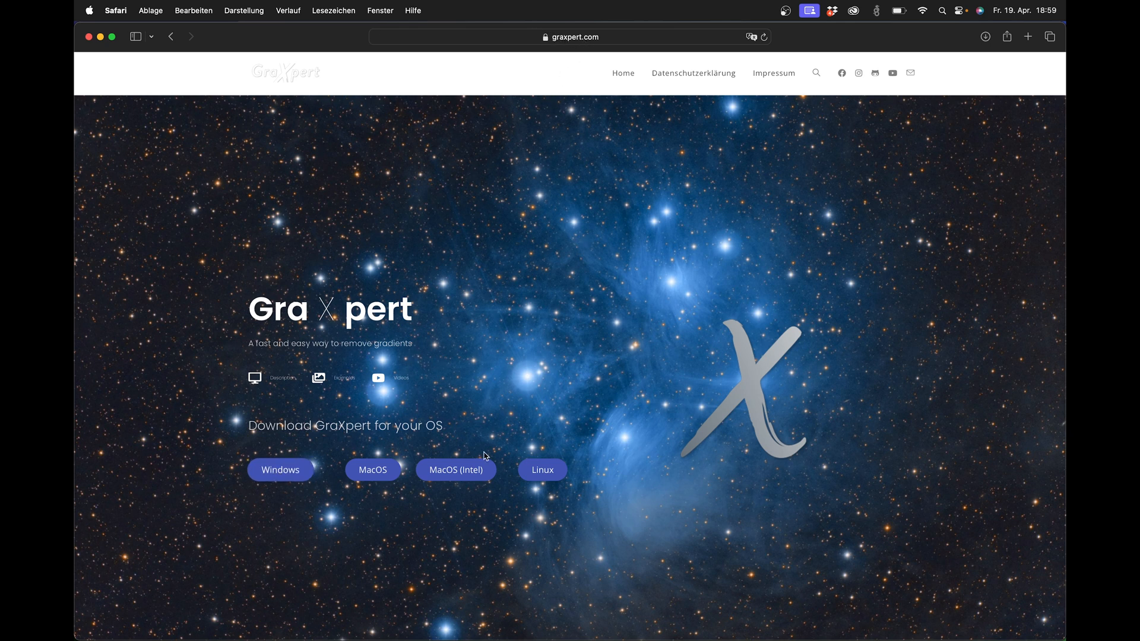
mouse_move(280, 468)
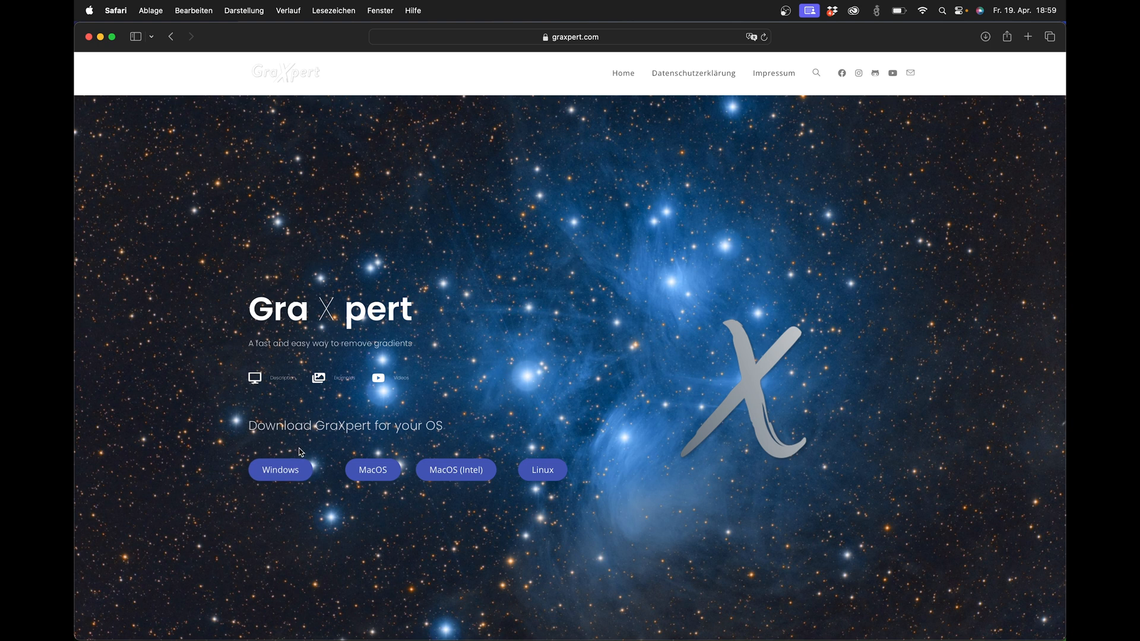
mouse_move(373, 475)
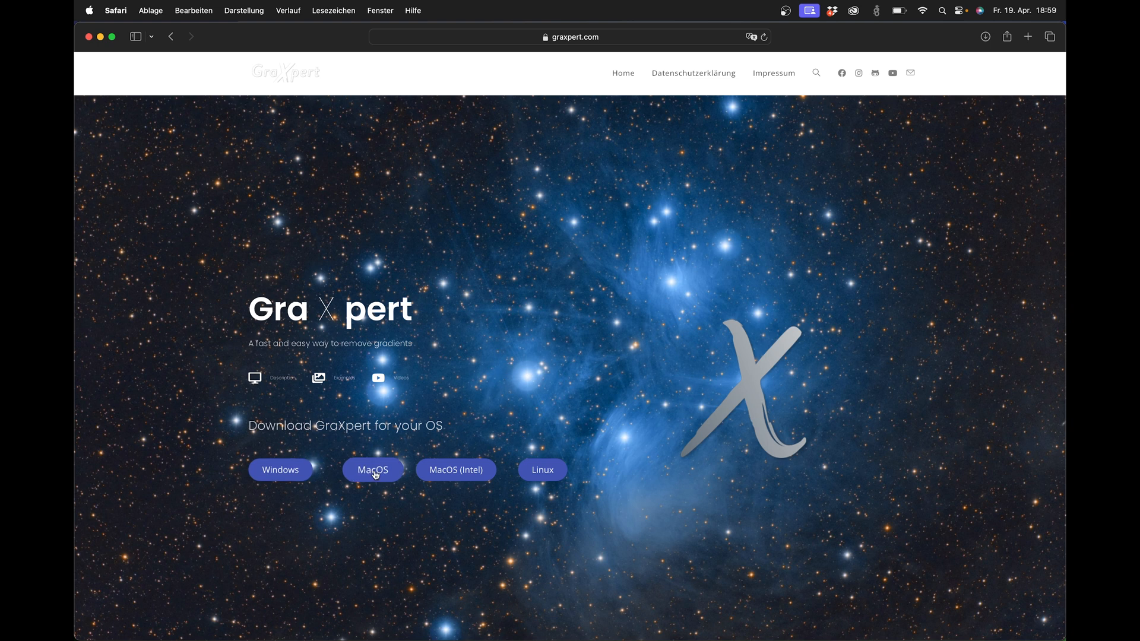
mouse_move(456, 470)
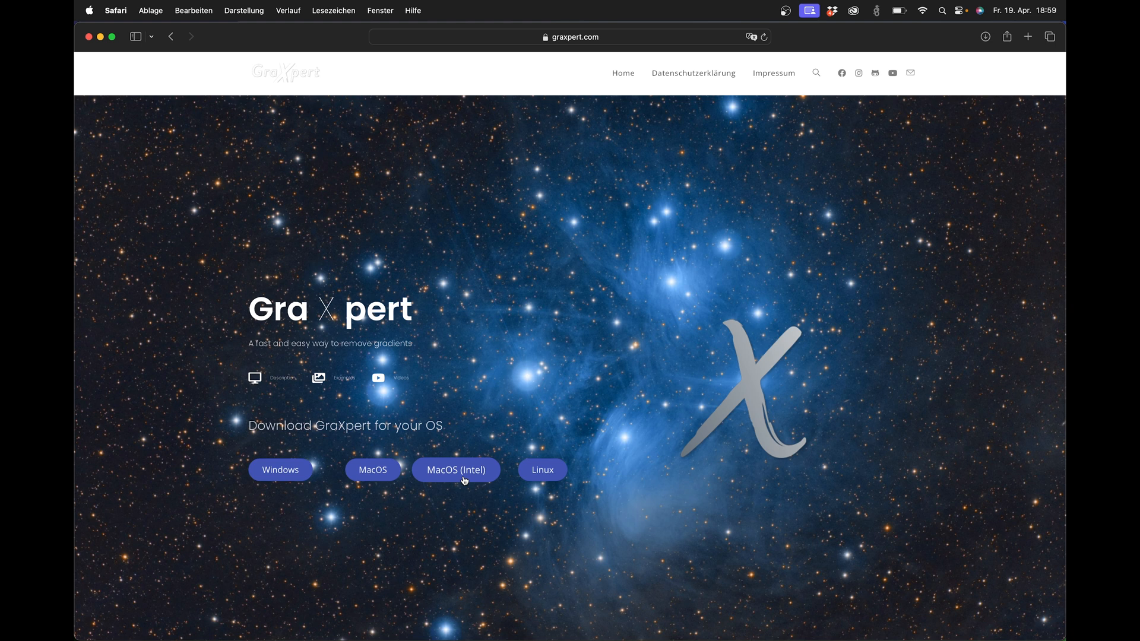
mouse_move(513, 414)
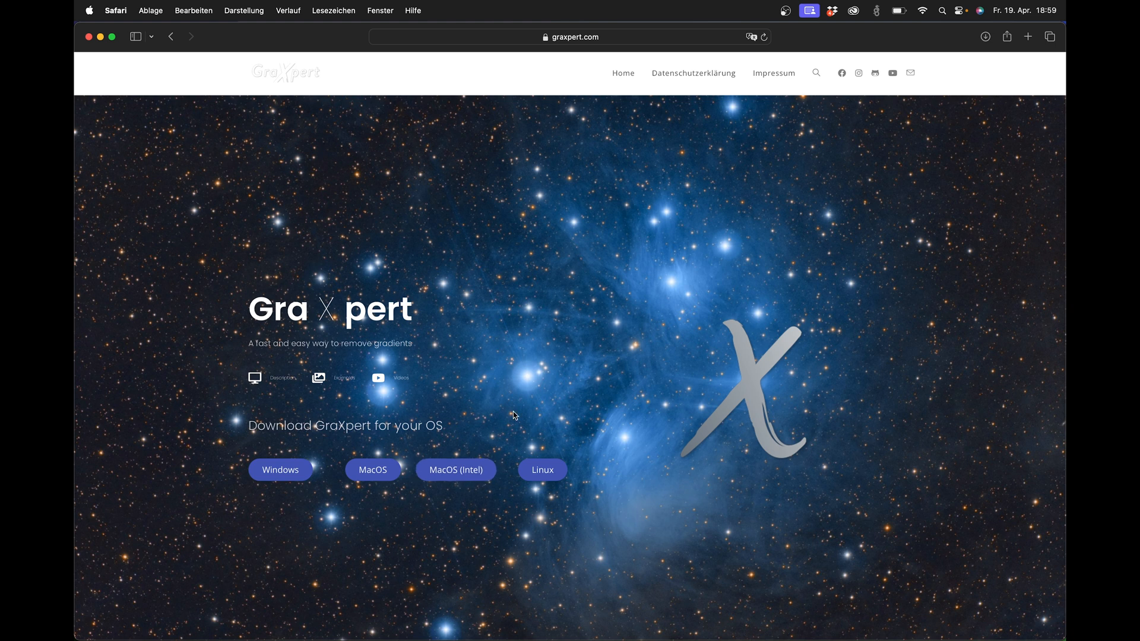
mouse_move(372, 470)
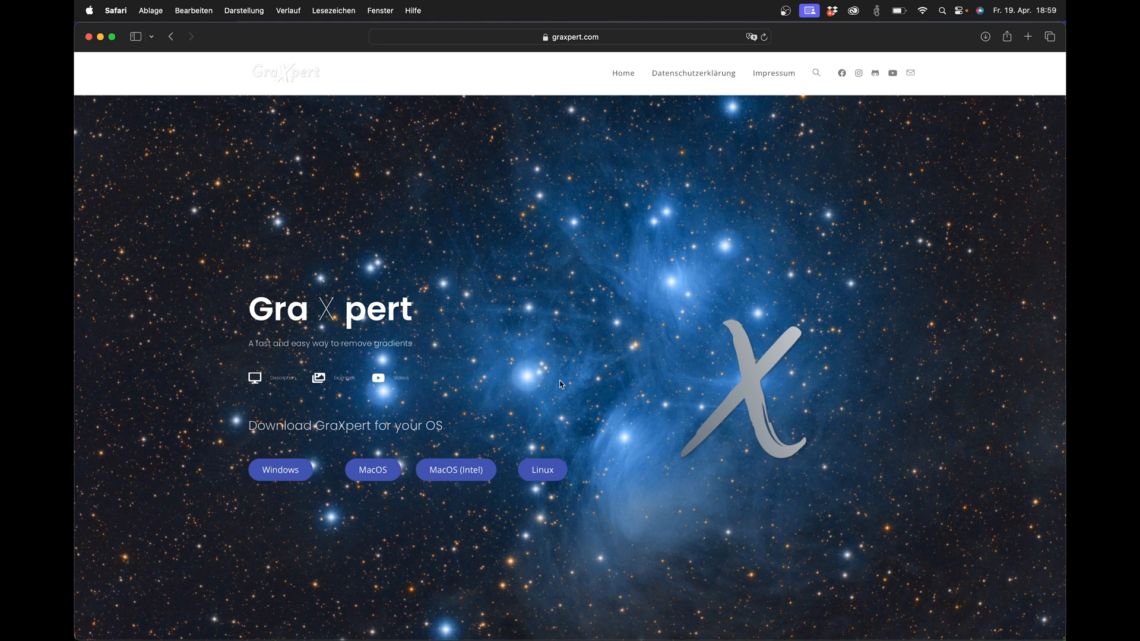
mouse_move(469, 274)
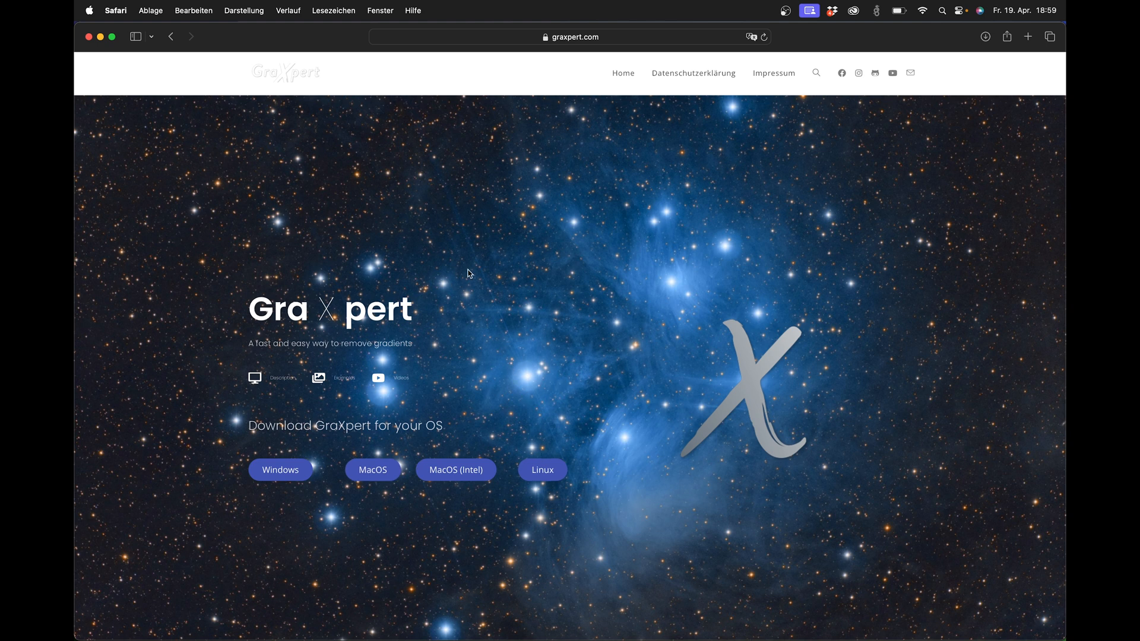
mouse_move(511, 278)
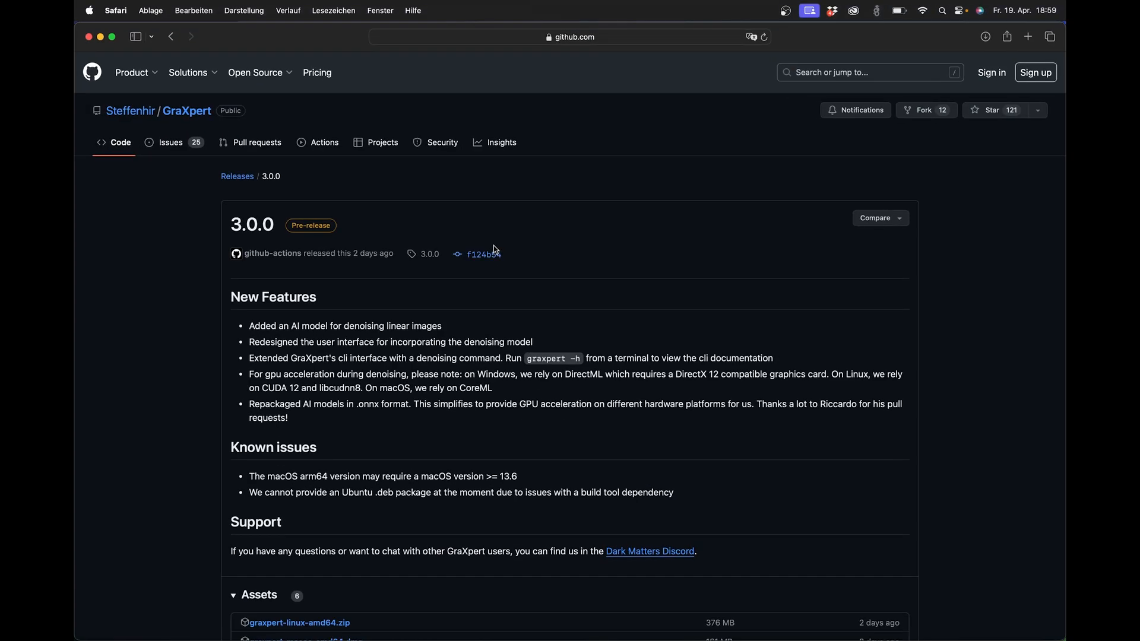
mouse_move(264, 230)
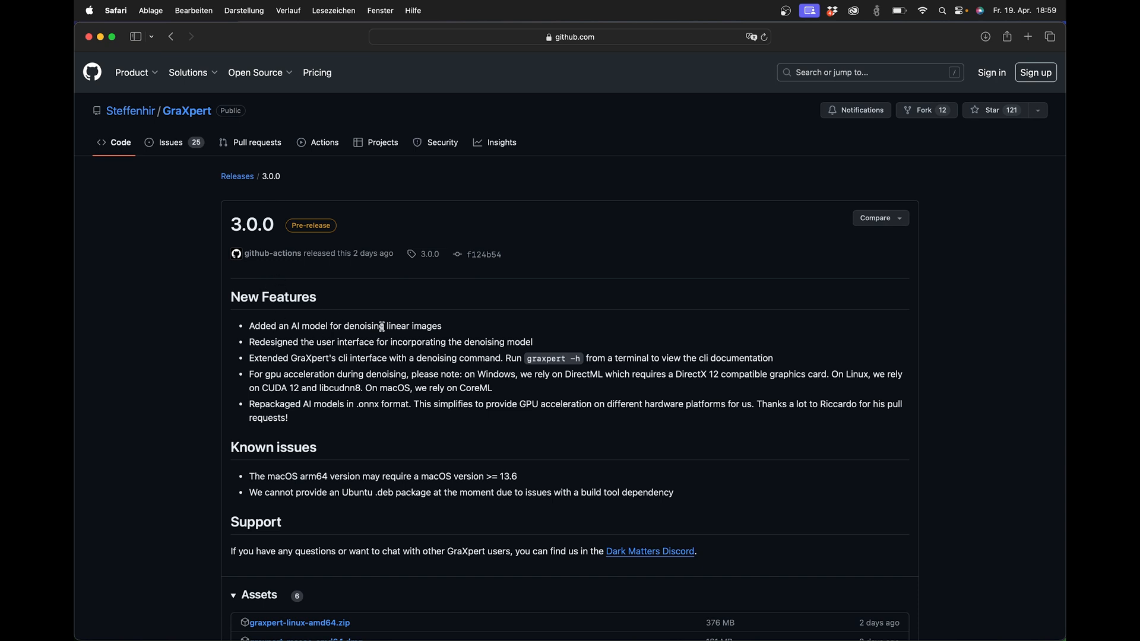
Scroll the GraXpert 3.0.0 release page to its known issues and download assets.
scroll(down, 3)
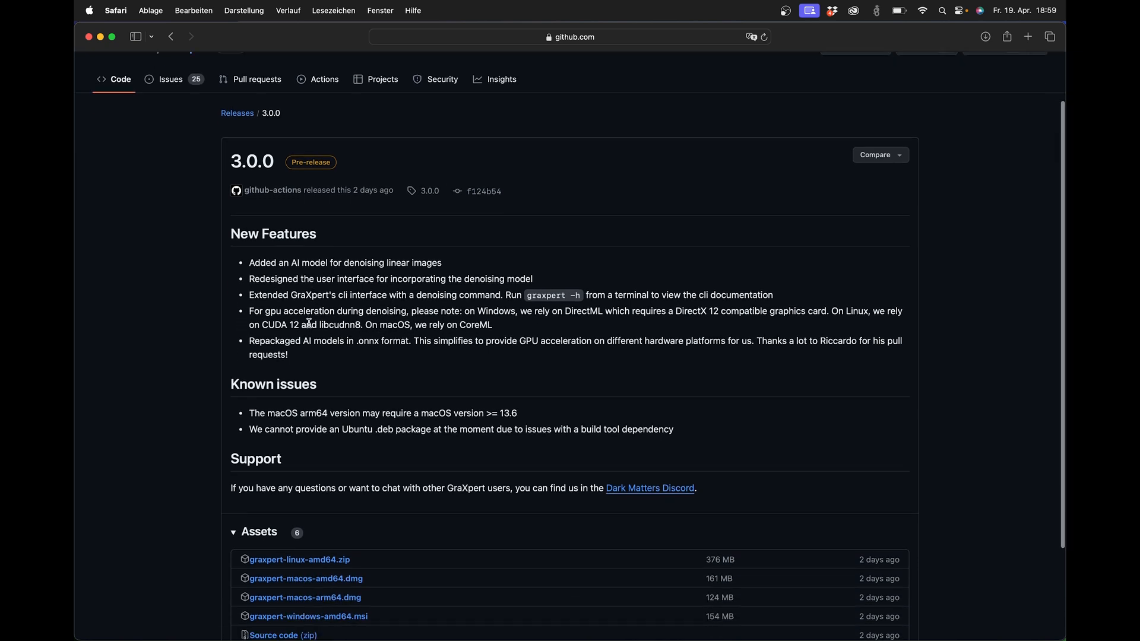
scroll(down, 3)
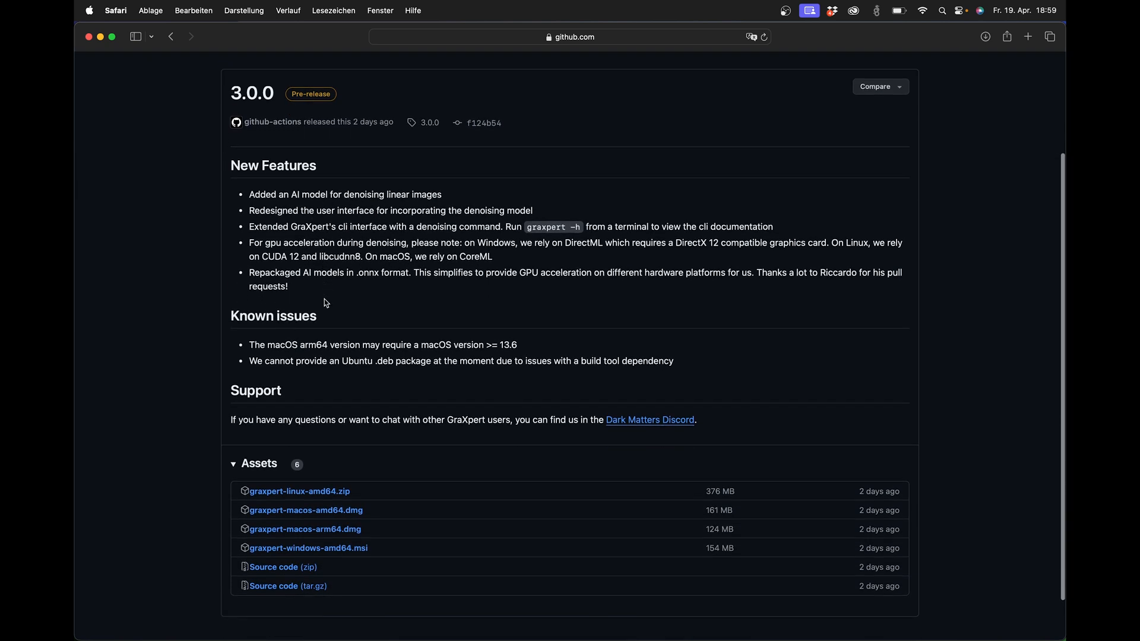
scroll(down, 3)
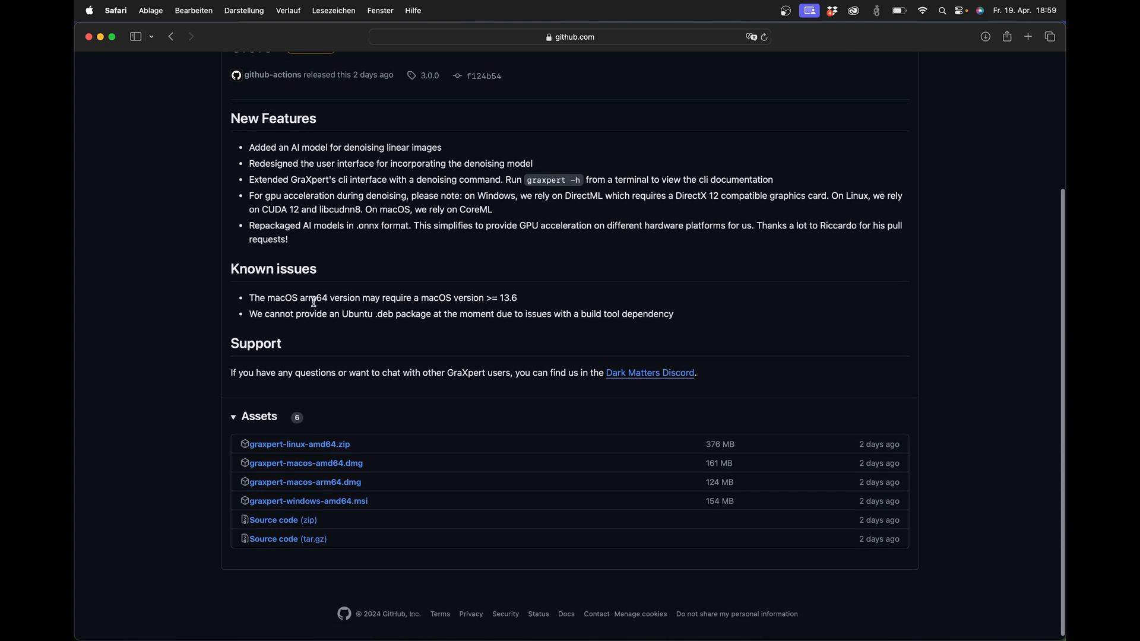
mouse_move(333, 299)
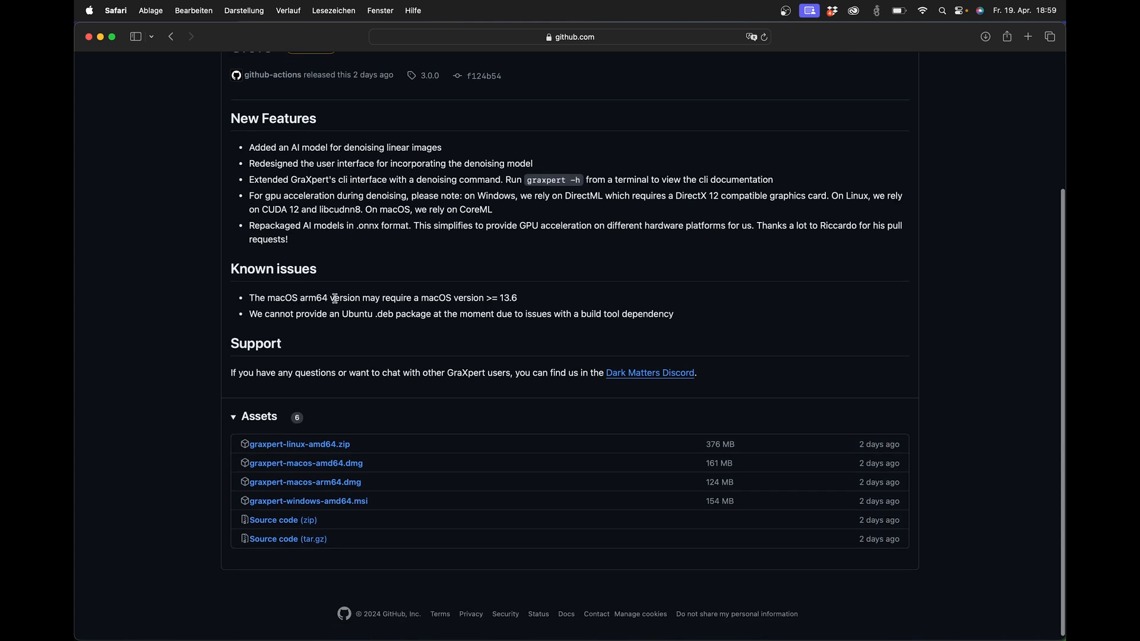
mouse_move(459, 298)
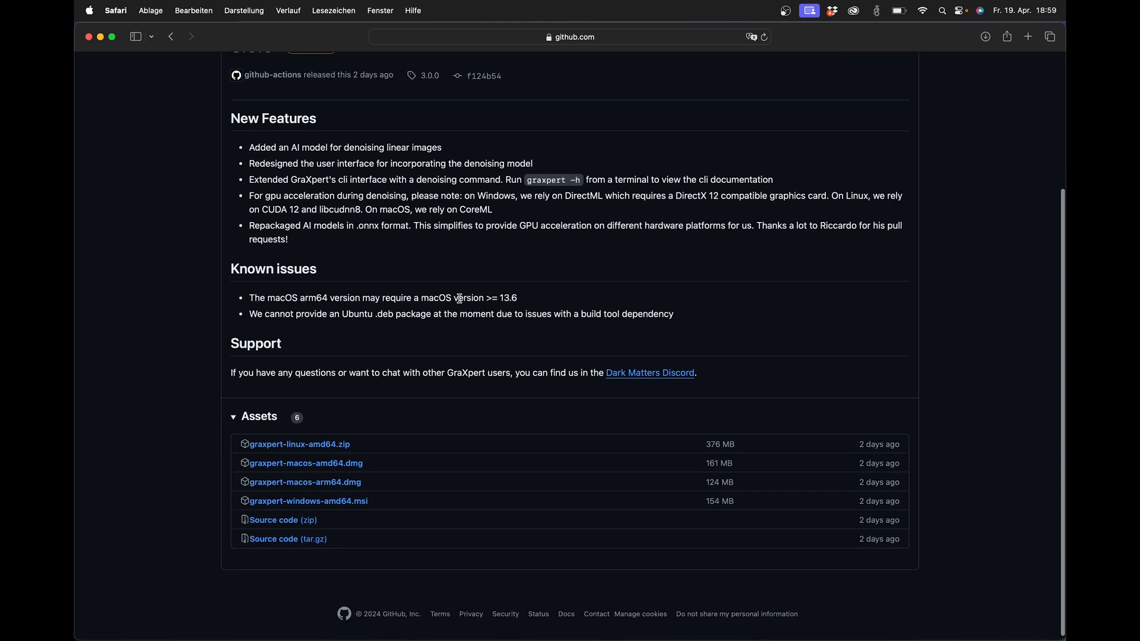
mouse_move(502, 298)
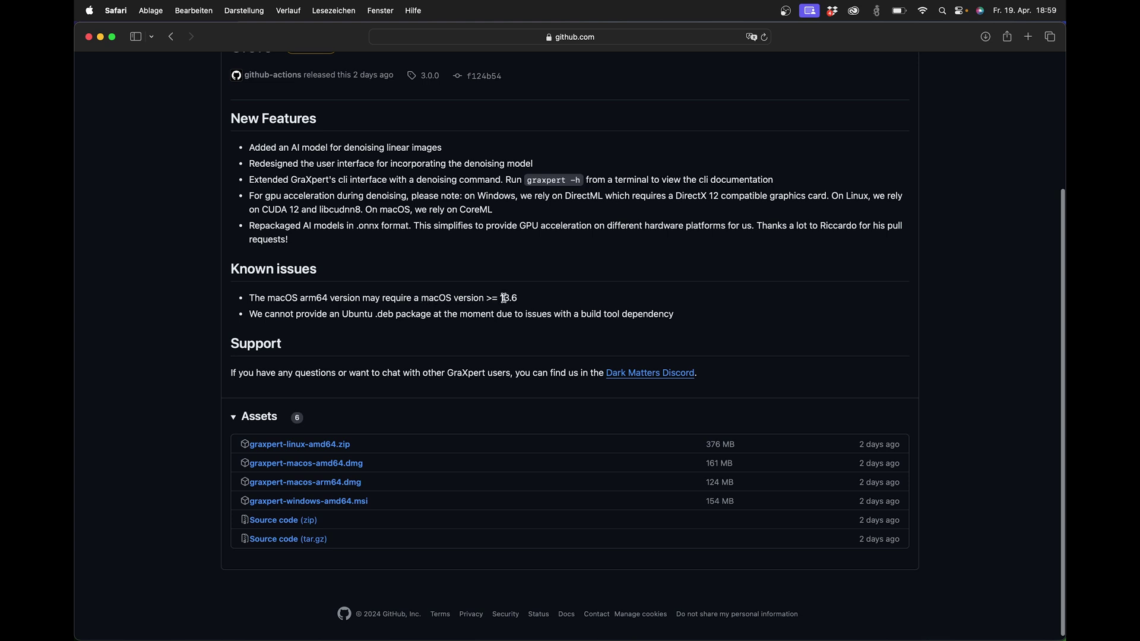
mouse_move(531, 299)
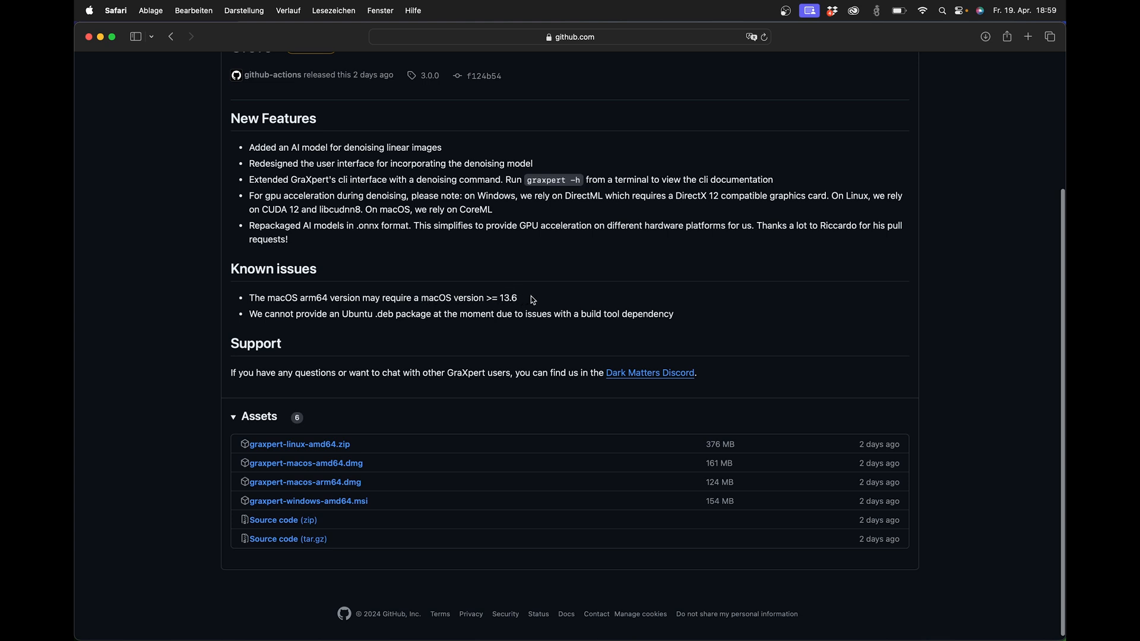
scroll(up, 3)
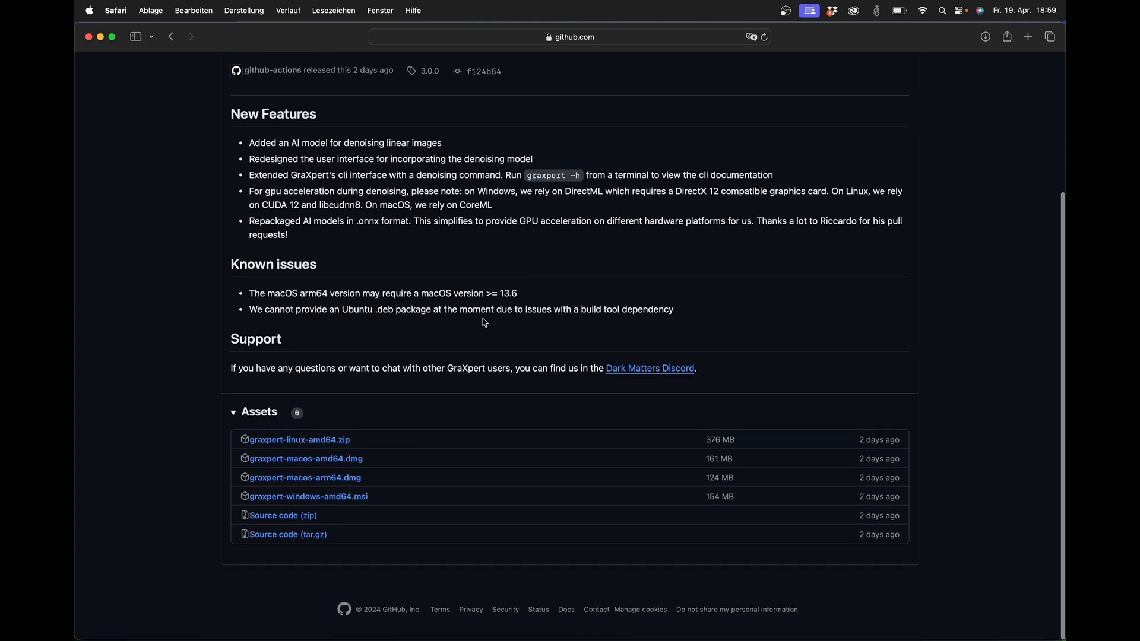
mouse_move(456, 320)
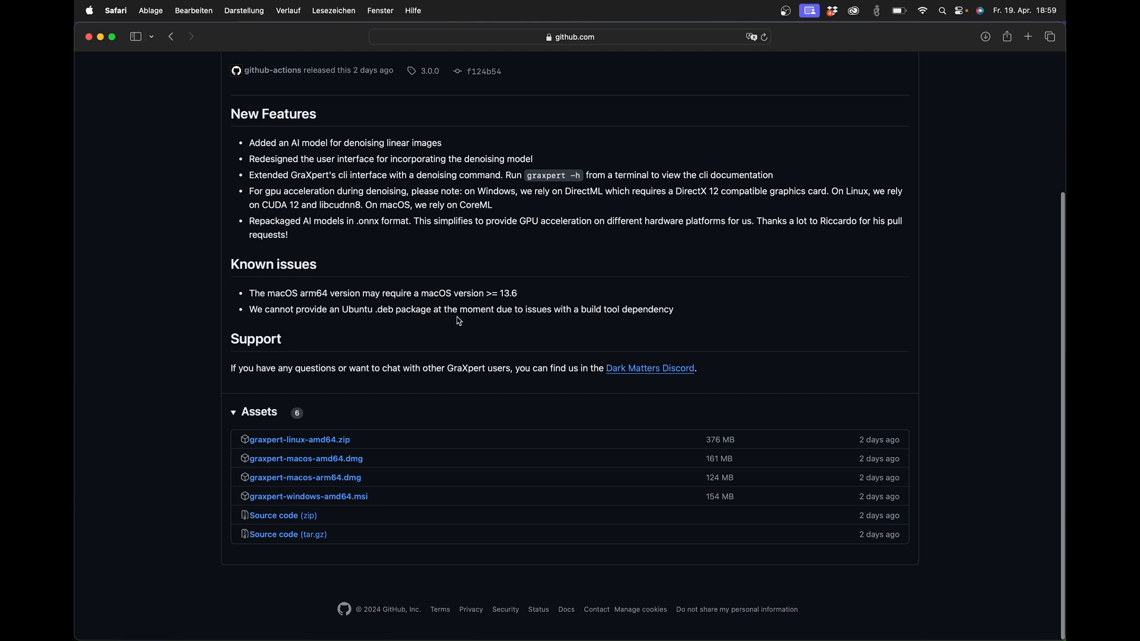
mouse_move(307, 496)
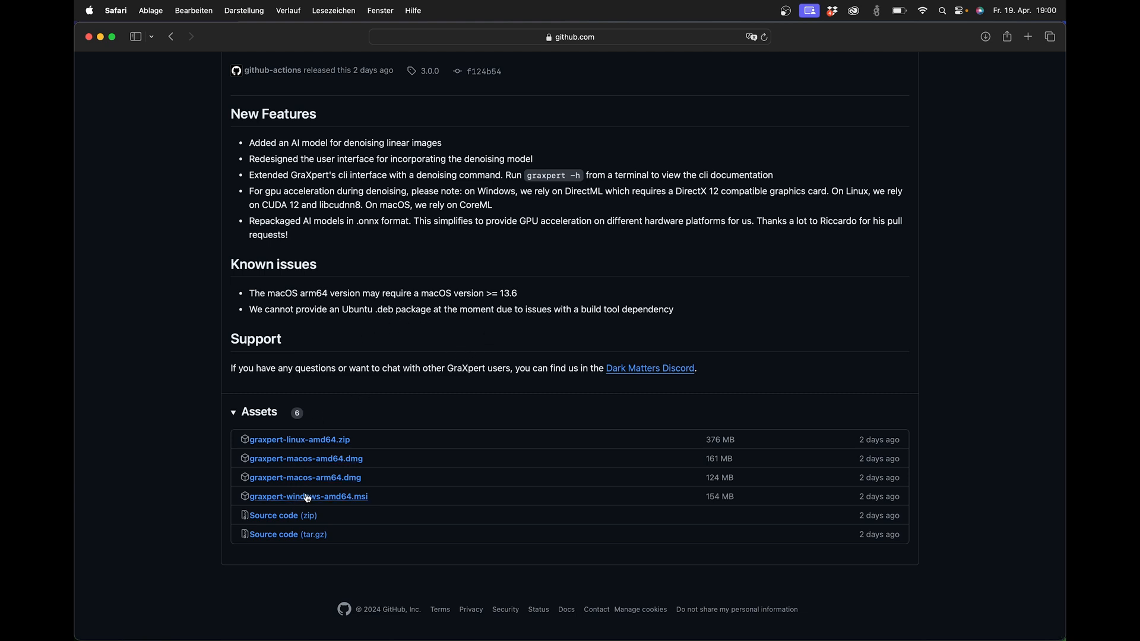
mouse_move(356, 256)
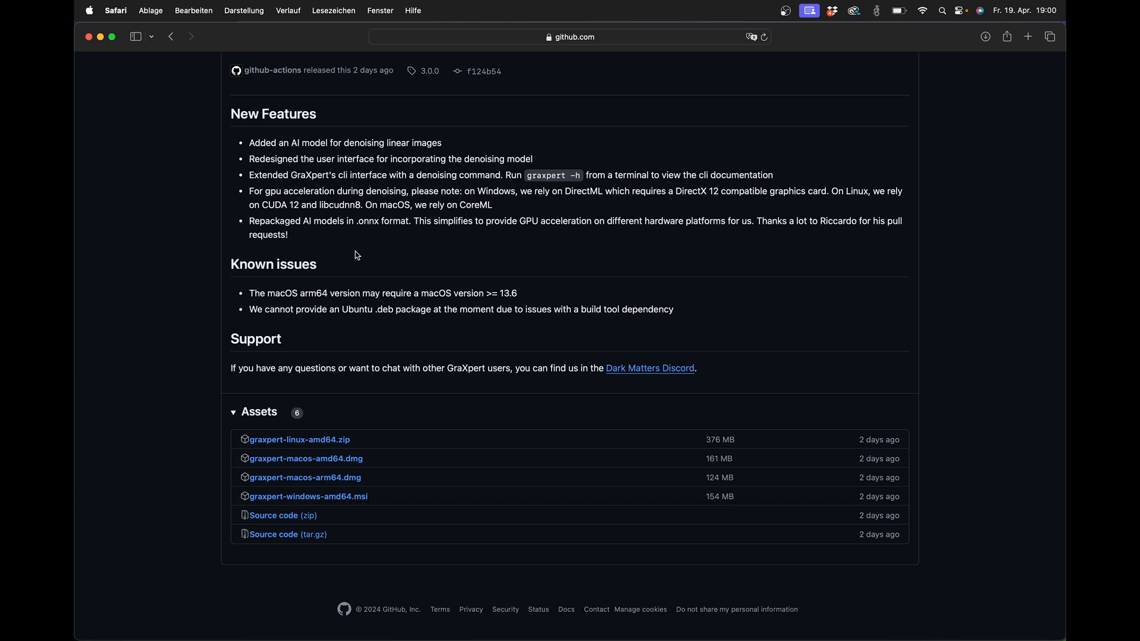
mouse_move(166, 214)
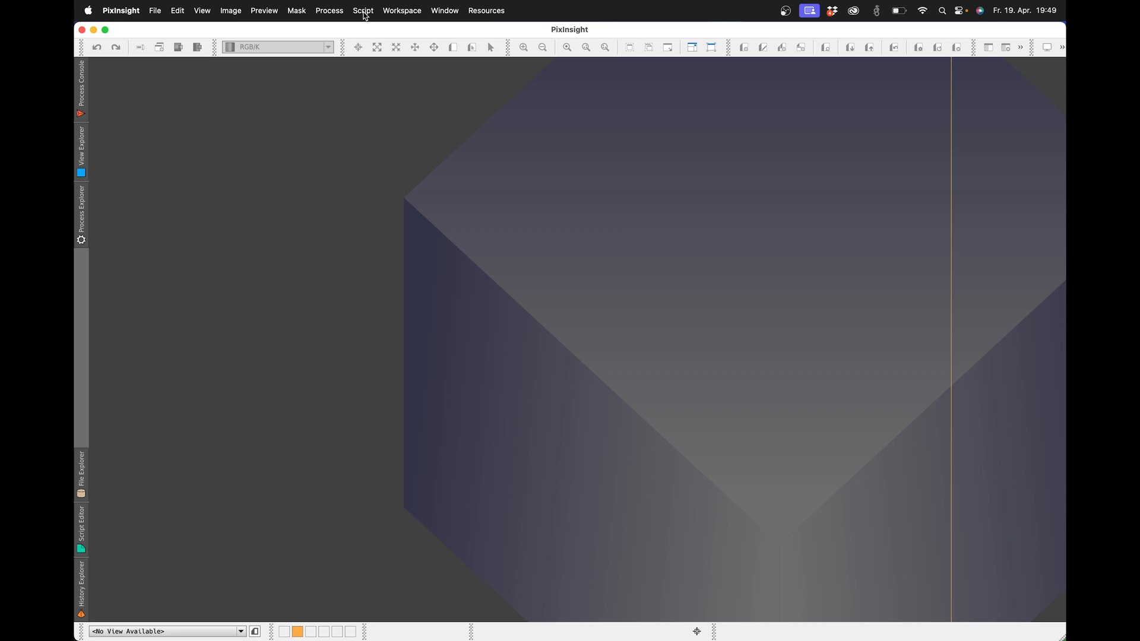
Show PixInsight's Script > Toolbox list containing the GraXpert entry.
click(362, 10)
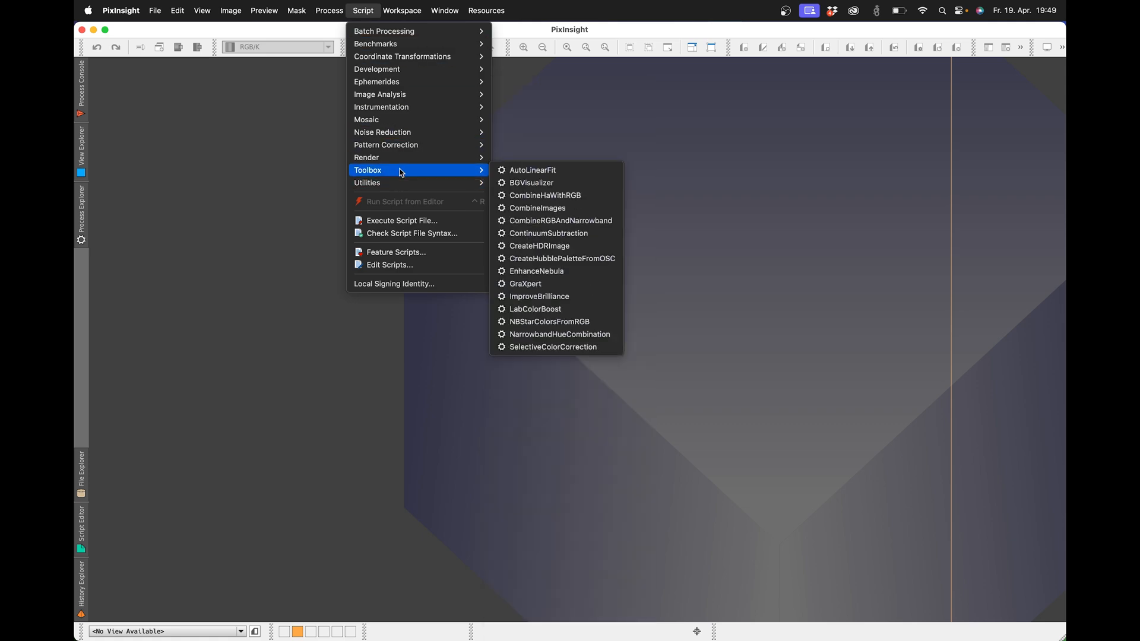
mouse_move(533, 169)
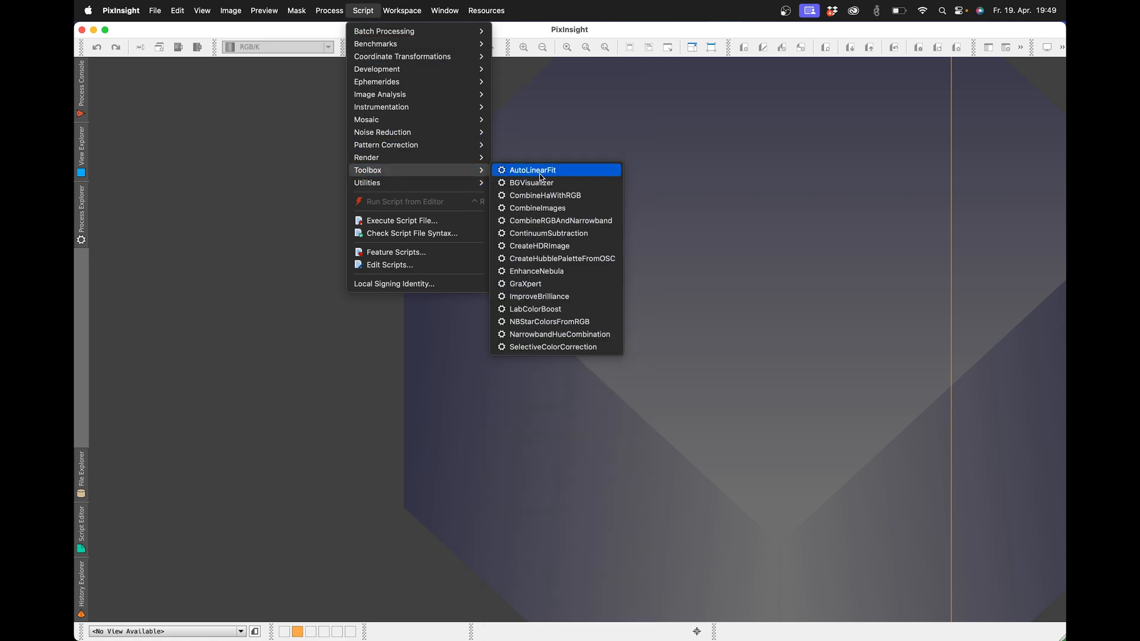
mouse_move(525, 284)
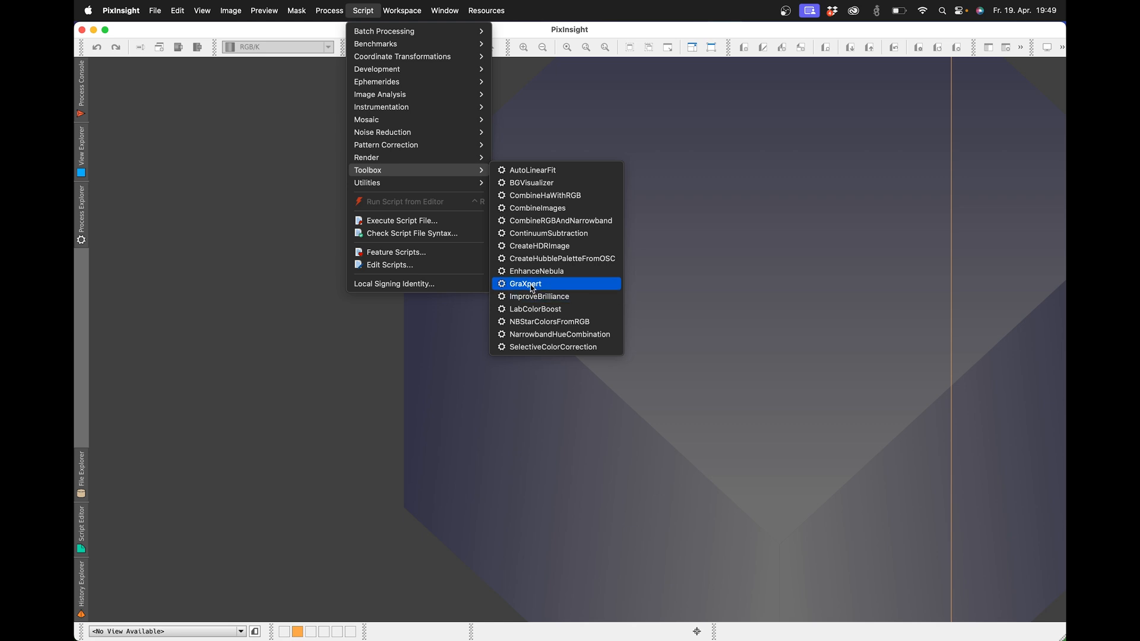
click(485, 11)
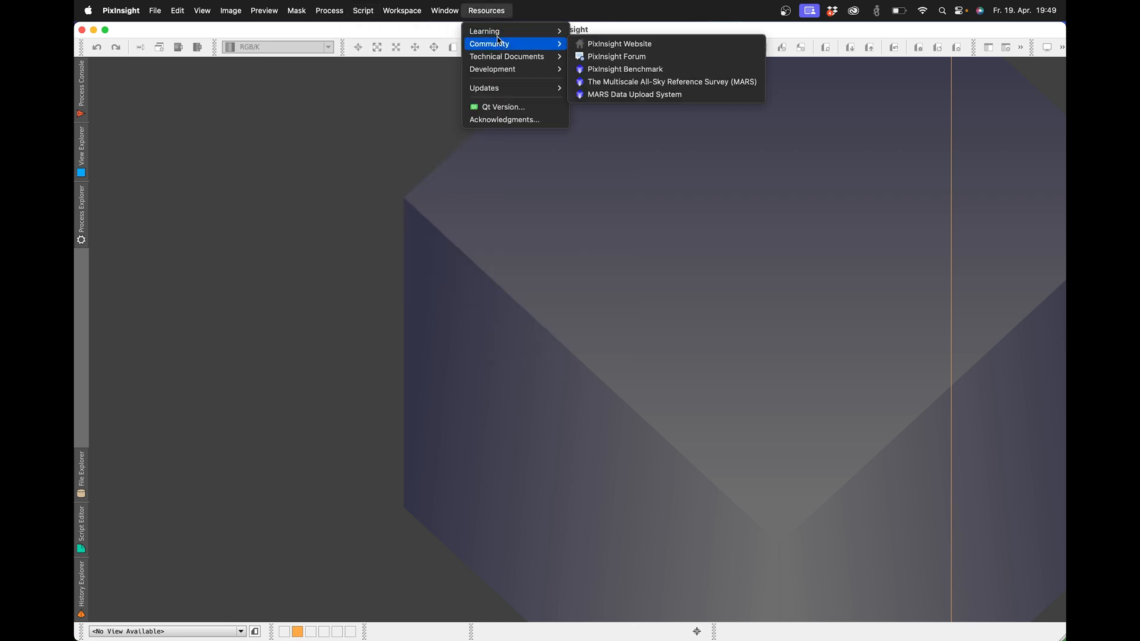
mouse_move(494, 10)
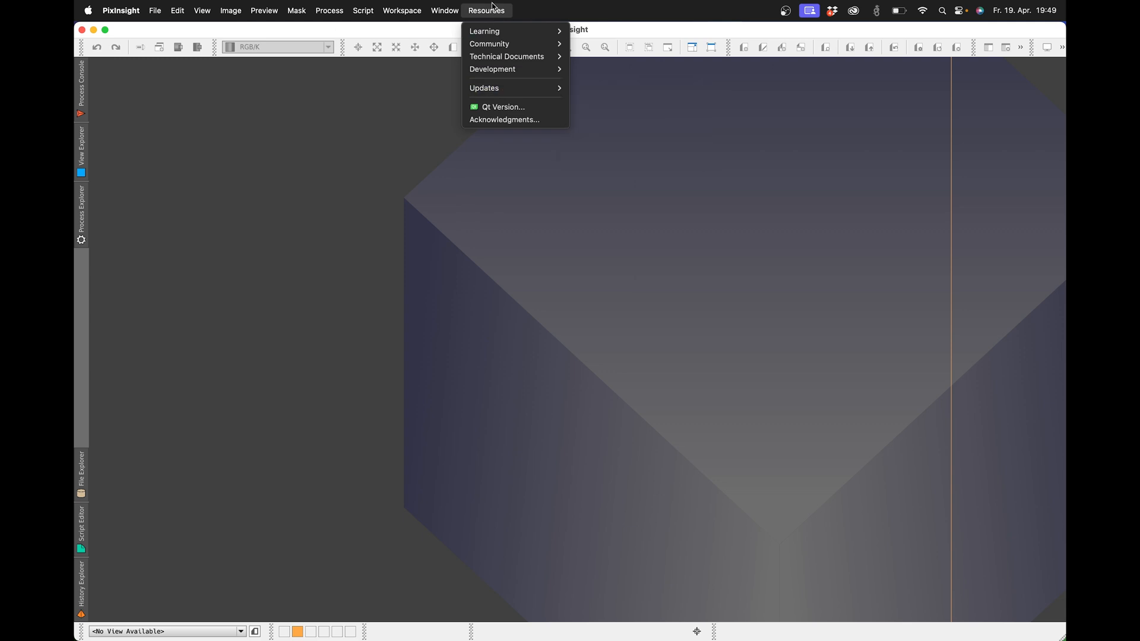
mouse_move(483, 88)
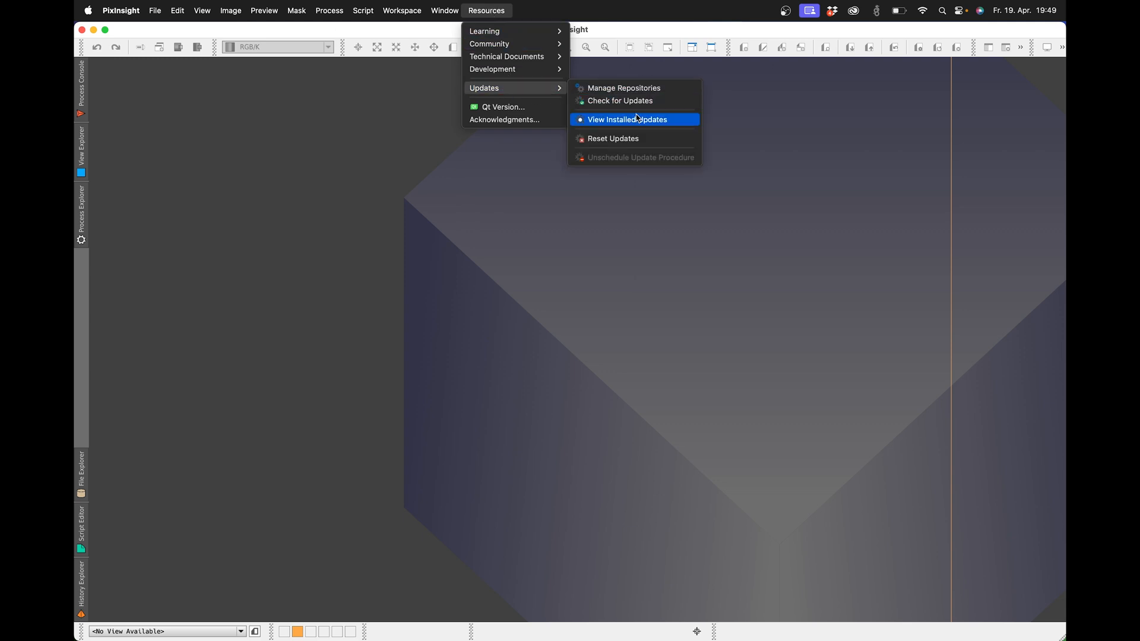
click(623, 88)
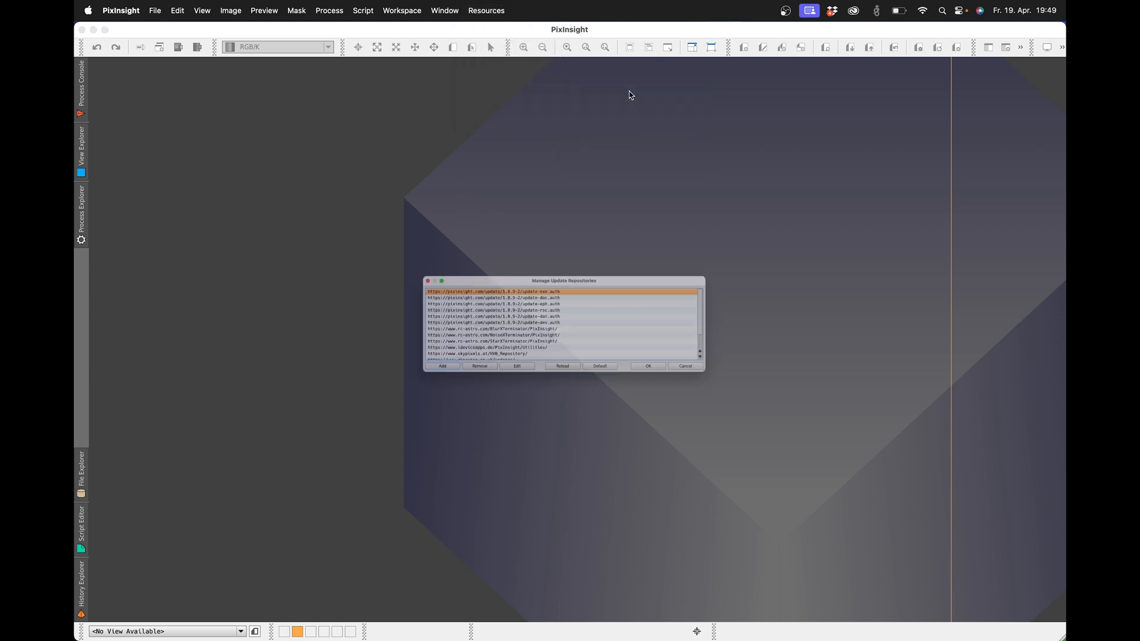
click(362, 393)
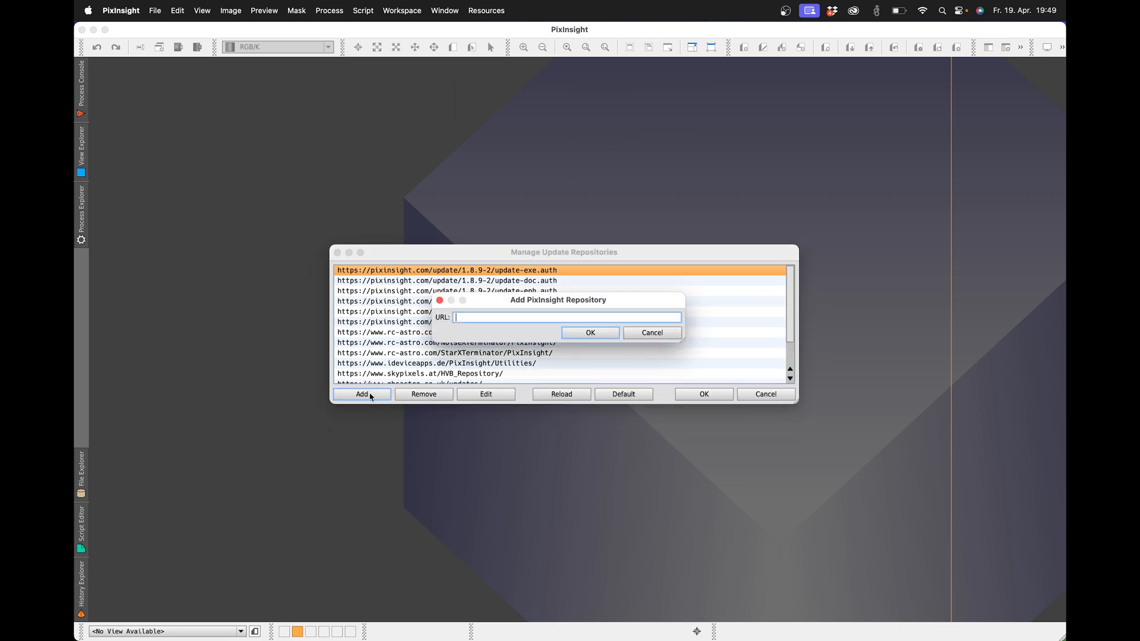
text(https://pixinsight.deepskyforge.com/update/graxpert-process/)
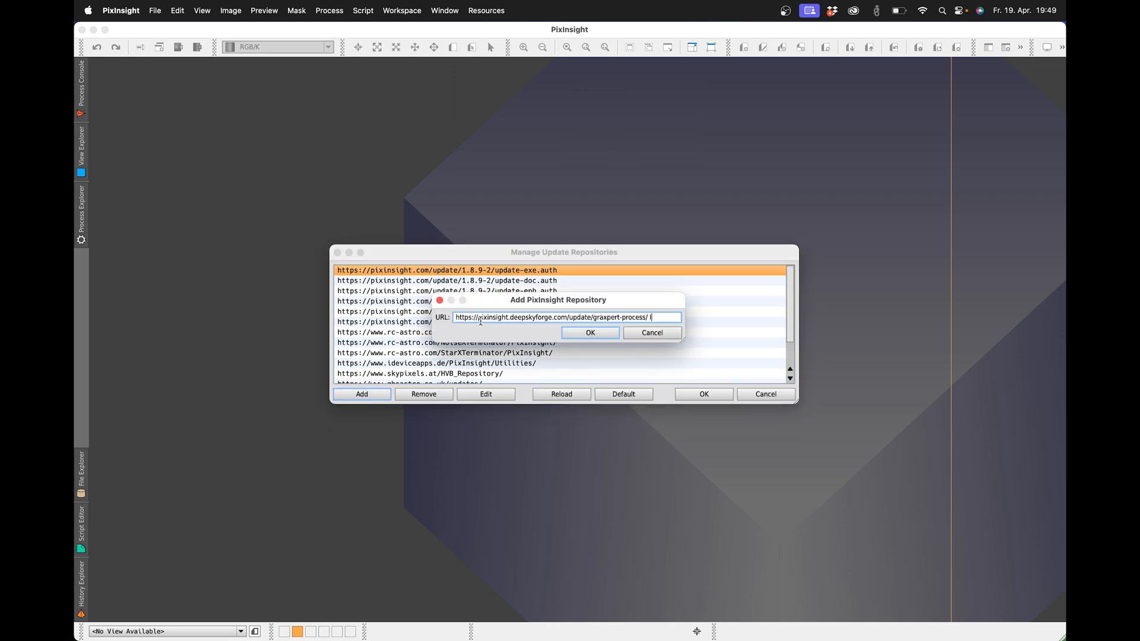
mouse_move(651, 317)
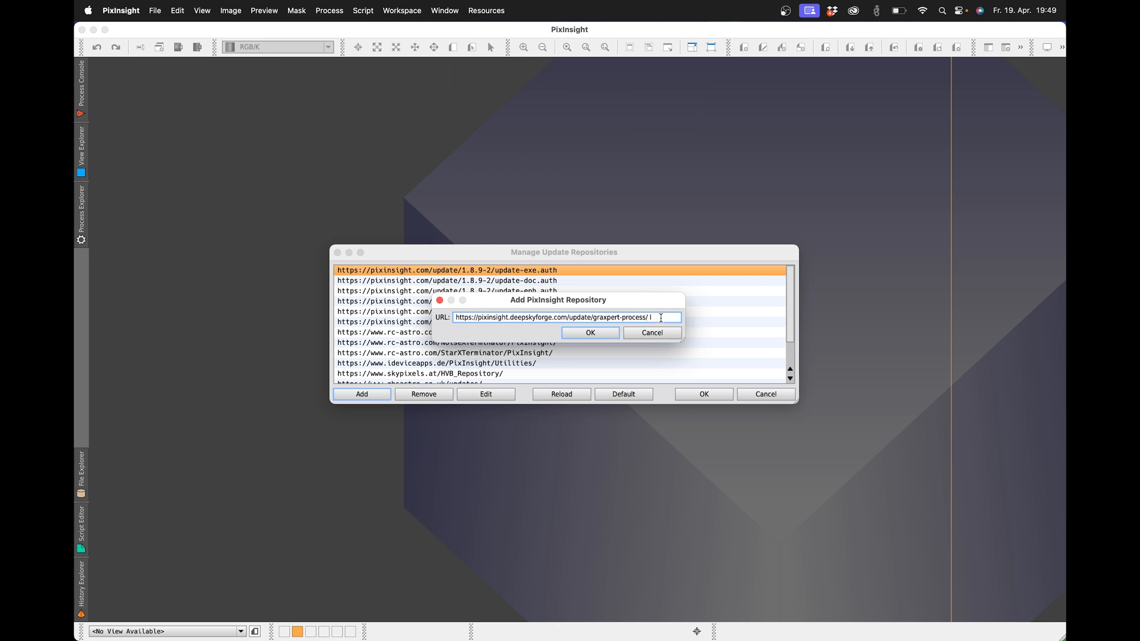
key(Backspace)
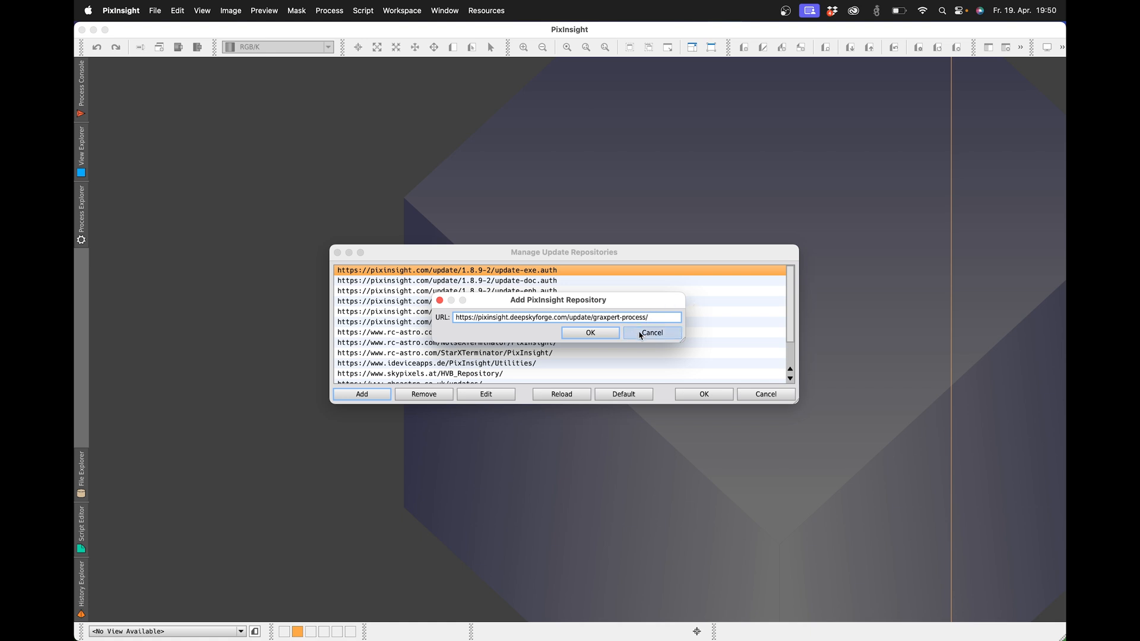
mouse_move(590, 333)
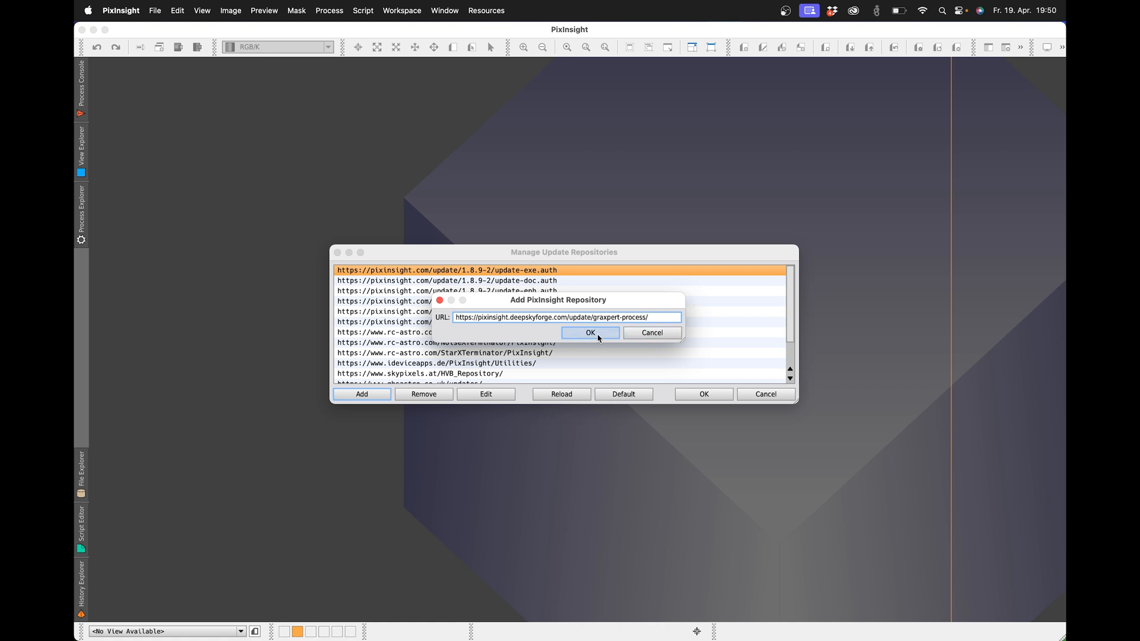
click(589, 333)
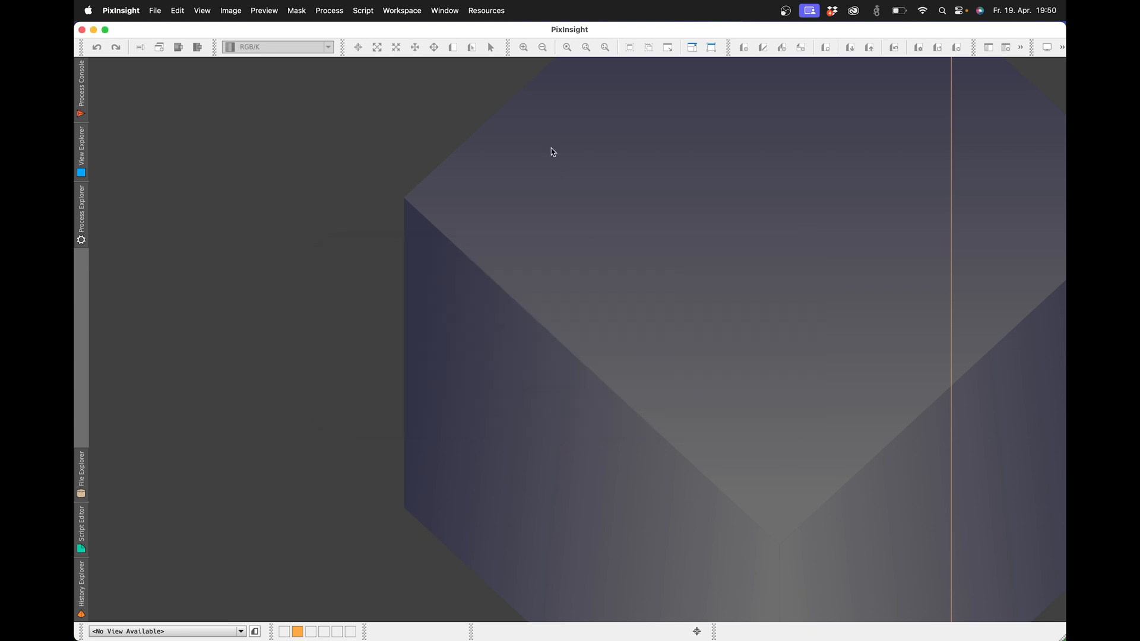
Install GraXpert via Check for Updates, then open it from Process > All Processes.
click(486, 10)
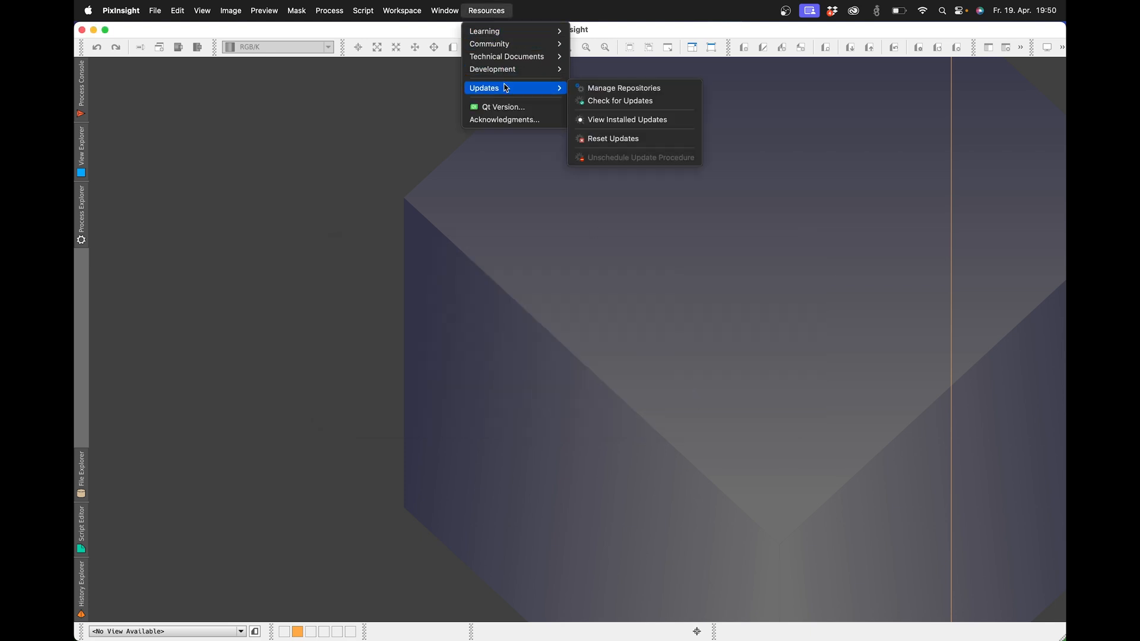
click(619, 100)
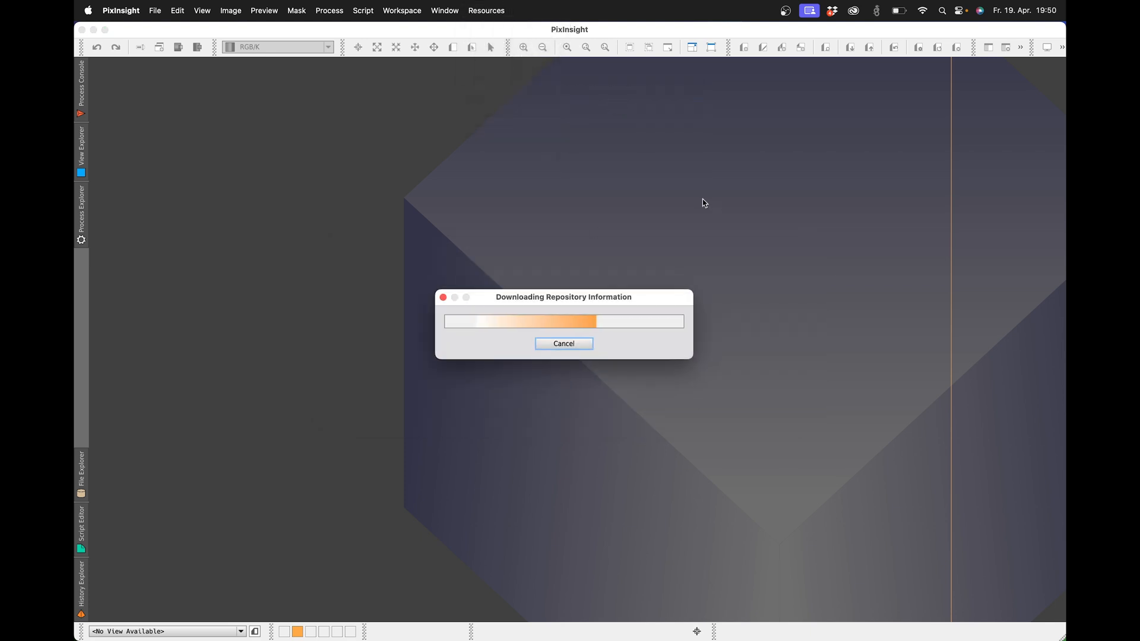
mouse_move(631, 221)
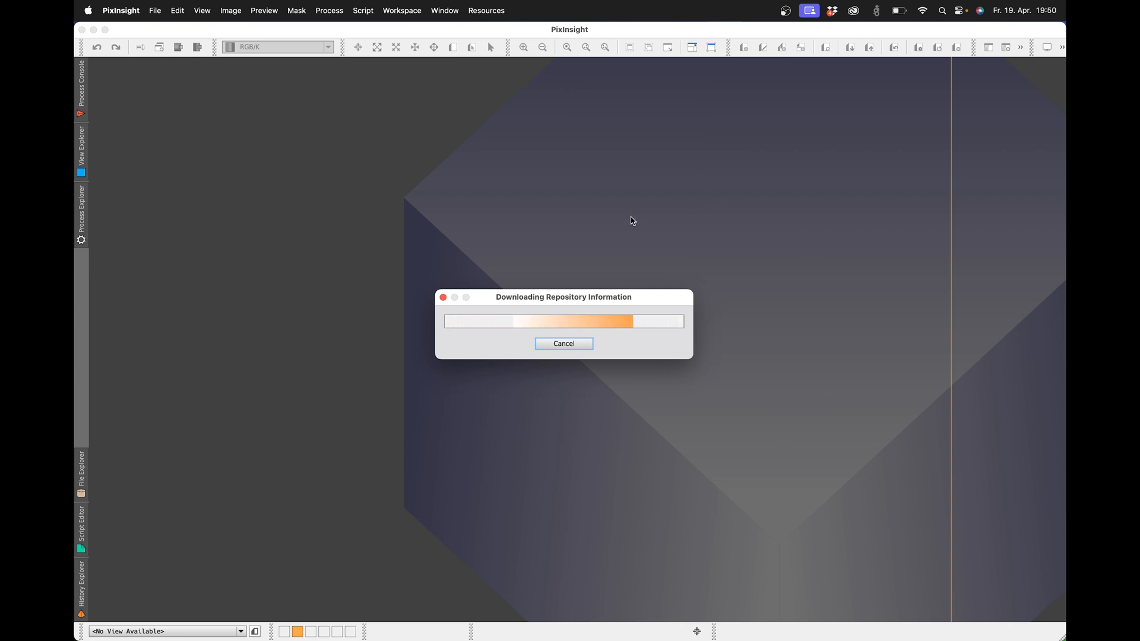
mouse_move(626, 247)
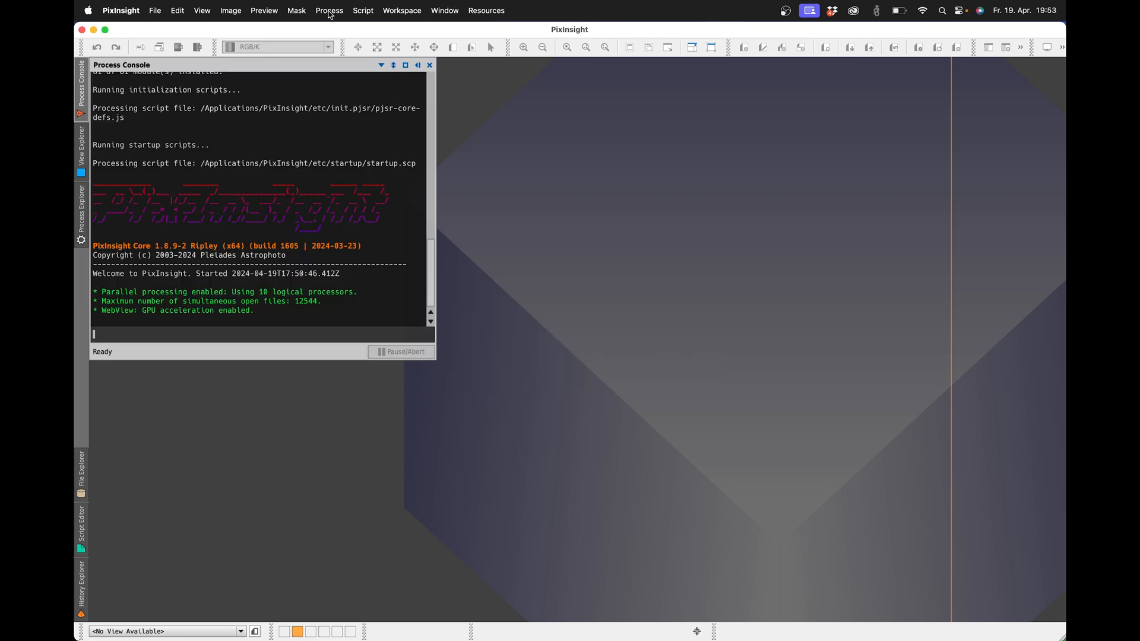
click(328, 10)
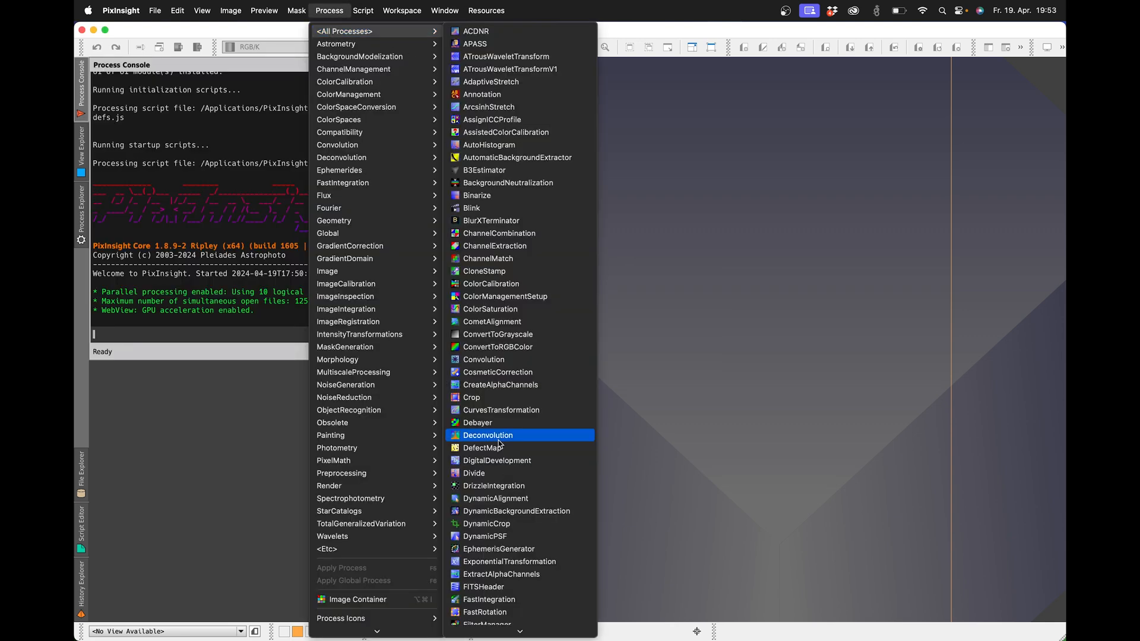
scroll(down, 3)
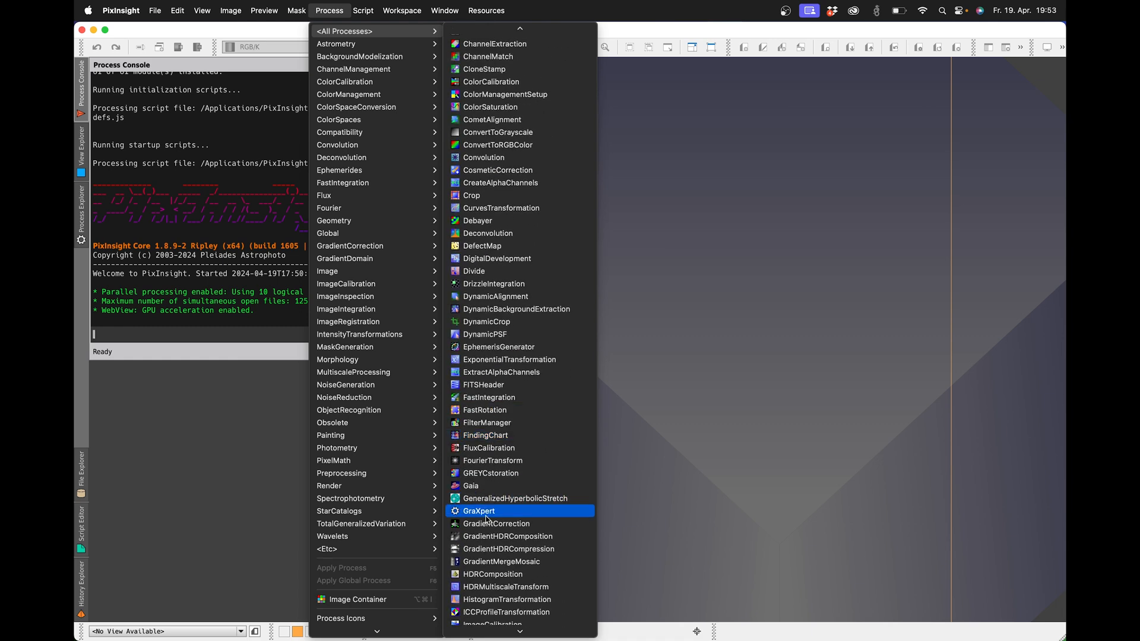
click(479, 511)
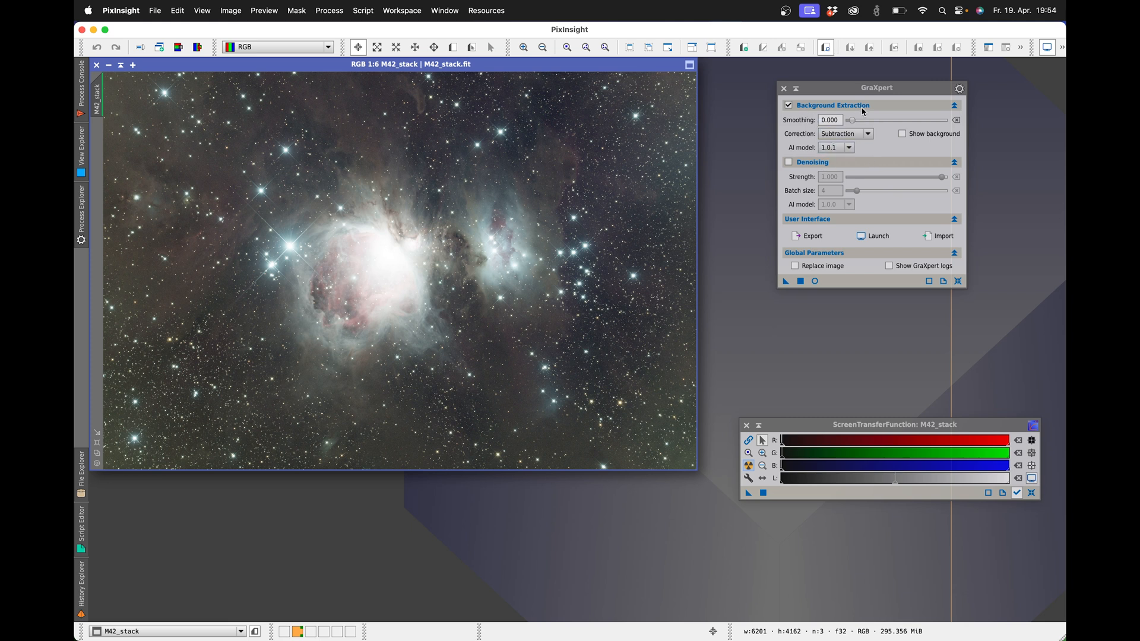
mouse_move(901, 129)
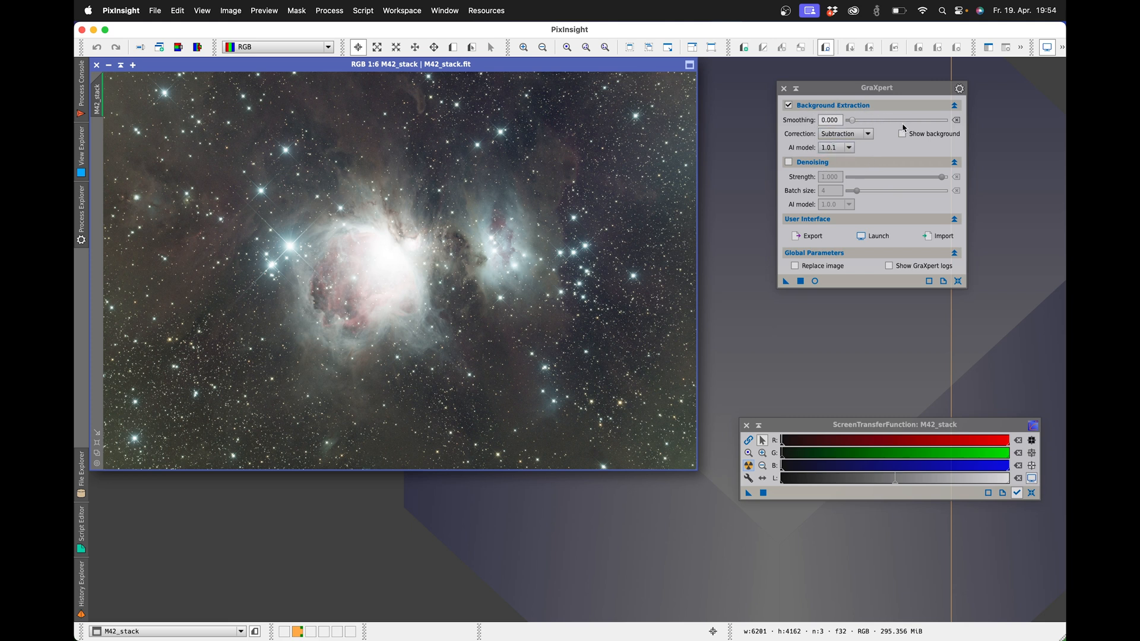
Run GraXpert background extraction on M42_stack with Show background enabled.
click(901, 134)
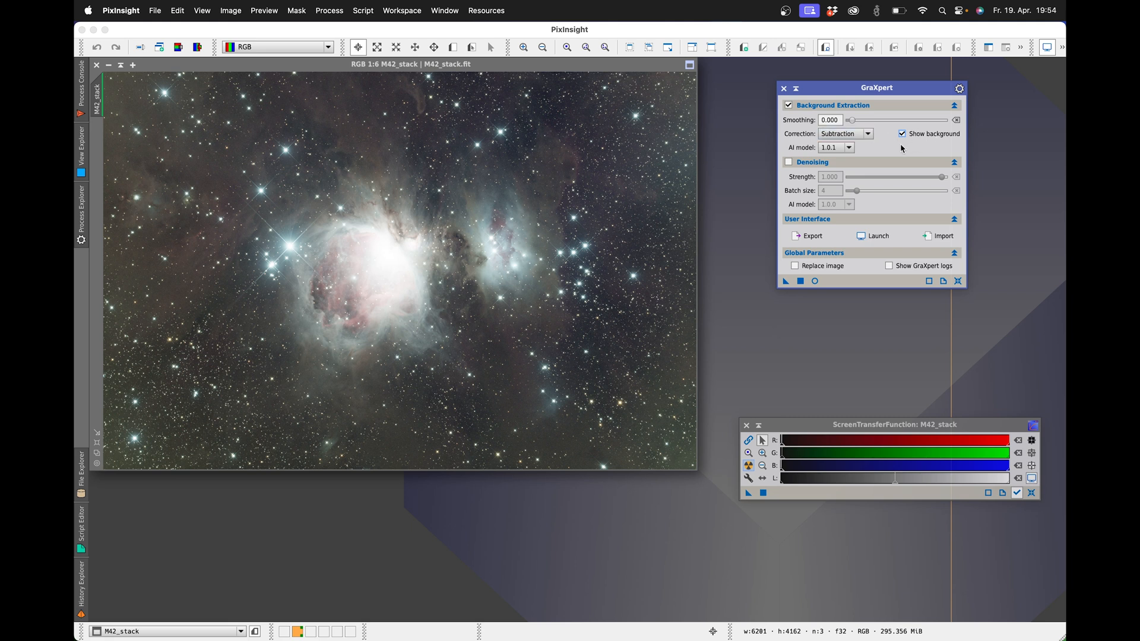
mouse_move(814, 177)
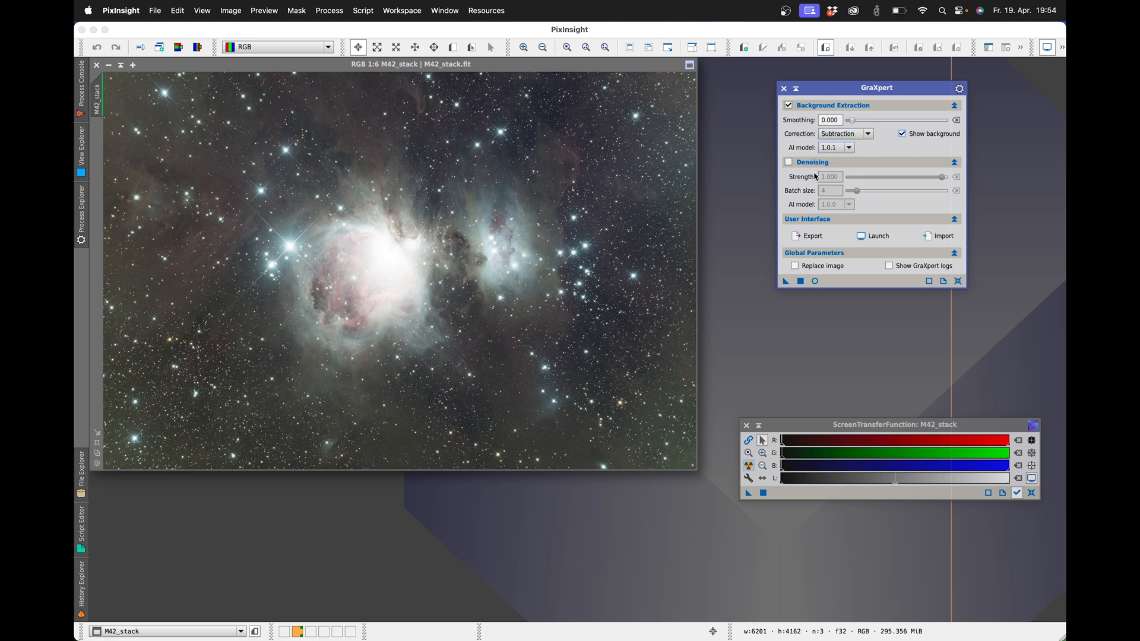
mouse_move(784, 282)
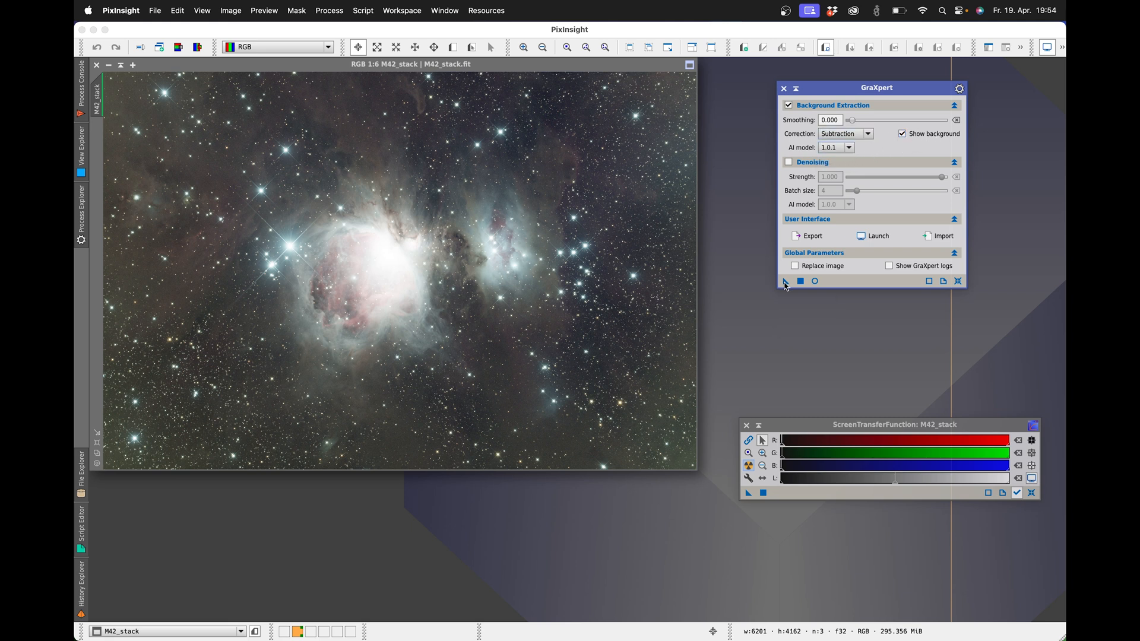
click(784, 284)
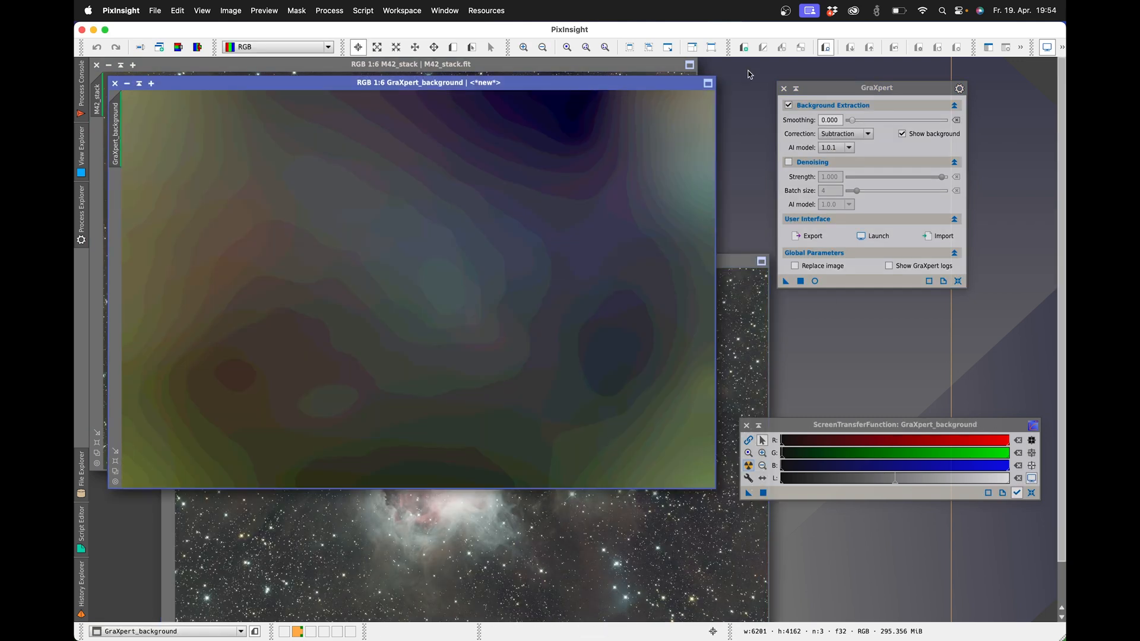
click(1062, 47)
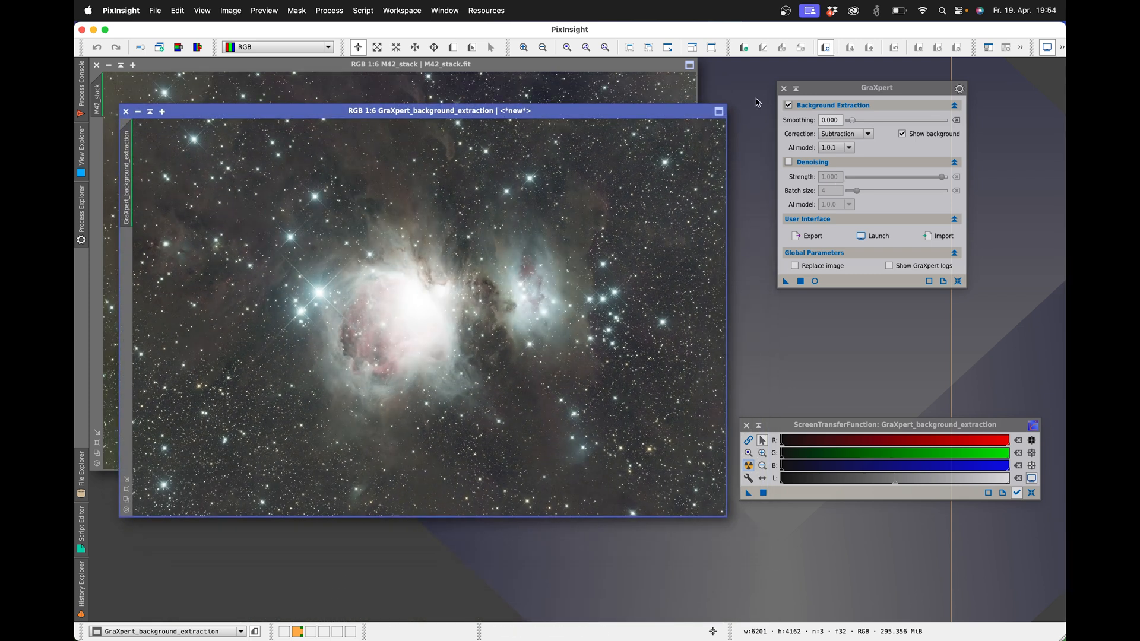
Switch the GraXpert process from background extraction toward denoising only.
click(789, 162)
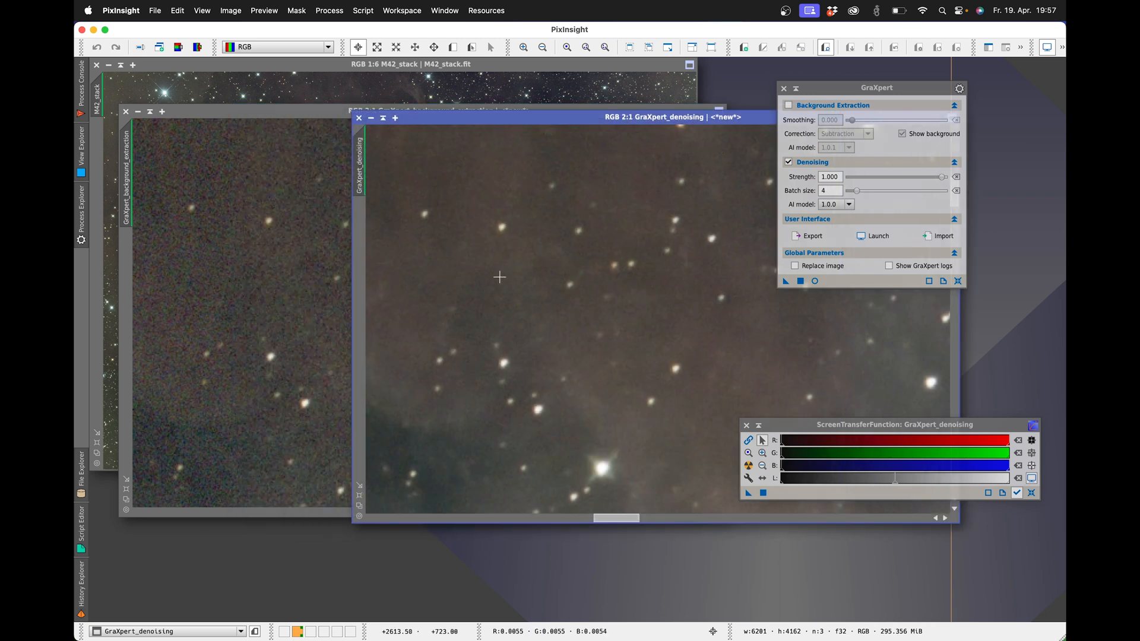
mouse_move(480, 271)
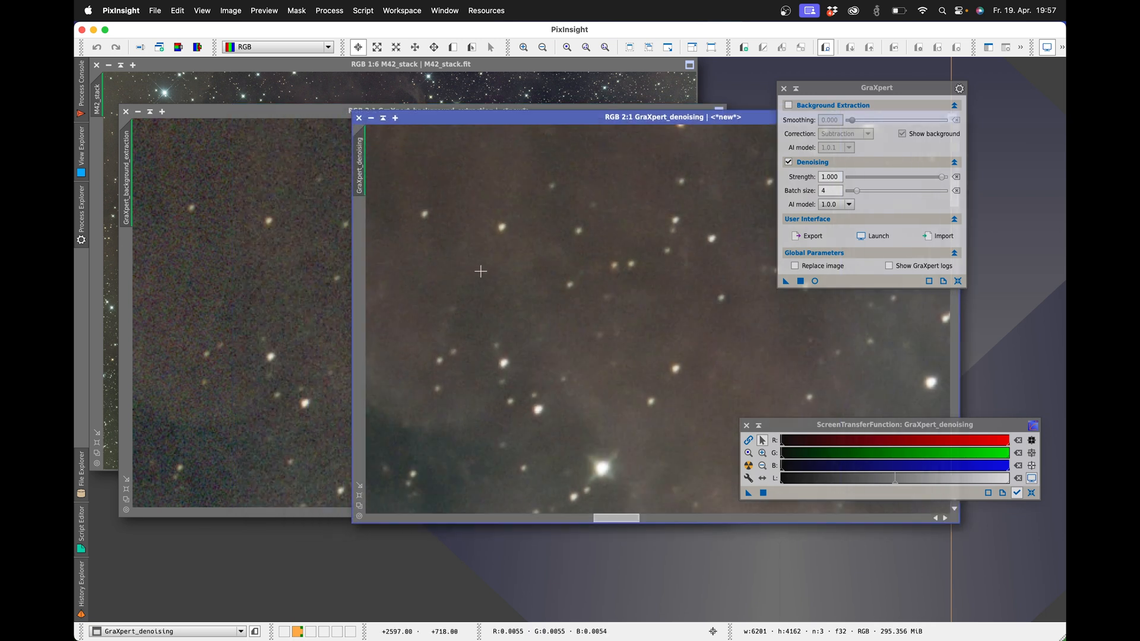
mouse_move(504, 282)
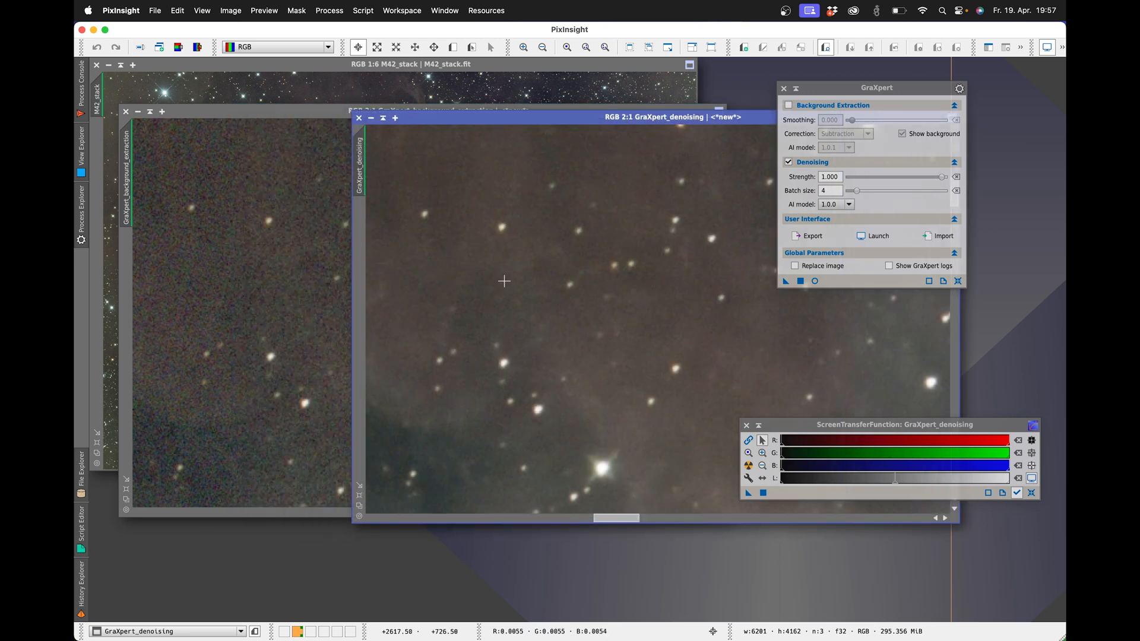